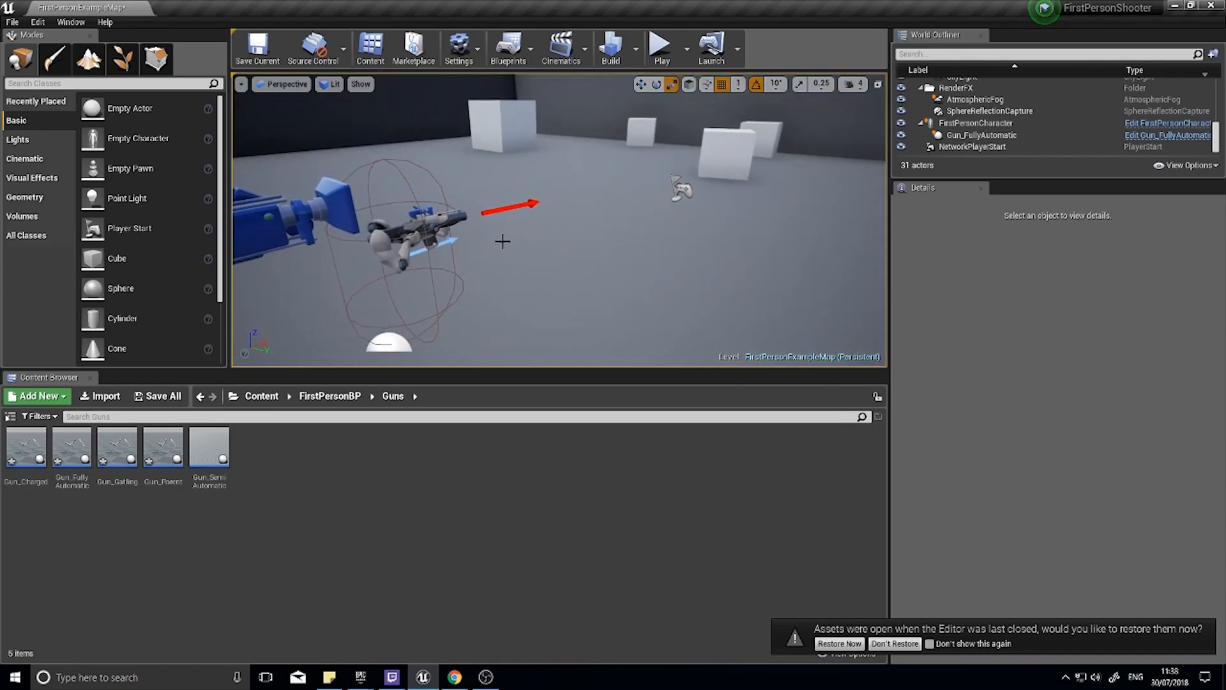
Test-play the level, fire the gun, and end the play session.
{"action": "left_click", "coordinate": [659, 47]}
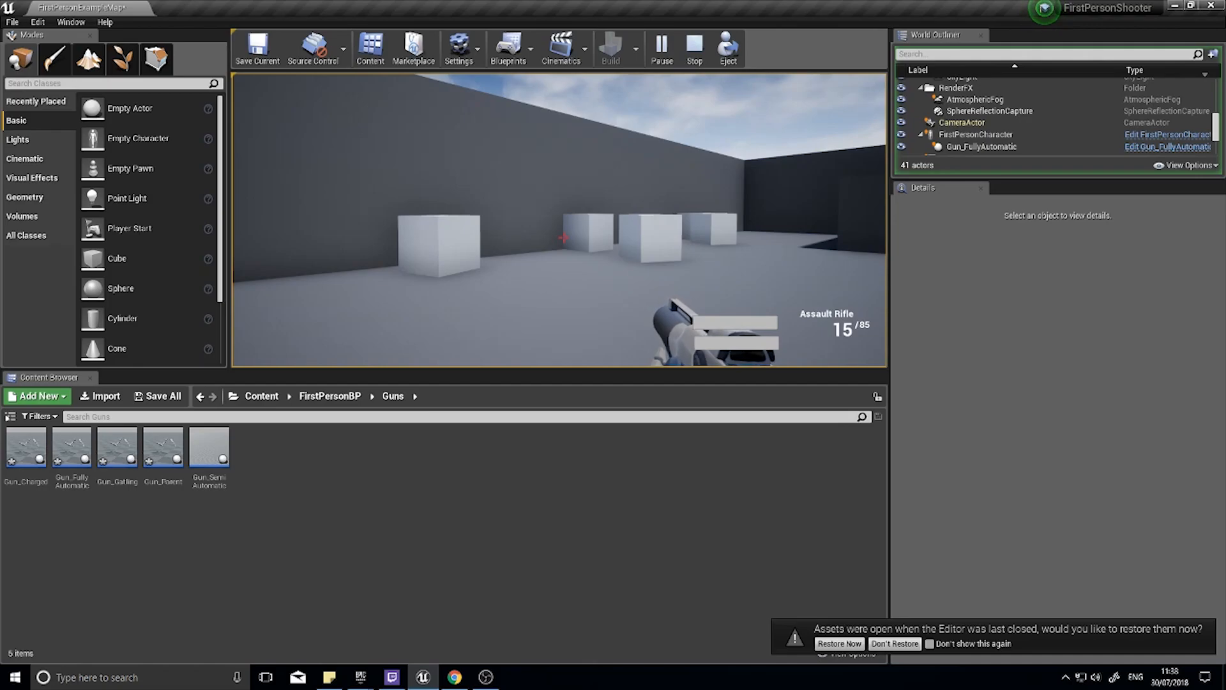
{"action": "left_click", "coordinate": [558, 218]}
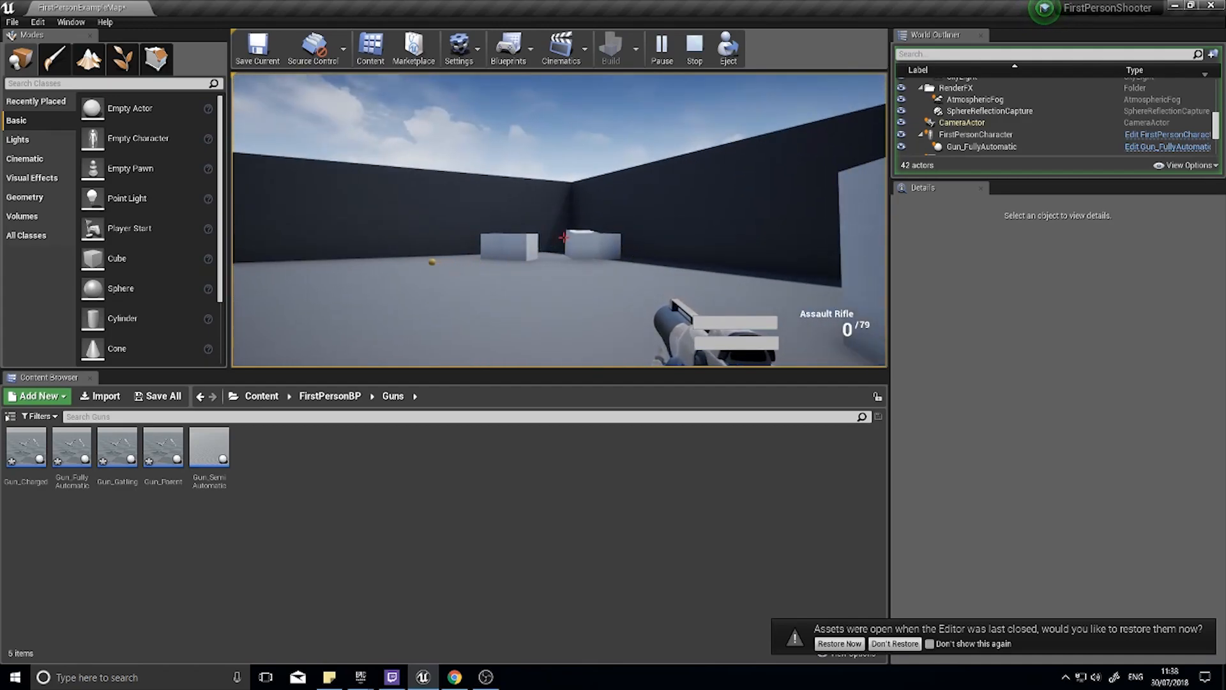
{"action": "left_click", "coordinate": [693, 48]}
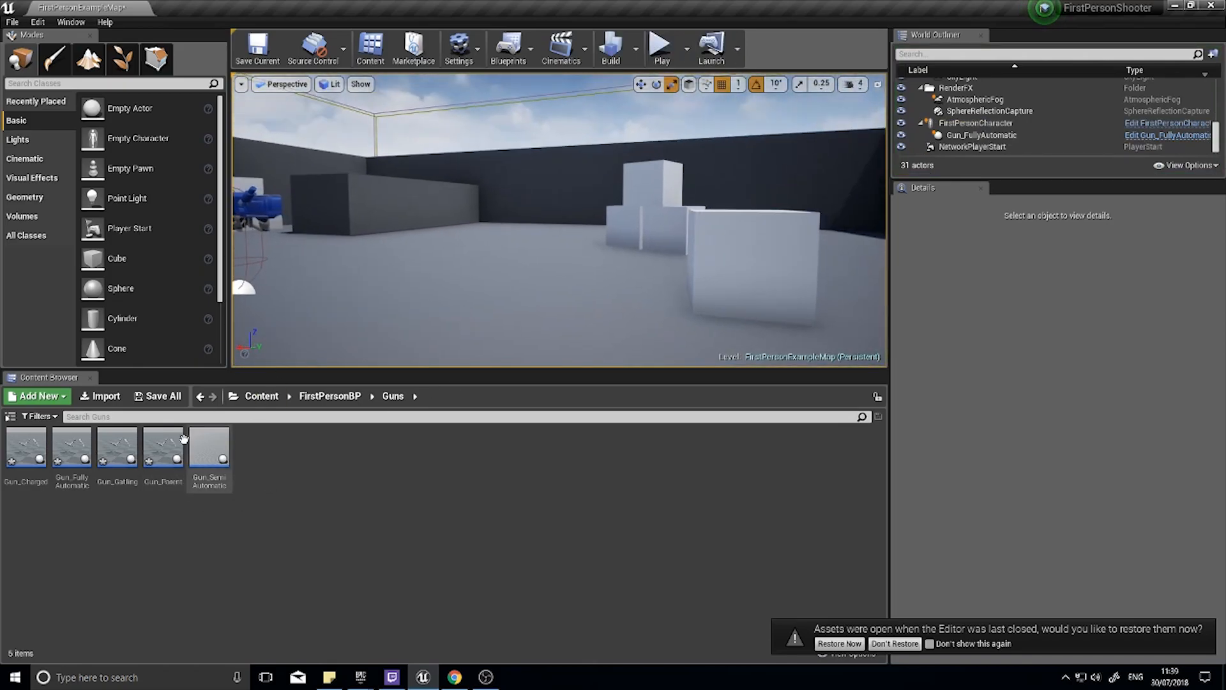
{"action": "mouse_move", "coordinate": [164, 446]}
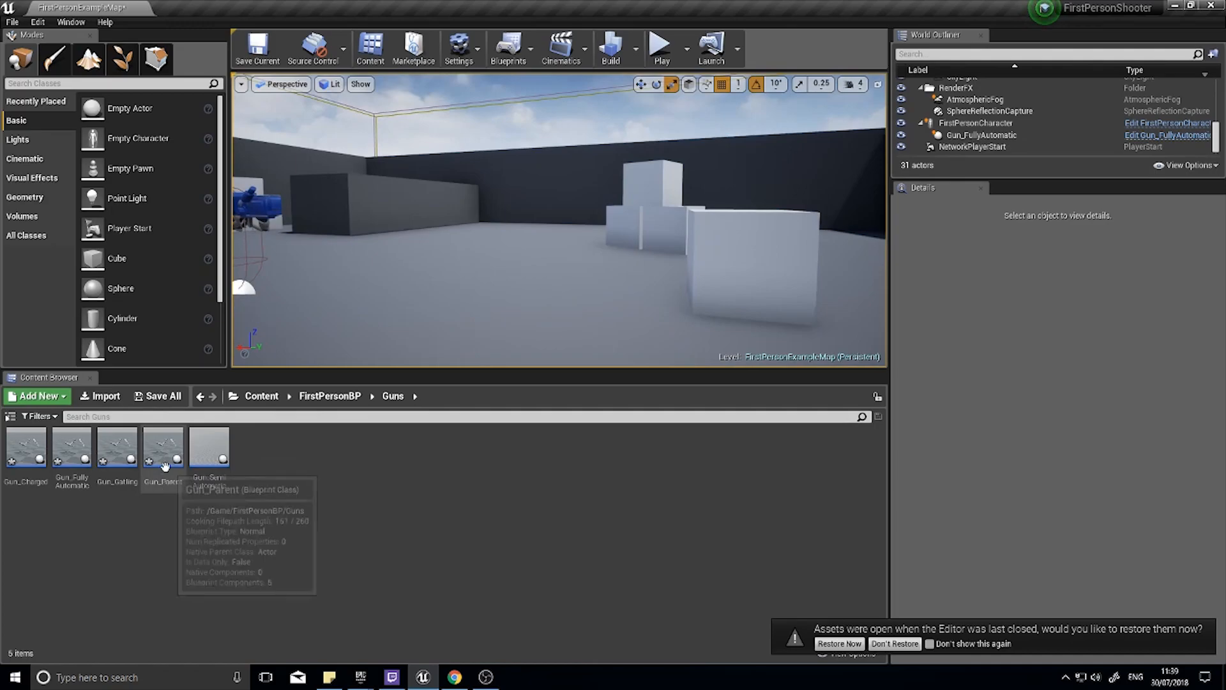
Bring up Gun_Parent full screen and add a new Boolean variable IsHitscan.
{"action": "double_click", "coordinate": [163, 446]}
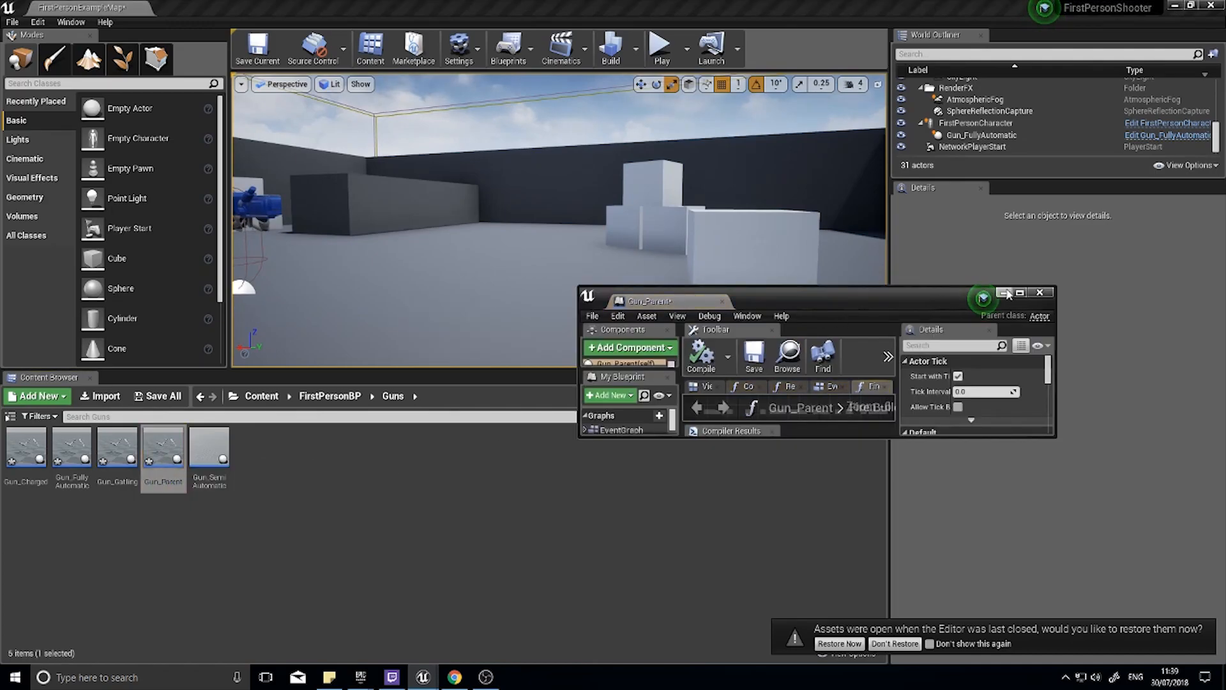
{"action": "left_click", "coordinate": [1020, 291]}
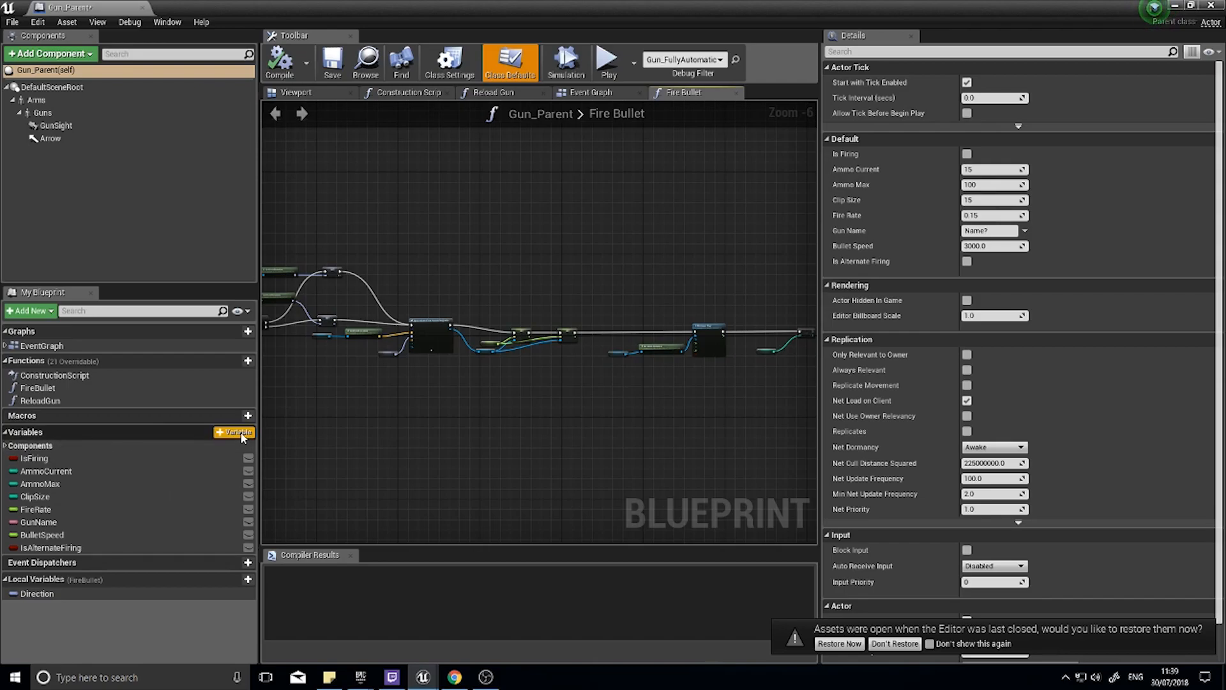
{"action": "left_click", "coordinate": [235, 433]}
{"action": "type", "text": "IsHitscan"}
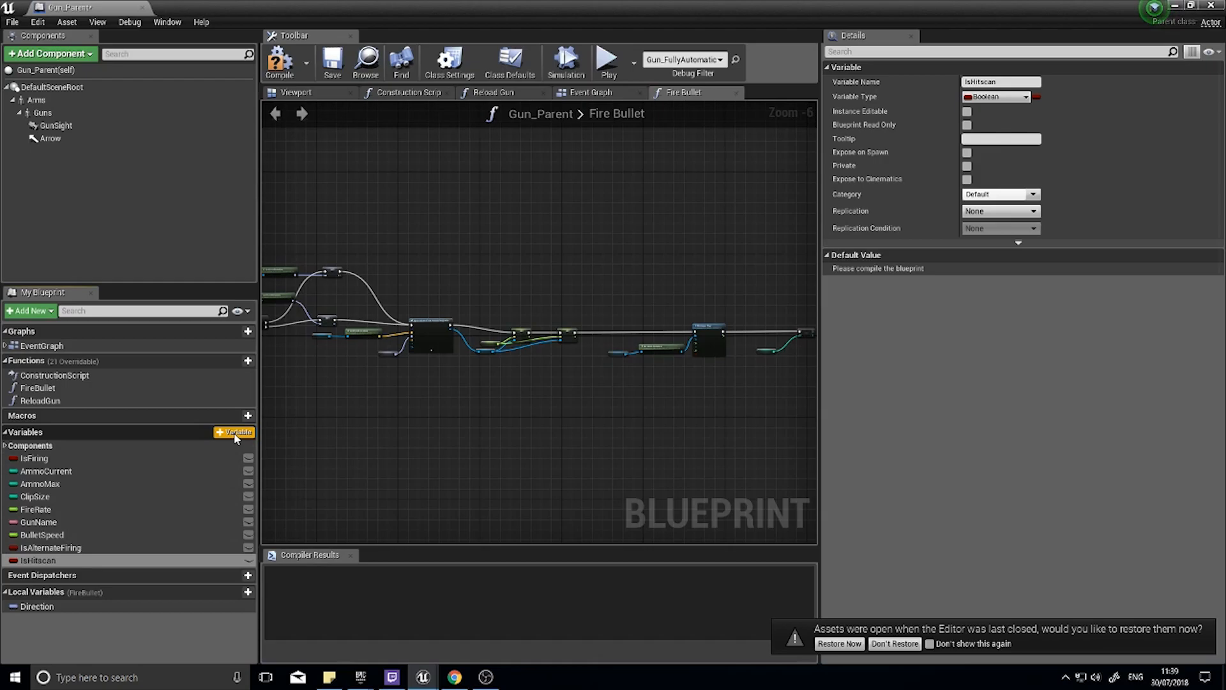
Add a variable Projectile typed as a First Person Projectile reference.
{"action": "left_click", "coordinate": [235, 433]}
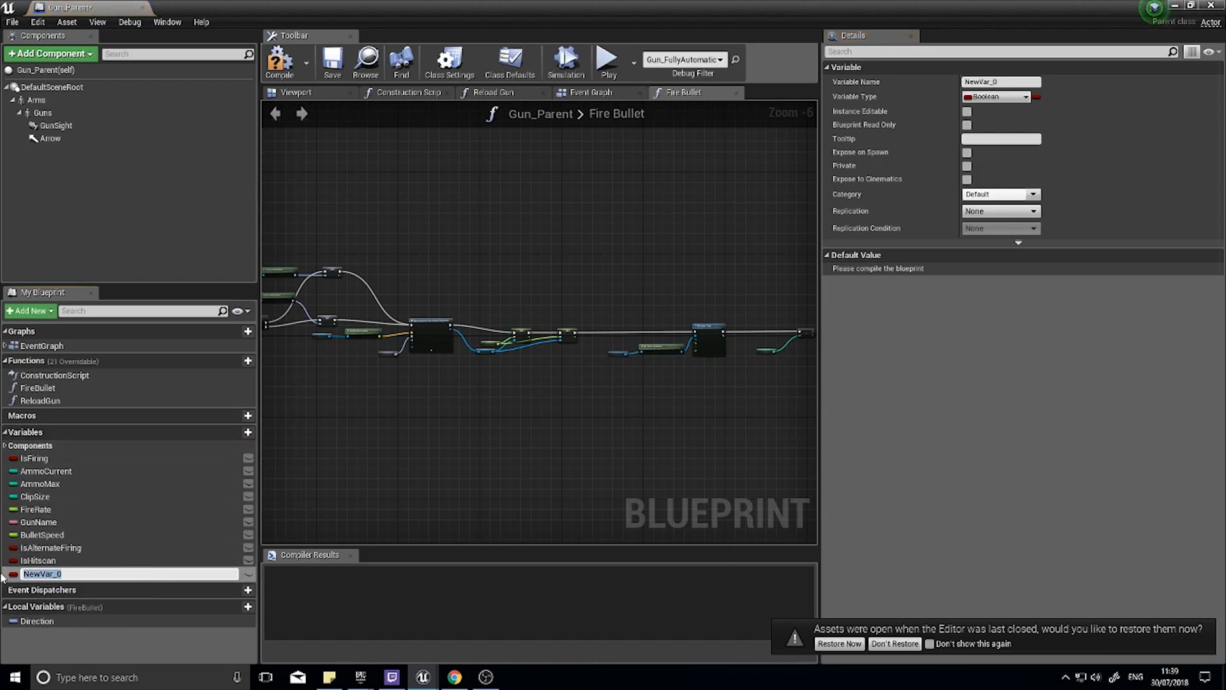
{"action": "type", "text": "Projectile"}
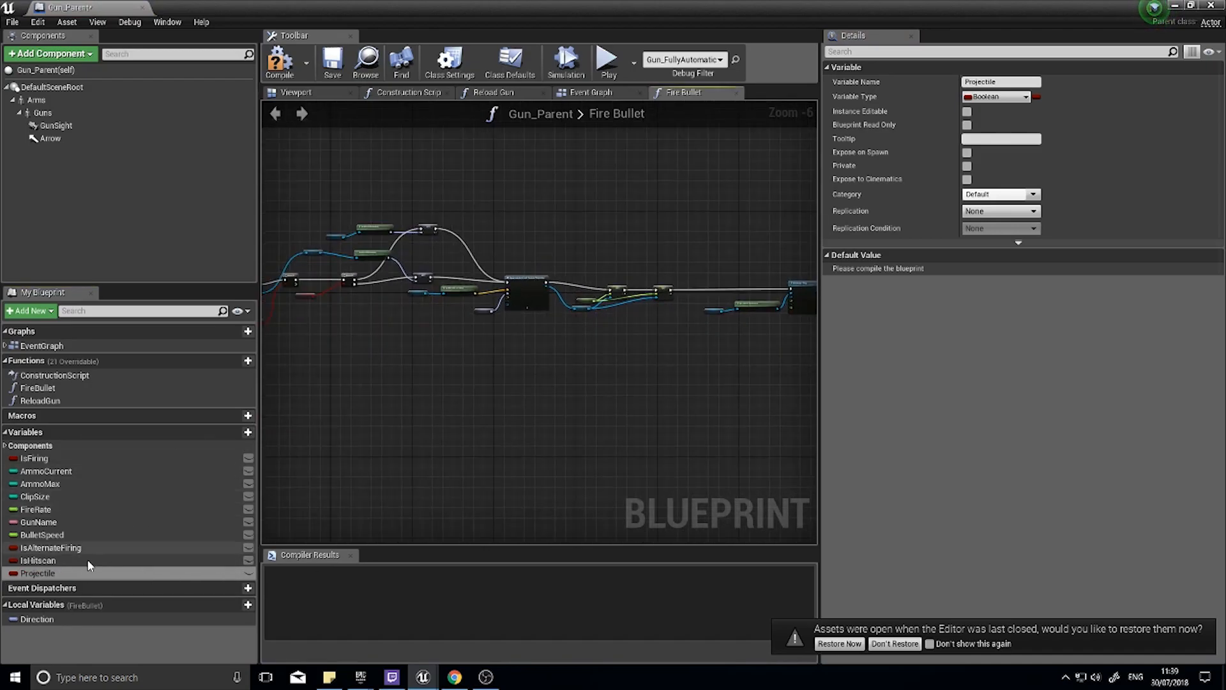
{"action": "left_click", "coordinate": [998, 96]}
{"action": "type", "text": "p"}
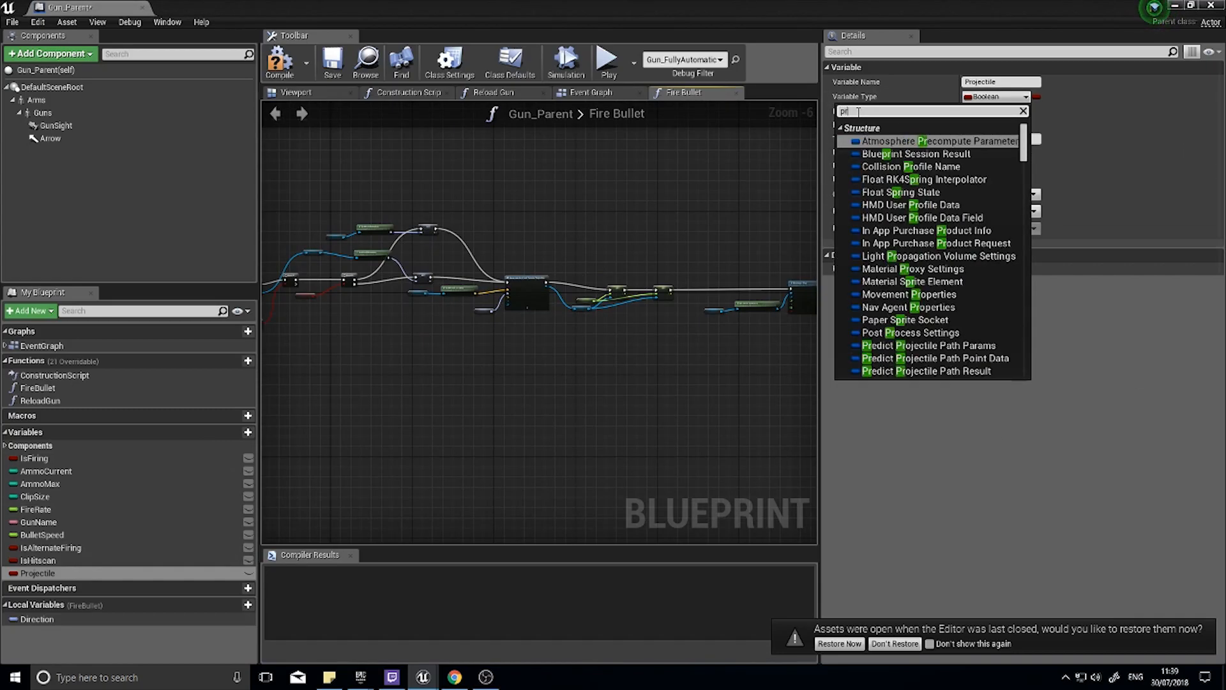
{"action": "type", "text": "rojectile"}
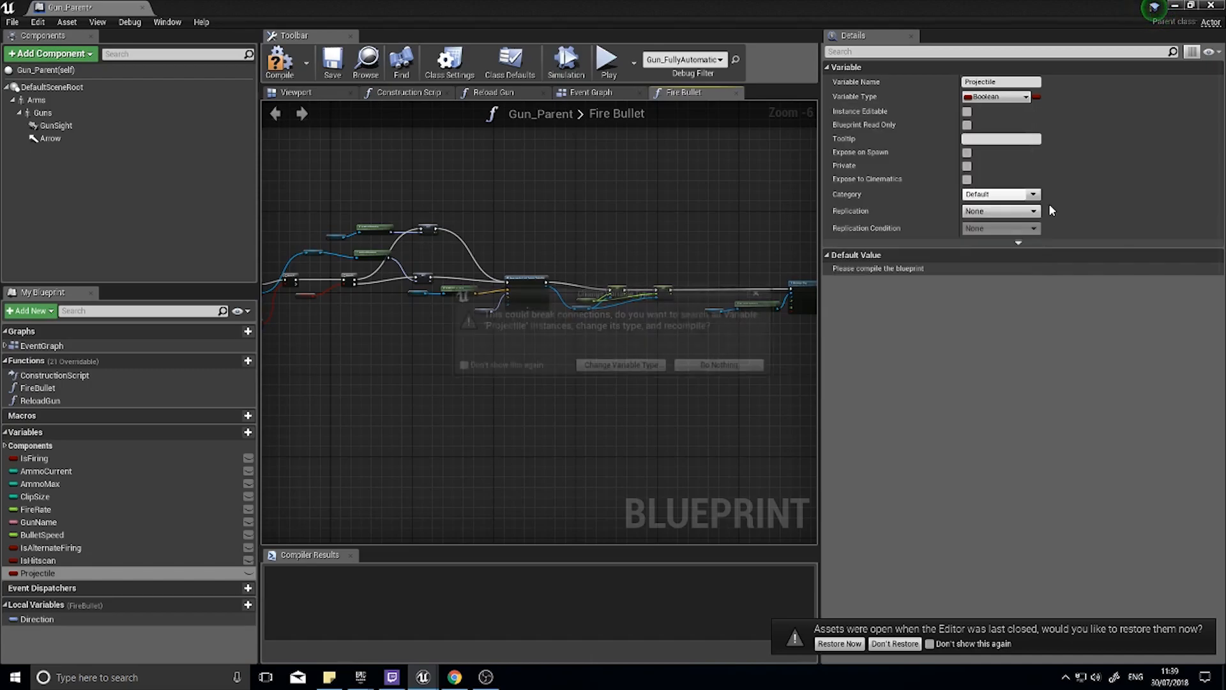
{"action": "left_click", "coordinate": [621, 364]}
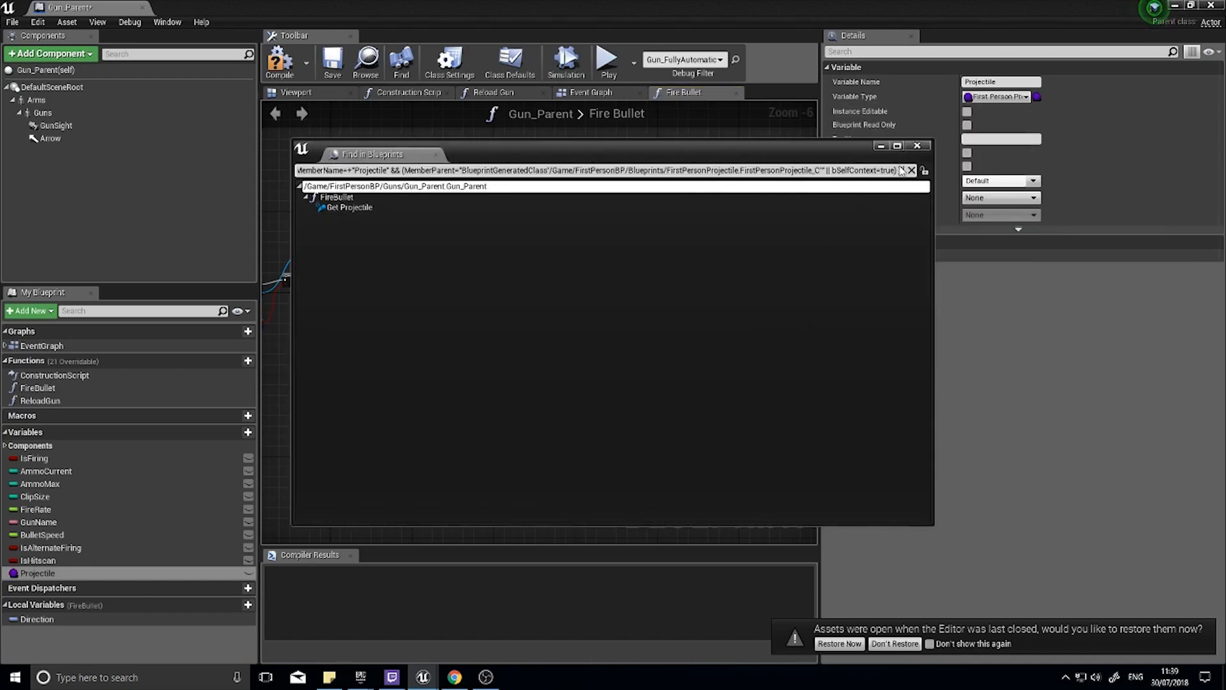
{"action": "left_click", "coordinate": [918, 146]}
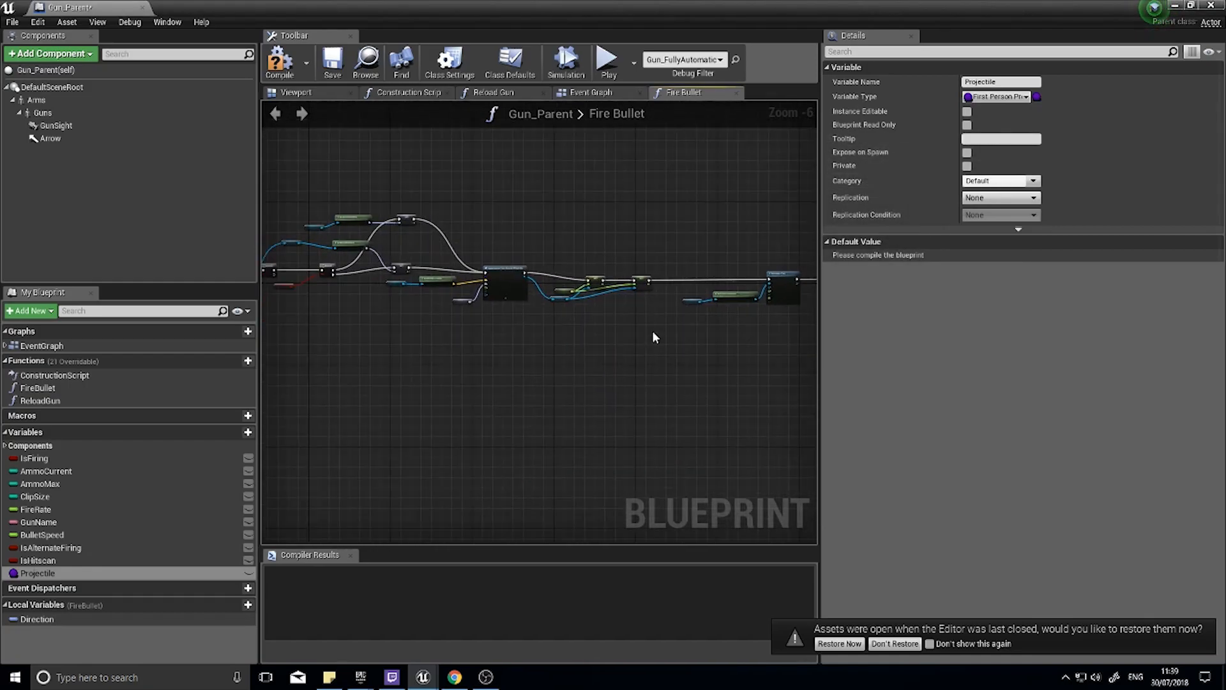
Feed SpawnActor's class from Projectile, compile, and default it to FirstPersonProjectile.
{"action": "scroll", "scroll_direction": "up", "scroll_amount": 3}
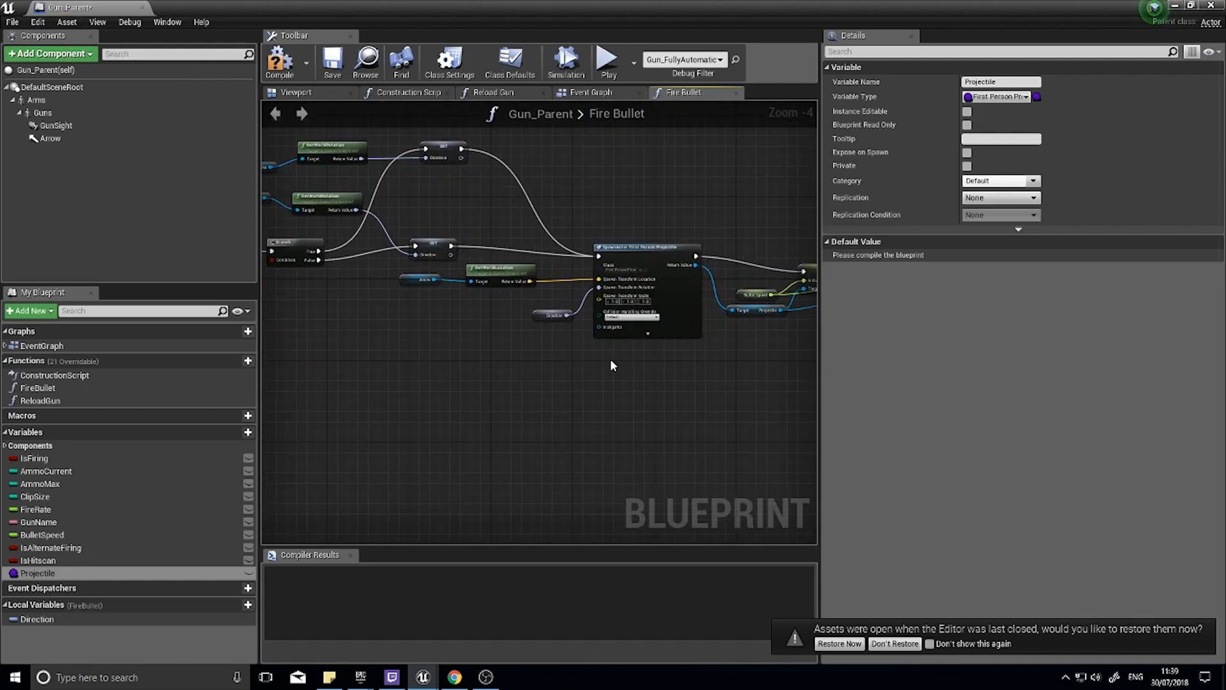
{"action": "scroll", "scroll_direction": "up", "scroll_amount": 3}
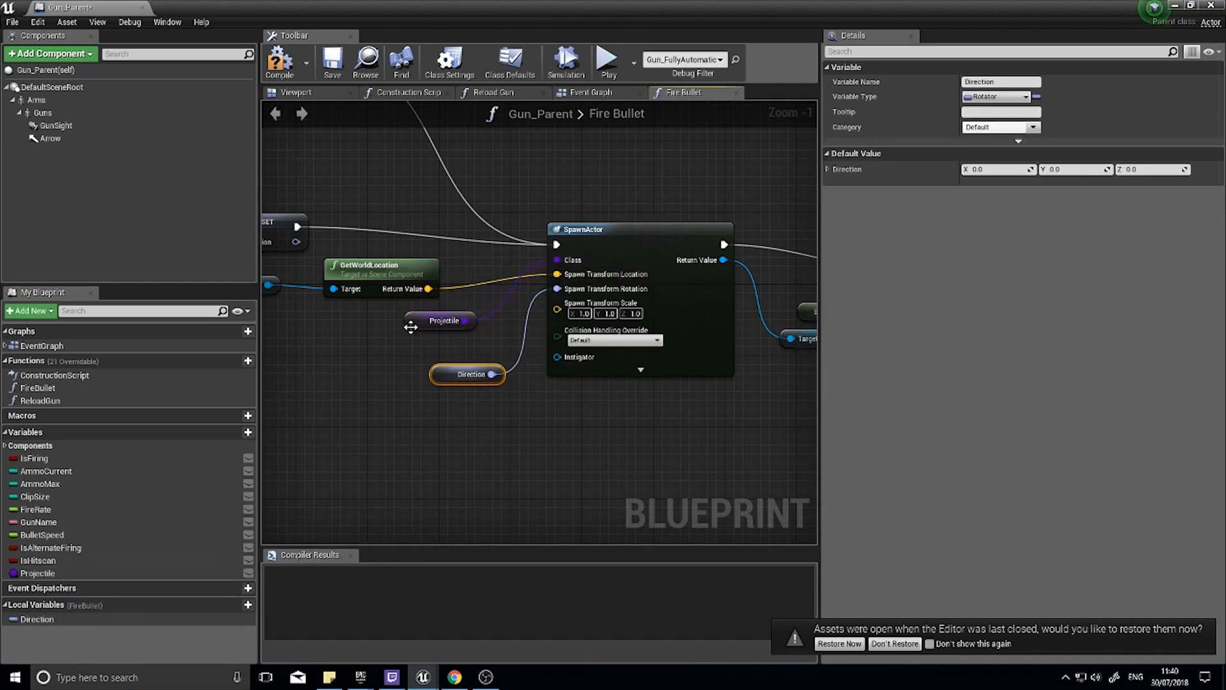
{"action": "left_click", "coordinate": [443, 320]}
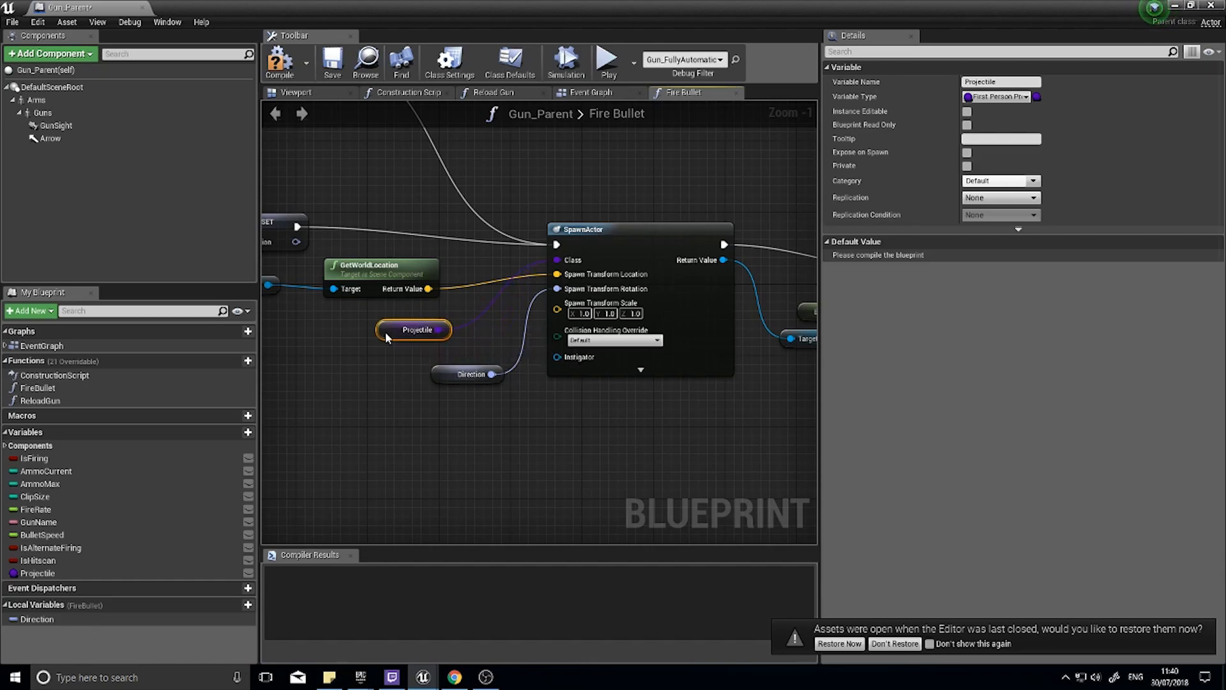
{"action": "left_click", "coordinate": [280, 63]}
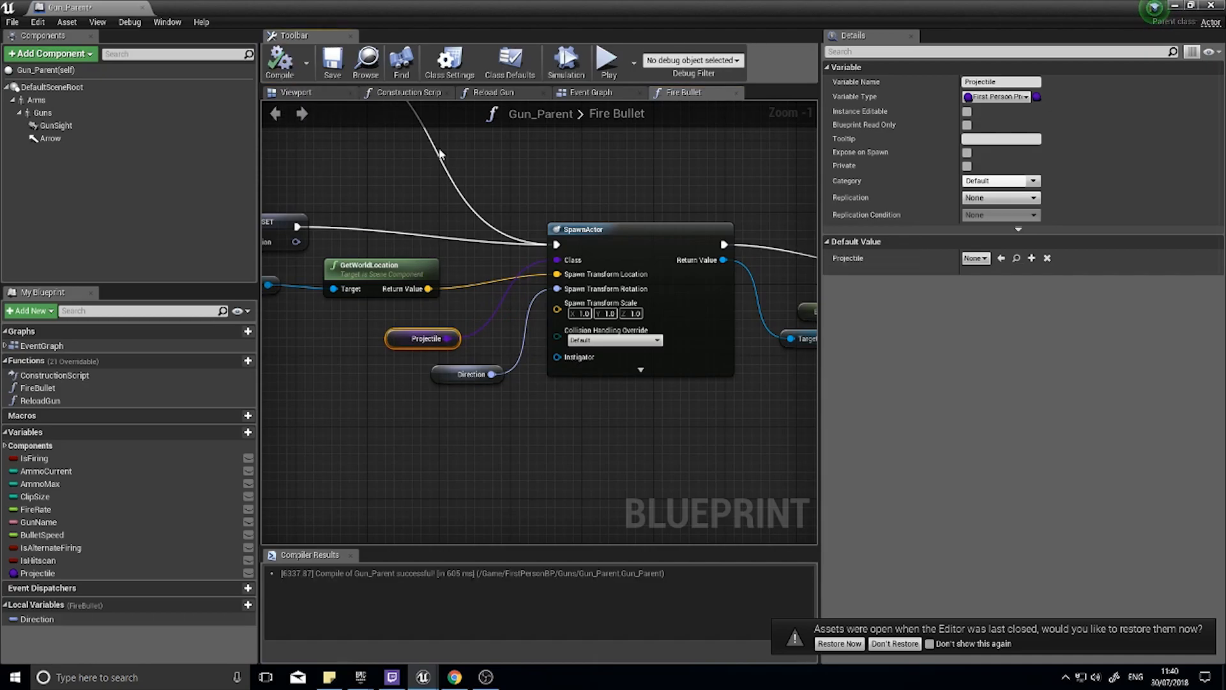
{"action": "left_click", "coordinate": [976, 258]}
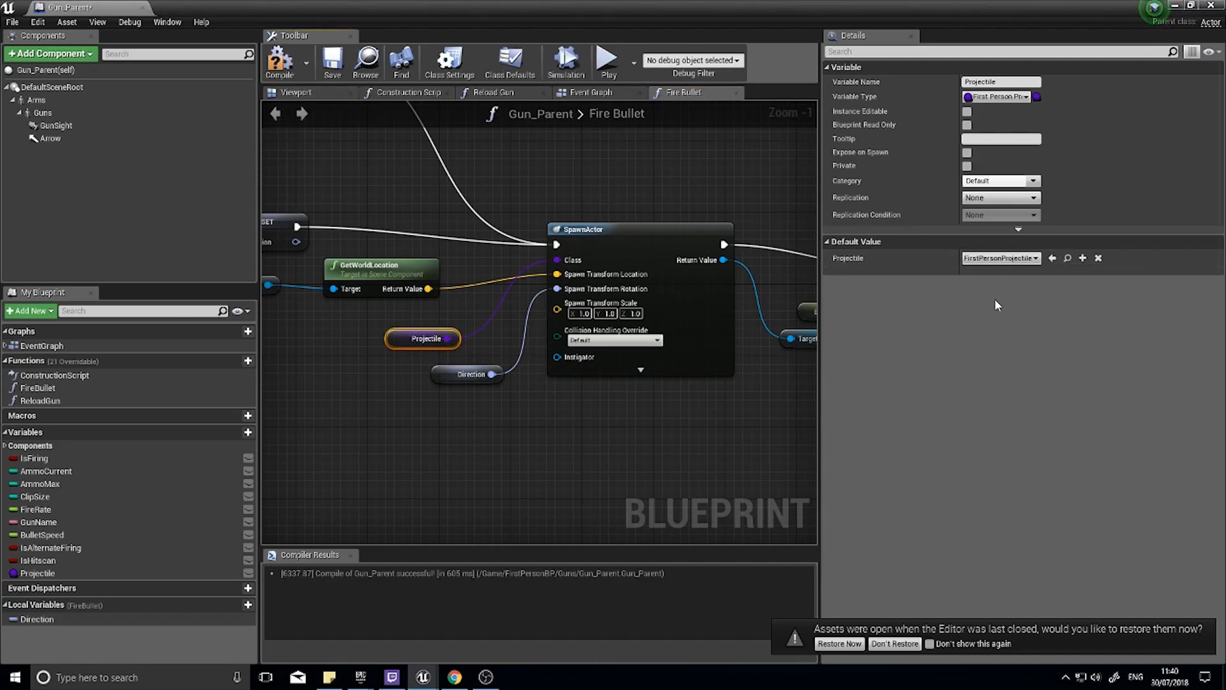
{"action": "left_click", "coordinate": [279, 61]}
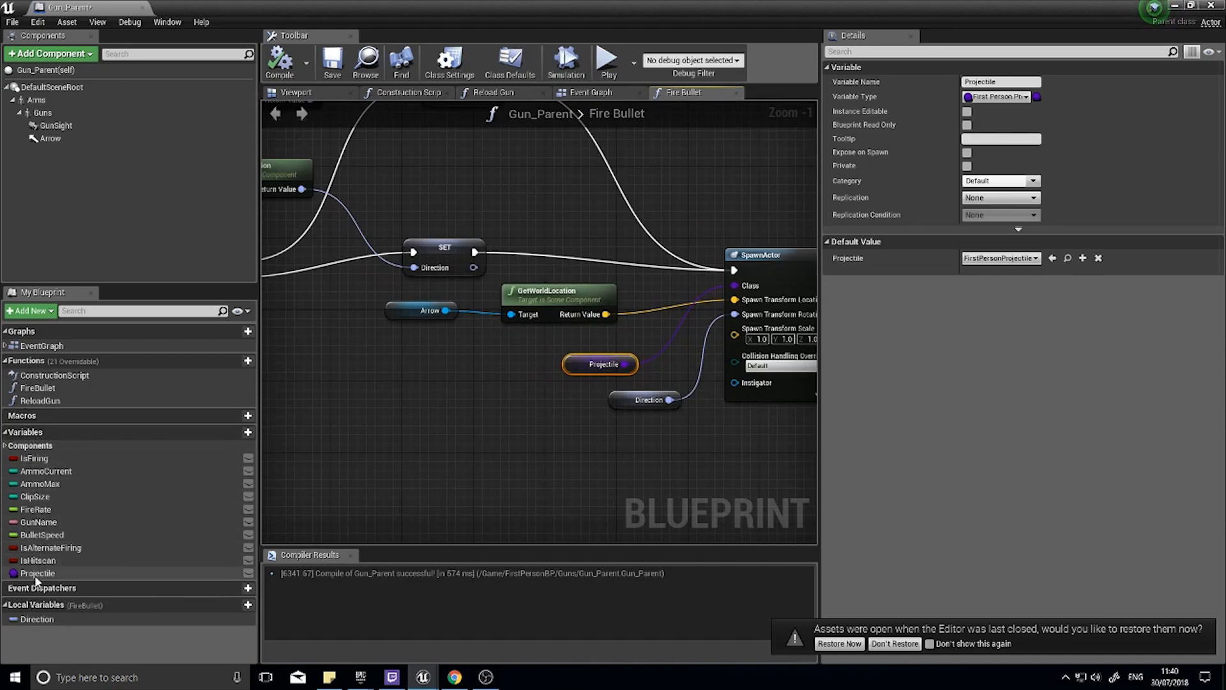
{"action": "mouse_move", "coordinate": [38, 572]}
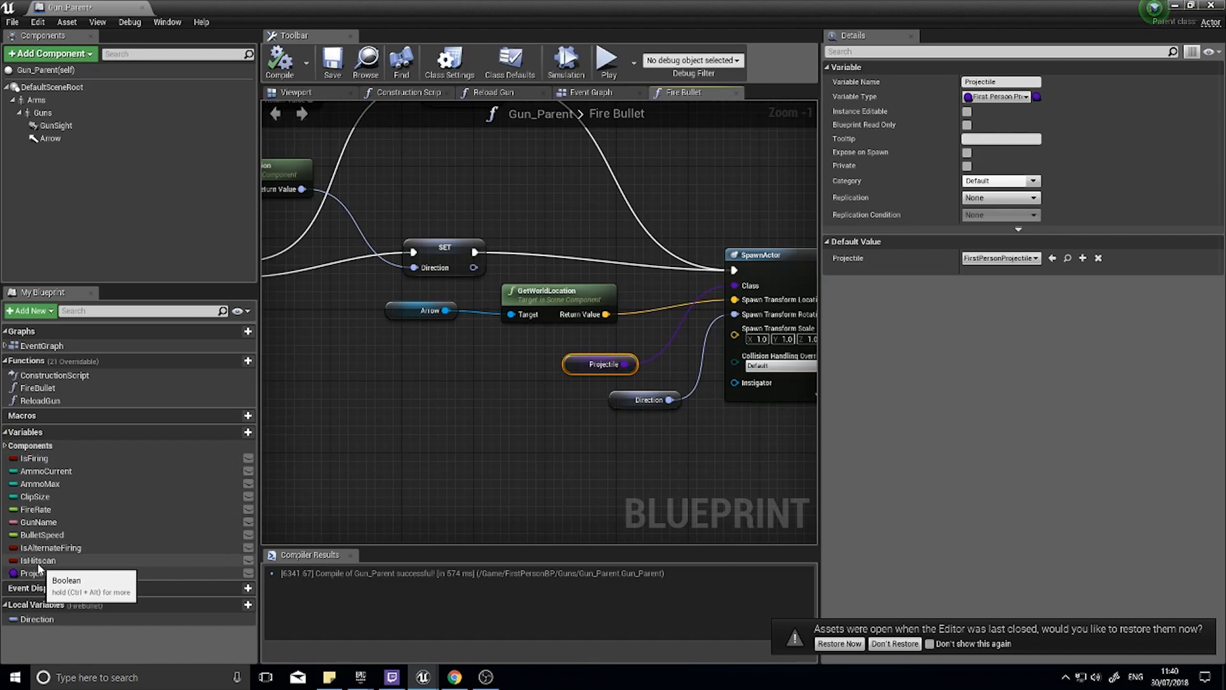
Put IsHitscan and Projectile in a new Projectiles category and collapse it.
{"action": "left_click", "coordinate": [40, 560]}
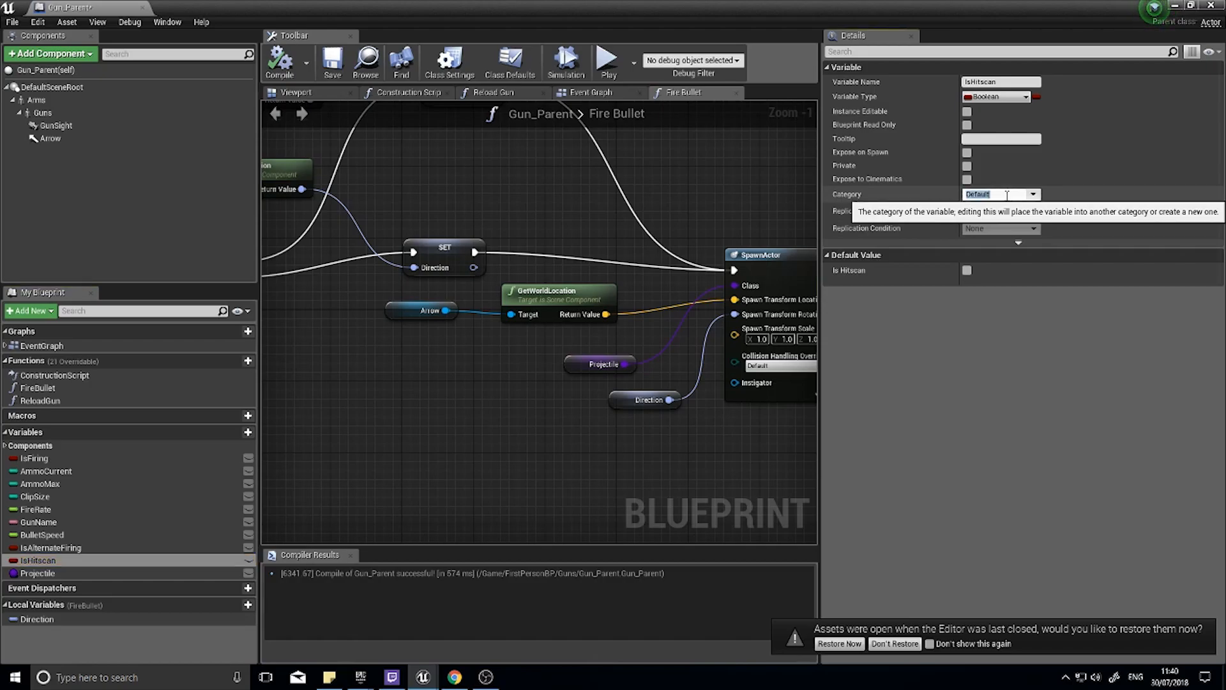
{"action": "type", "text": "P"}
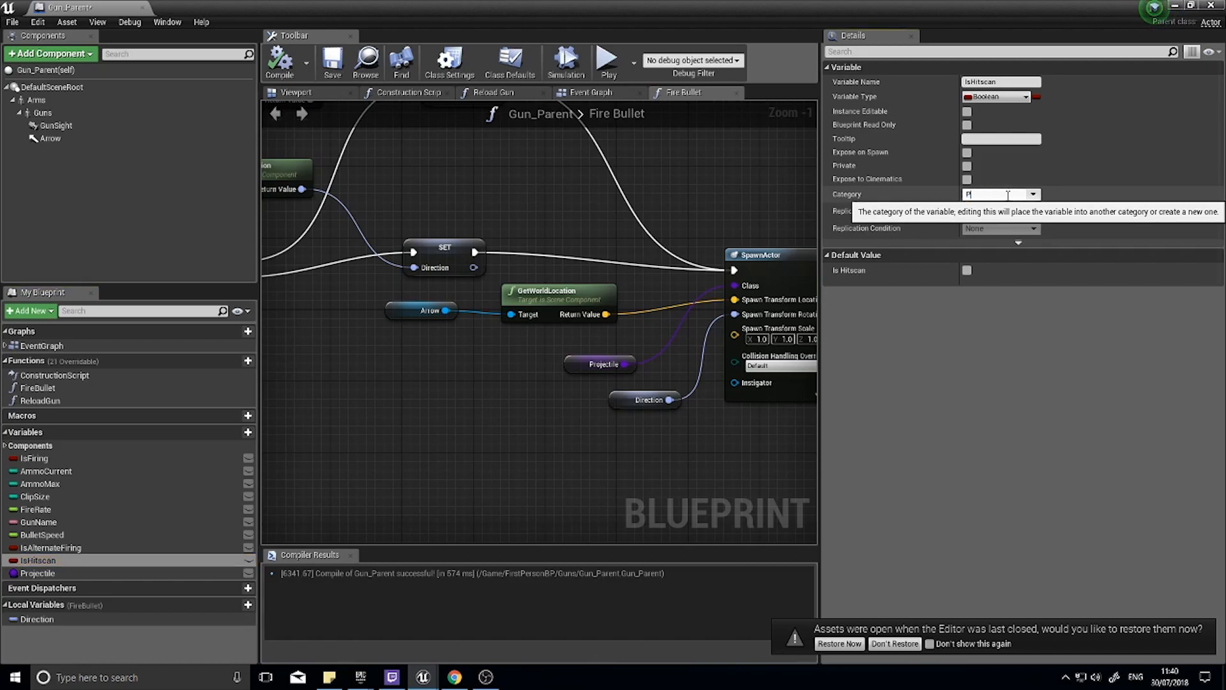
{"action": "type", "text": "rojectiles"}
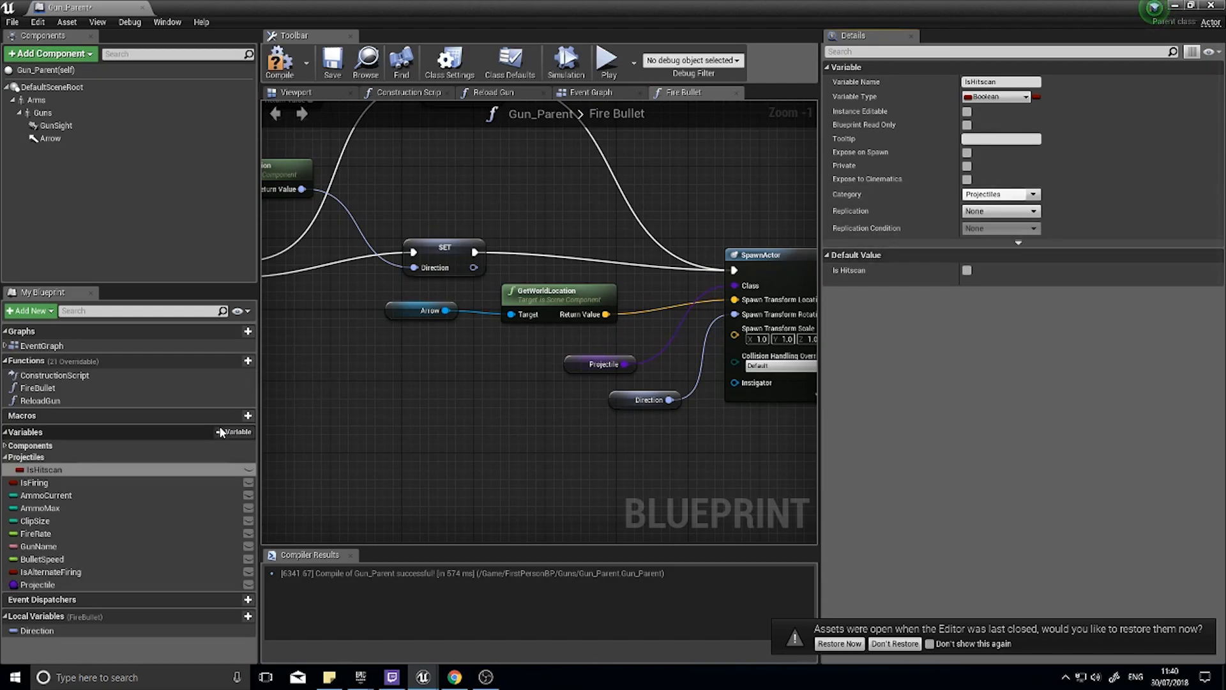
{"action": "left_click", "coordinate": [37, 585]}
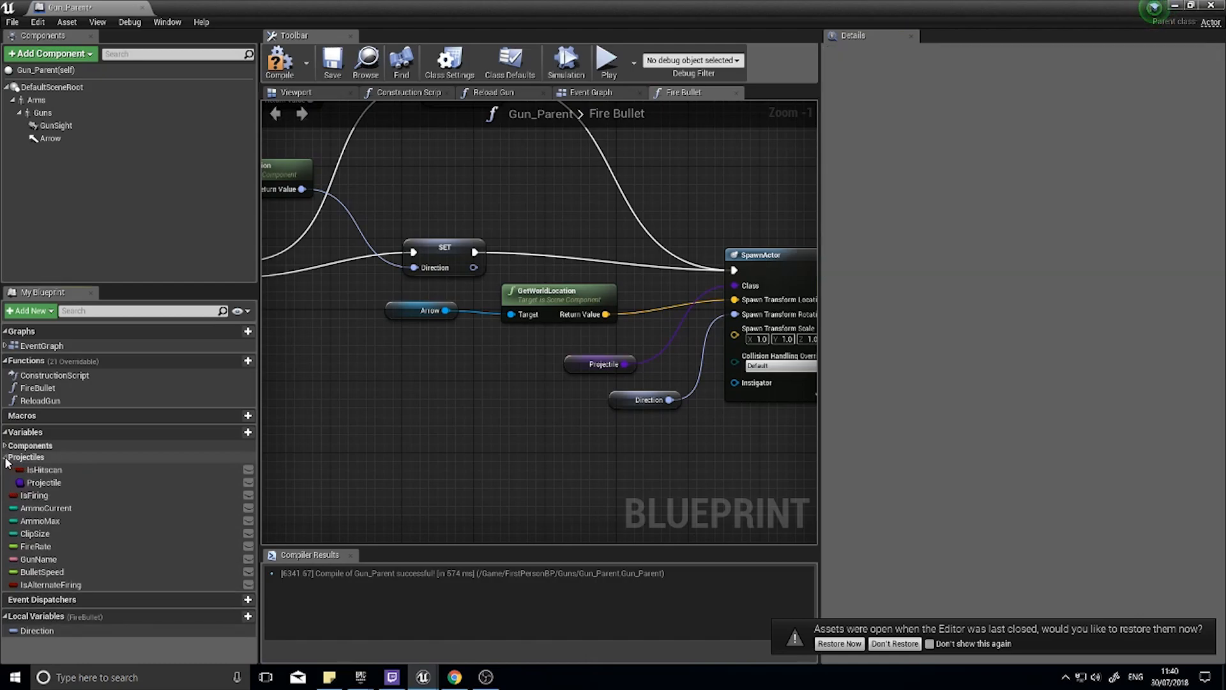
{"action": "left_click", "coordinate": [6, 458]}
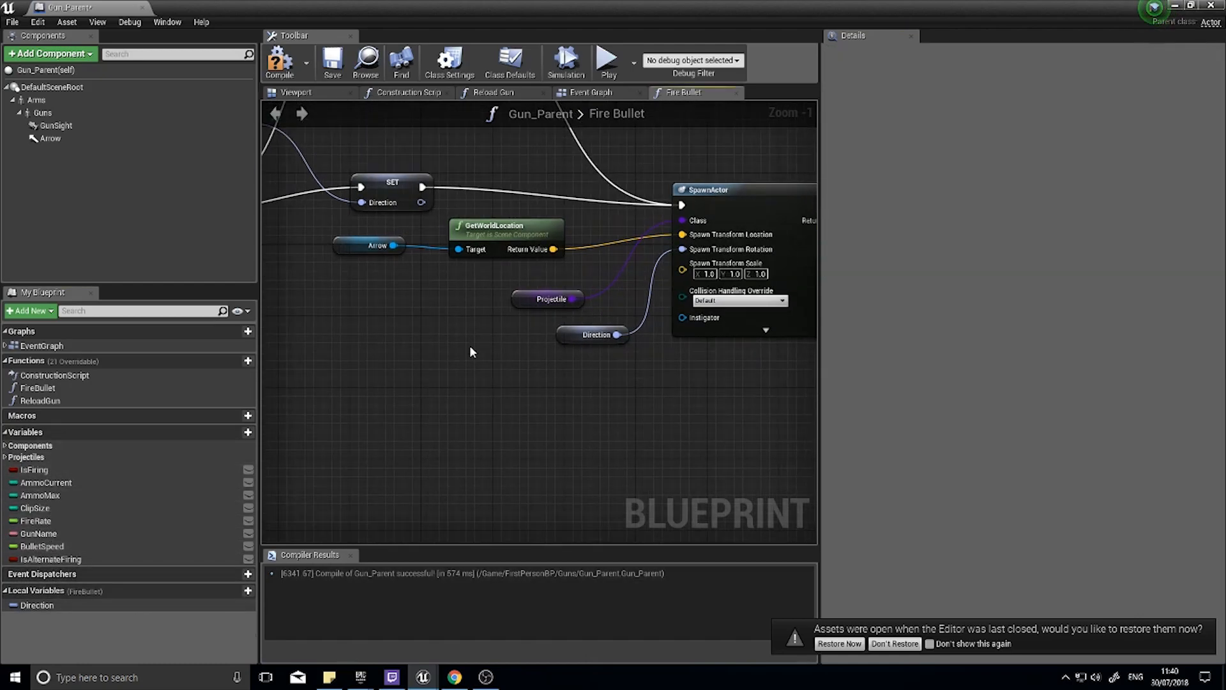
Add a Branch on IsHitscan at the start of Fire Bullet, tucking the getter under the entry node.
{"action": "scroll", "scroll_direction": "down", "scroll_amount": 3}
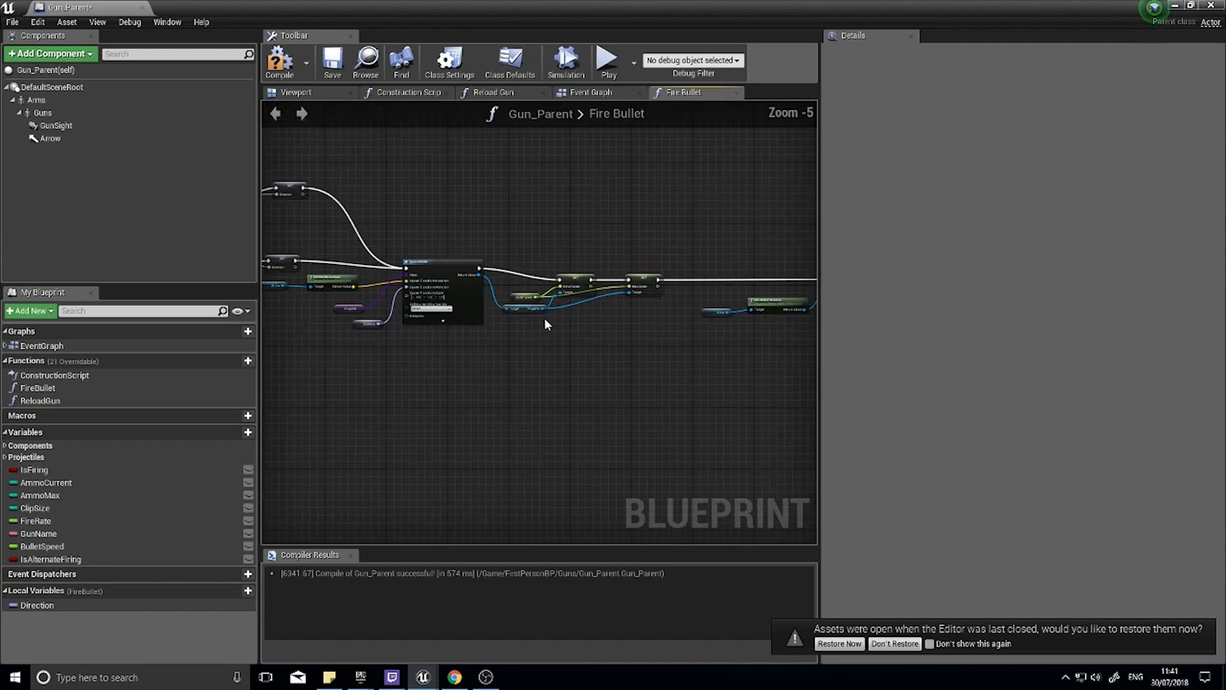
{"action": "scroll", "scroll_direction": "down", "scroll_amount": 3}
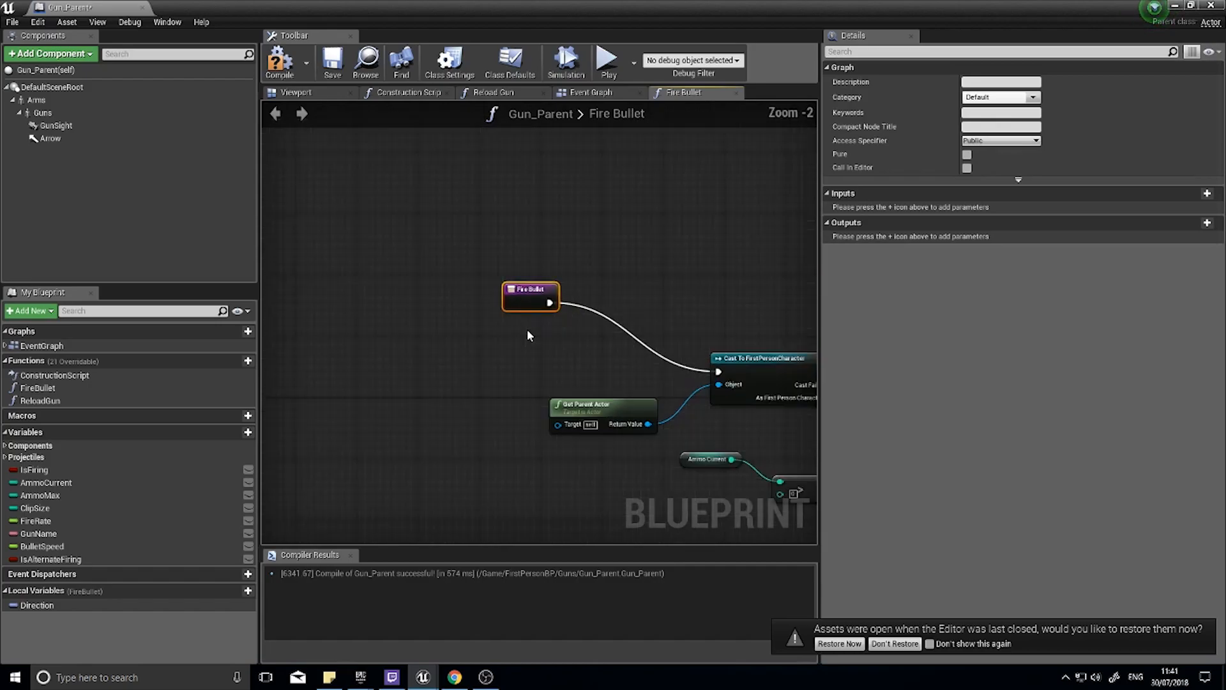
{"action": "scroll", "scroll_direction": "down", "scroll_amount": 3}
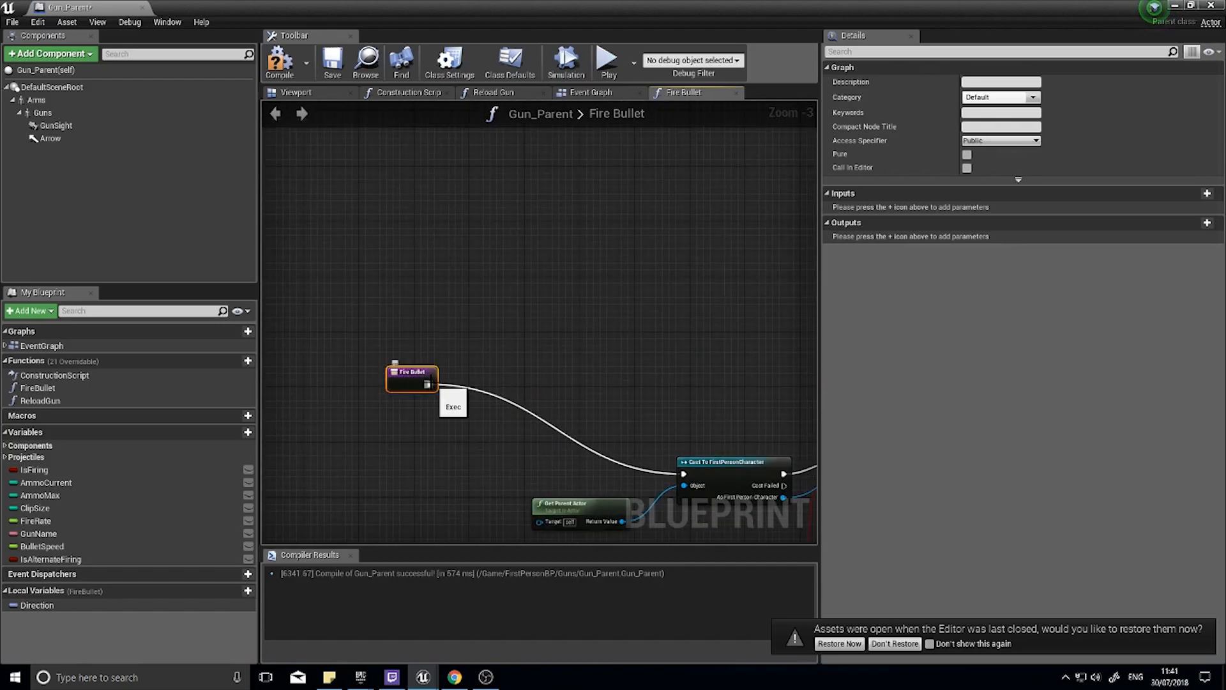
{"action": "scroll", "scroll_direction": "down", "scroll_amount": 3}
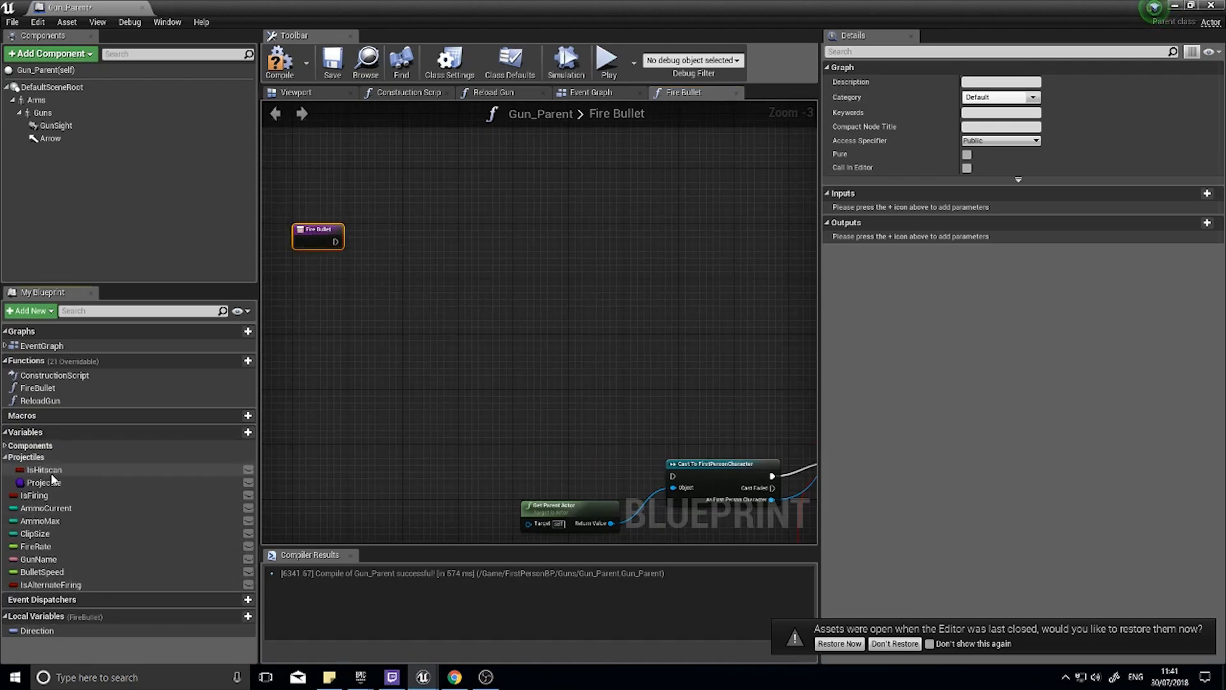
{"action": "left_click", "coordinate": [45, 469]}
{"action": "type", "text": "branch"}
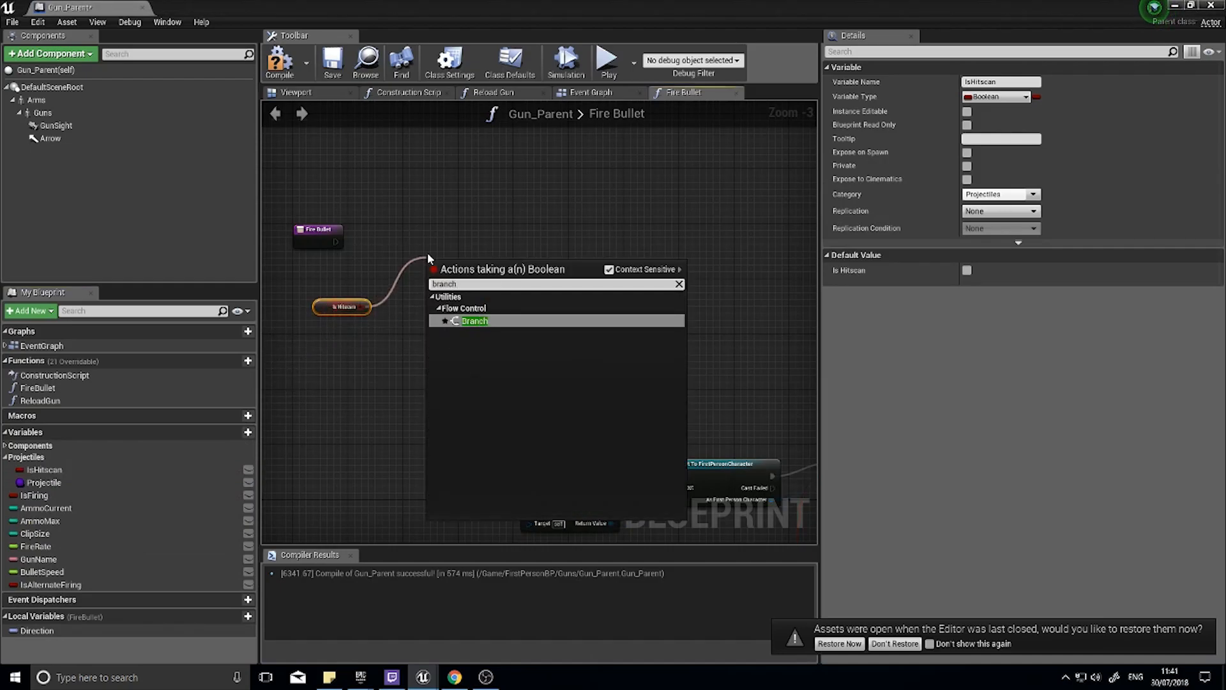
{"action": "left_click", "coordinate": [474, 321]}
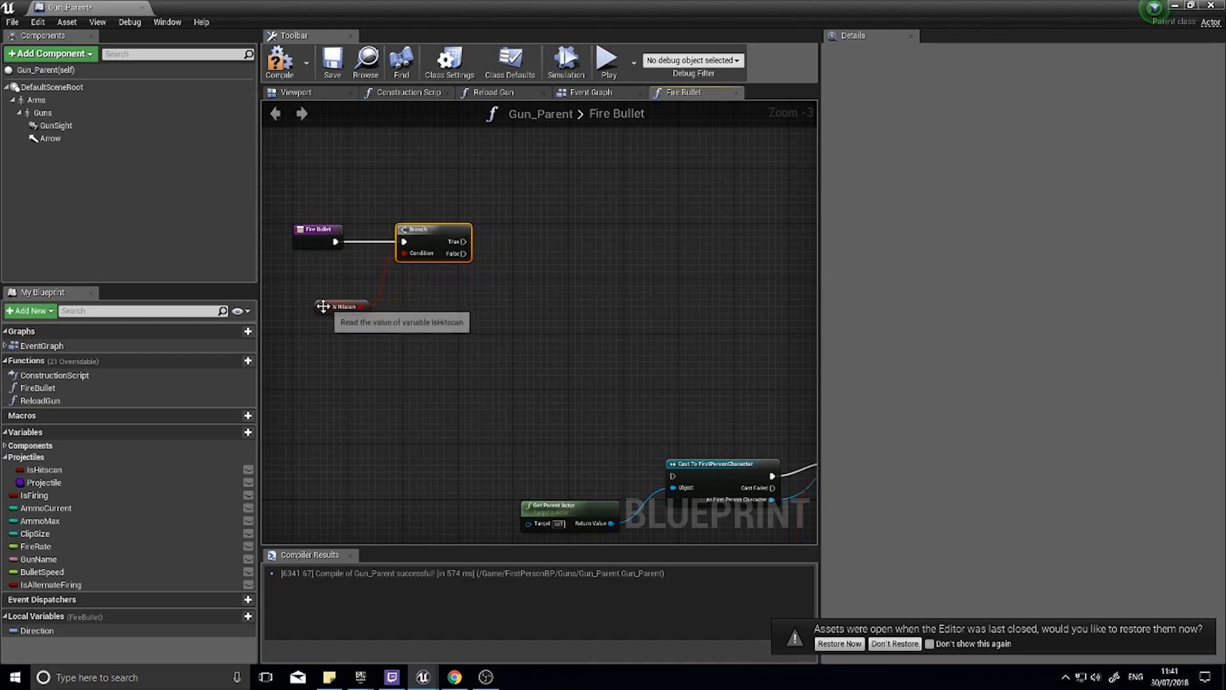
{"action": "left_click", "coordinate": [345, 305]}
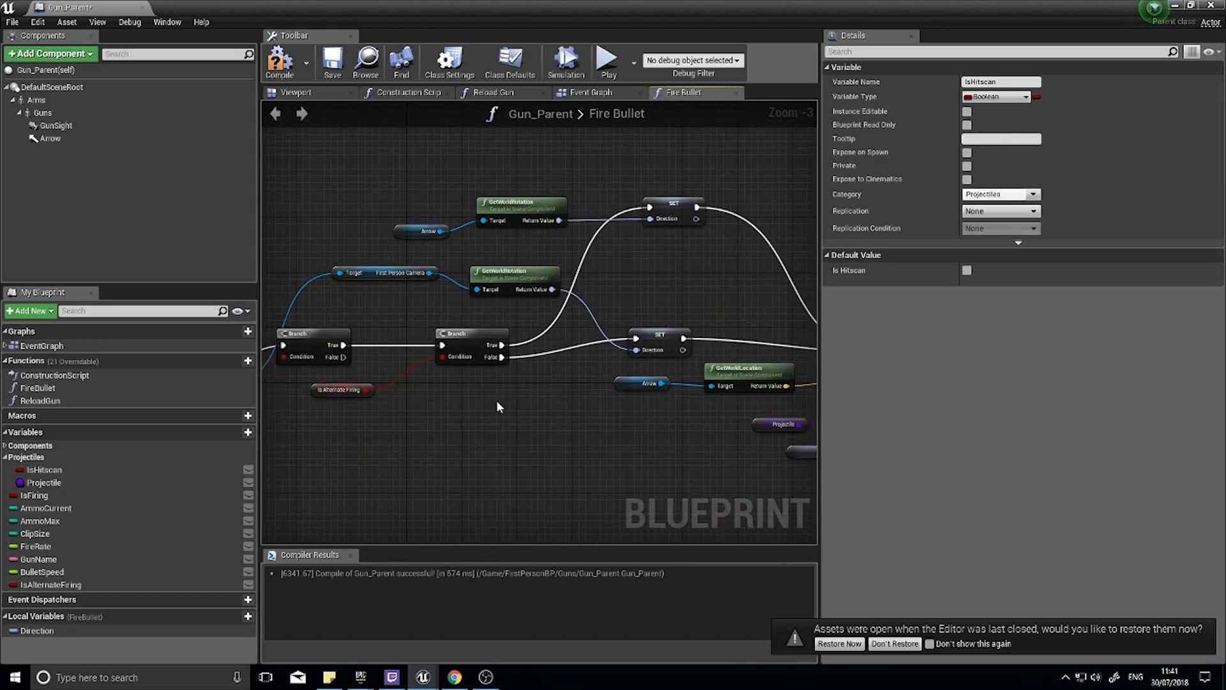
{"action": "scroll", "scroll_direction": "down", "scroll_amount": 3}
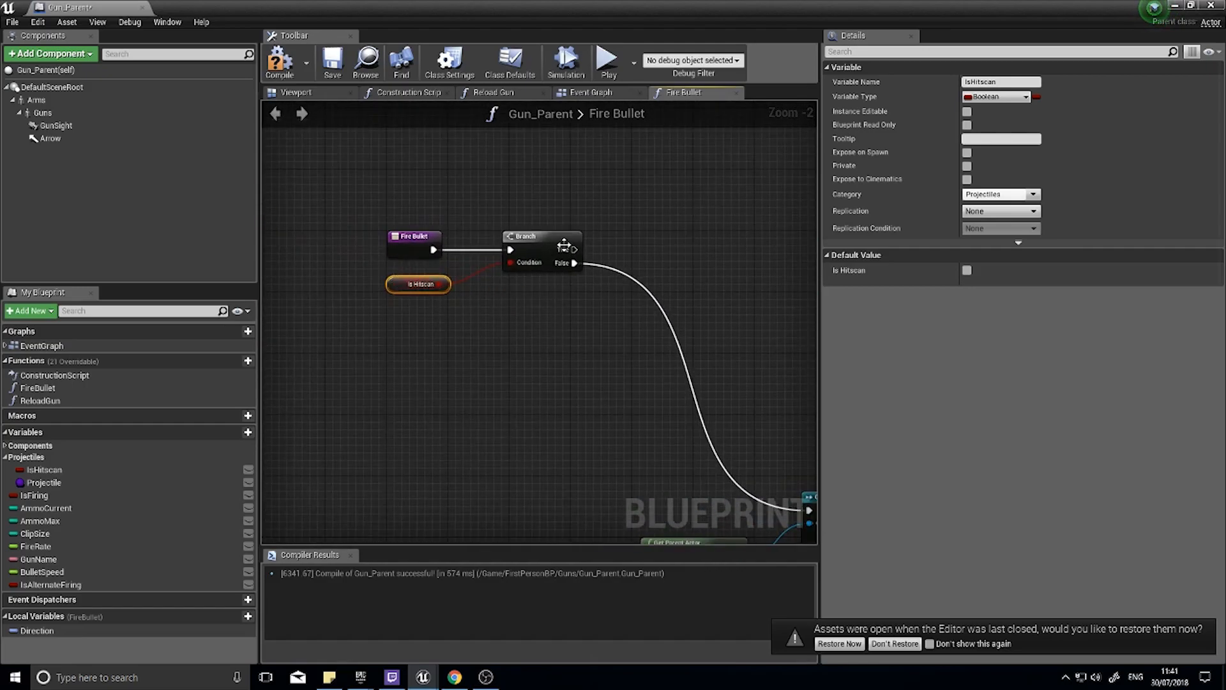
Paste the character cast and ammo check, feeding the Ammo Current comparison into the Branch.
{"action": "scroll", "scroll_direction": "down", "scroll_amount": 3}
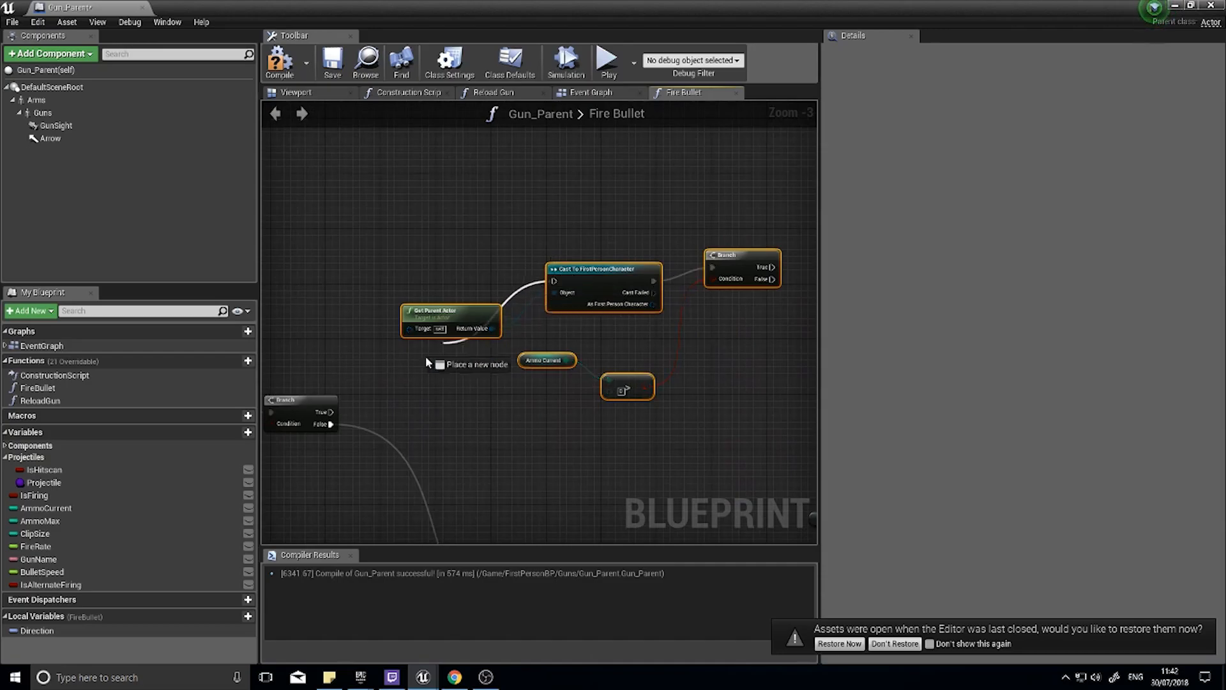
{"action": "mouse_move", "coordinate": [430, 306]}
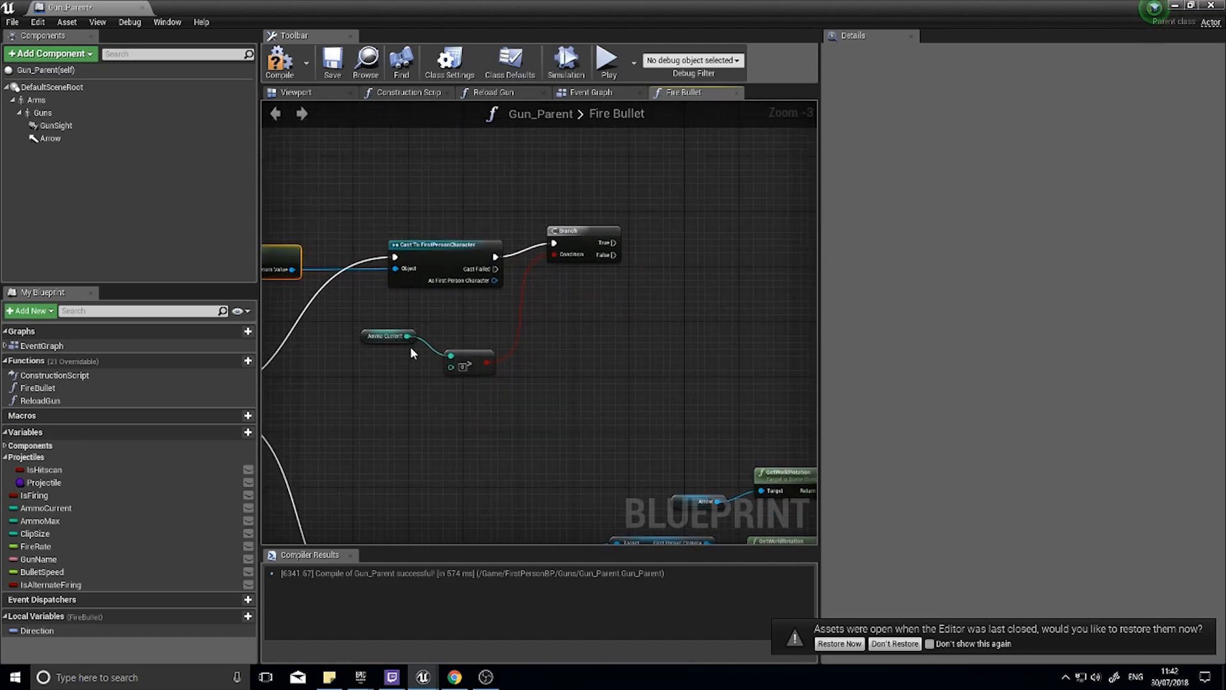
{"action": "left_click", "coordinate": [582, 239]}
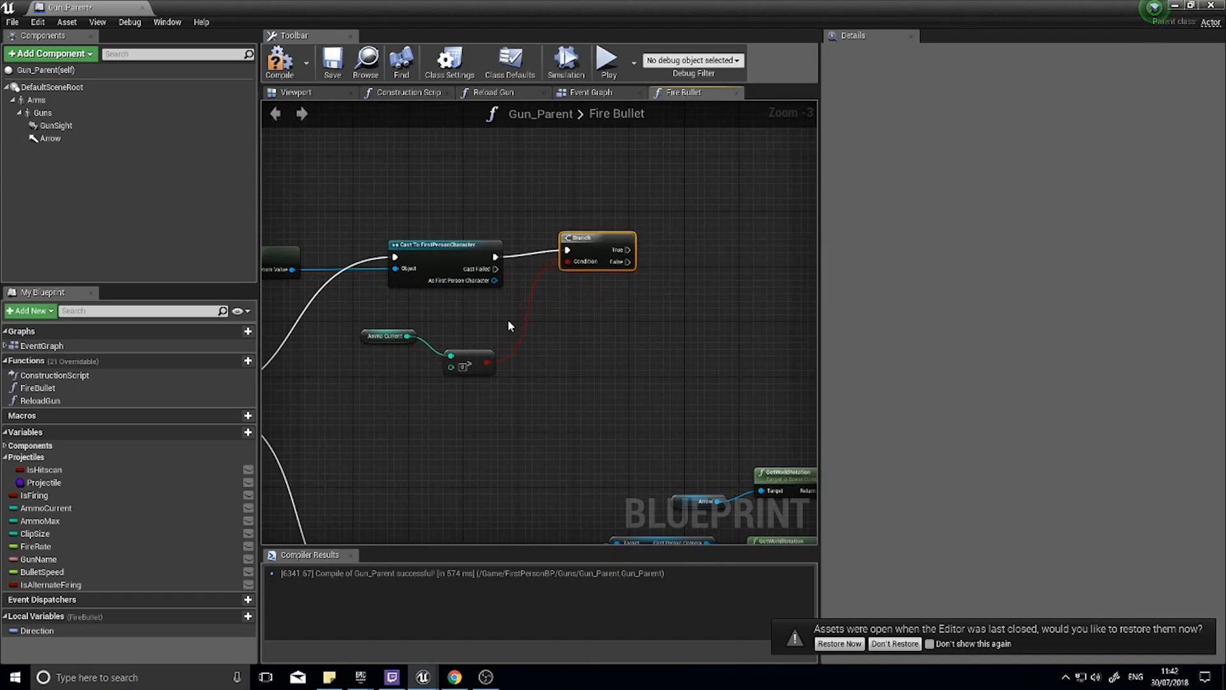
{"action": "left_click", "coordinate": [469, 365]}
{"action": "type", "text": "get firstpersoncamer"}
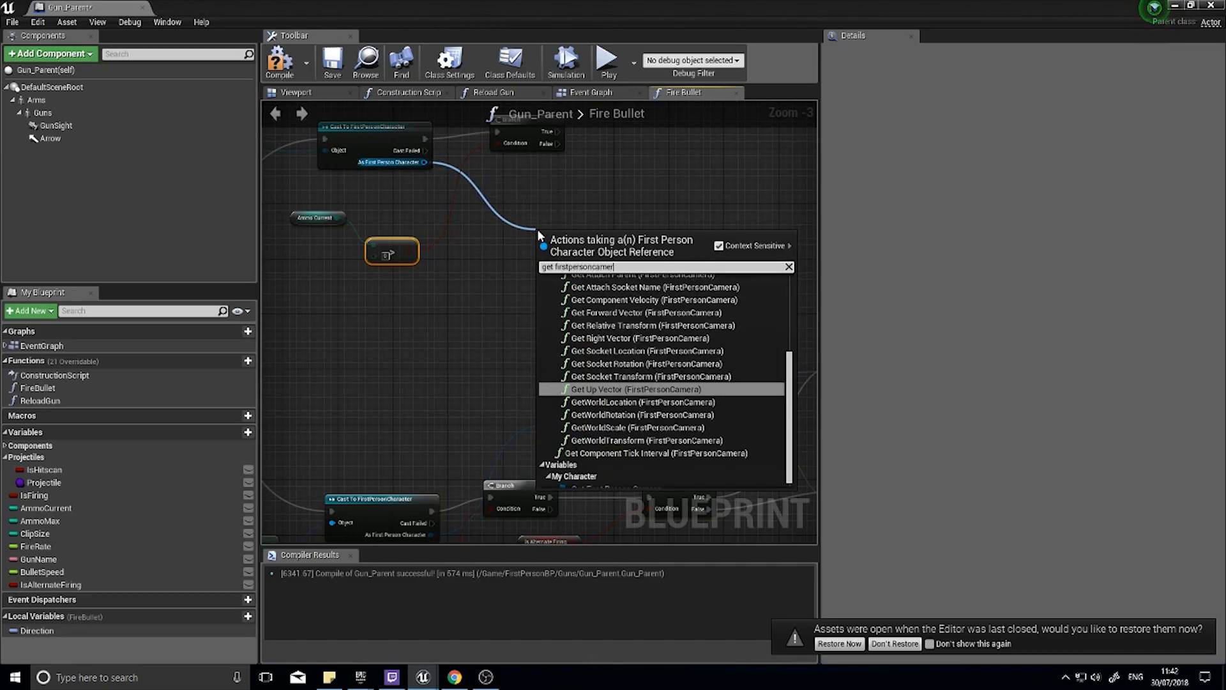
Add a Get First Person Camera getter off As First Person Character.
{"action": "scroll", "scroll_direction": "down", "scroll_amount": 3}
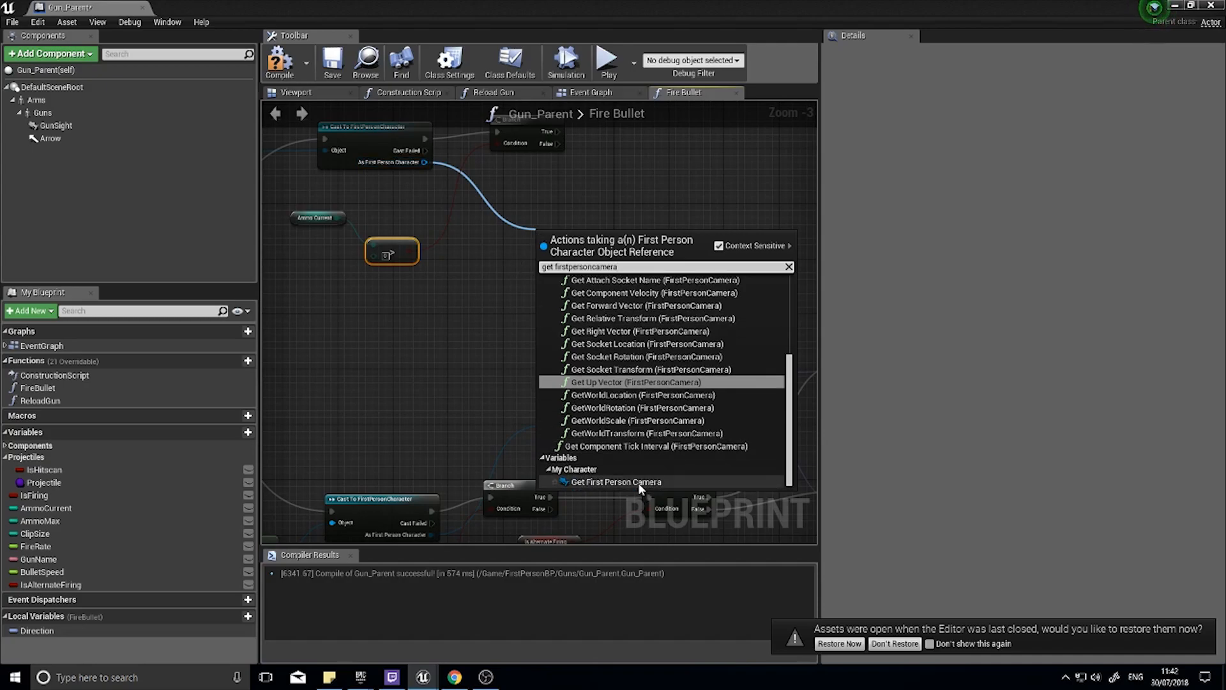
{"action": "left_click", "coordinate": [616, 481]}
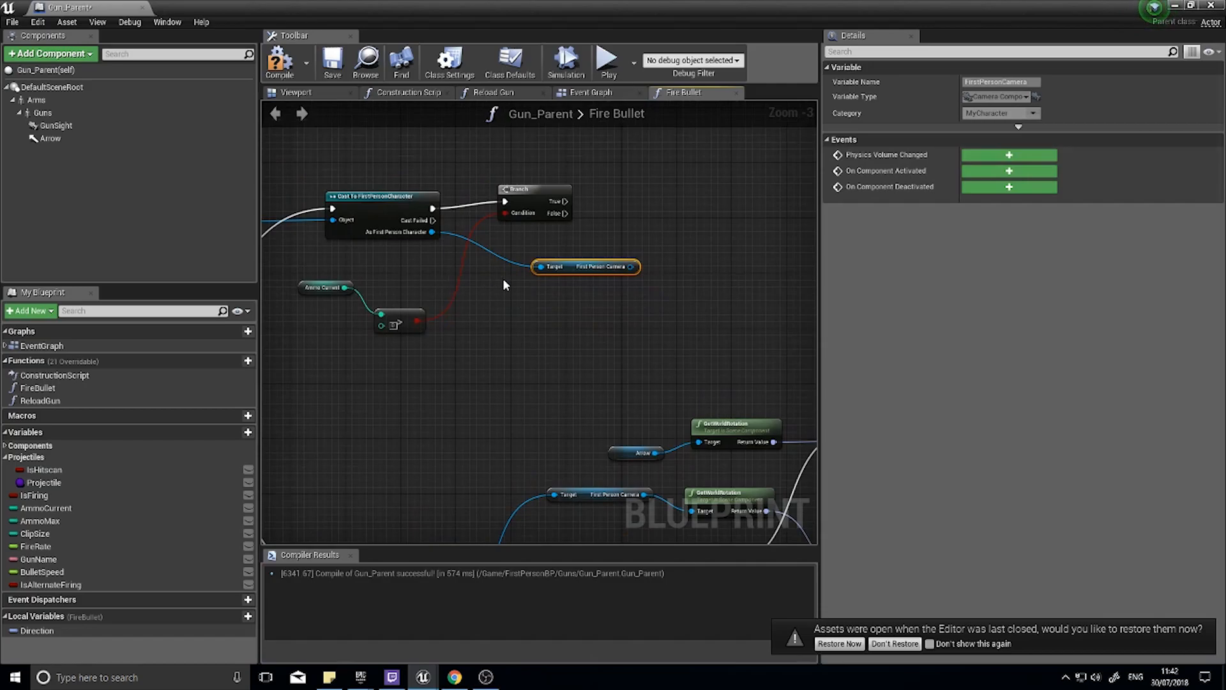
{"action": "mouse_move", "coordinate": [554, 295]}
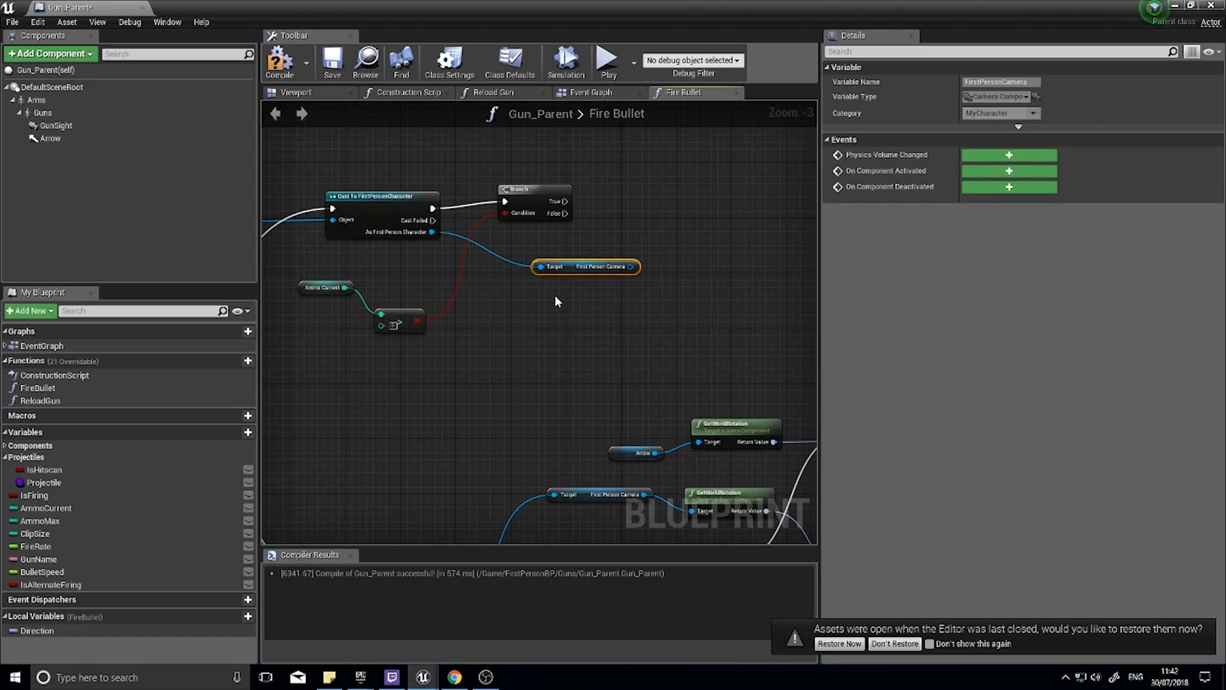
{"action": "mouse_move", "coordinate": [539, 270]}
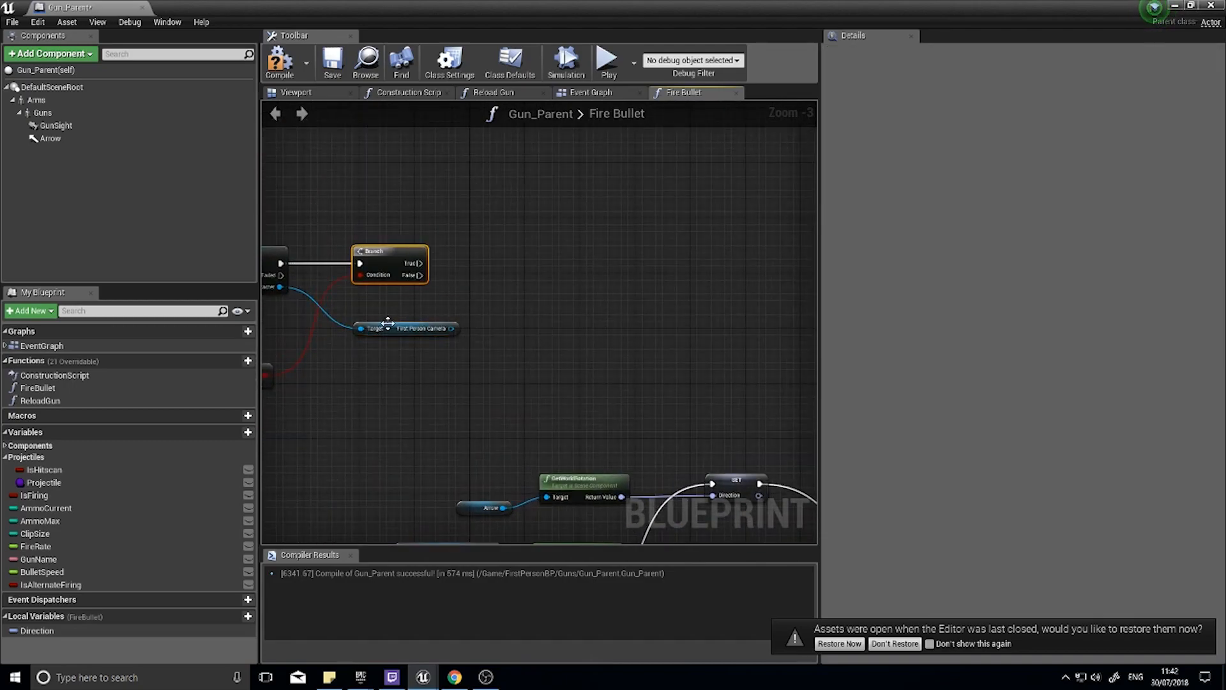
{"action": "left_click", "coordinate": [399, 328]}
{"action": "type", "text": "linetrace"}
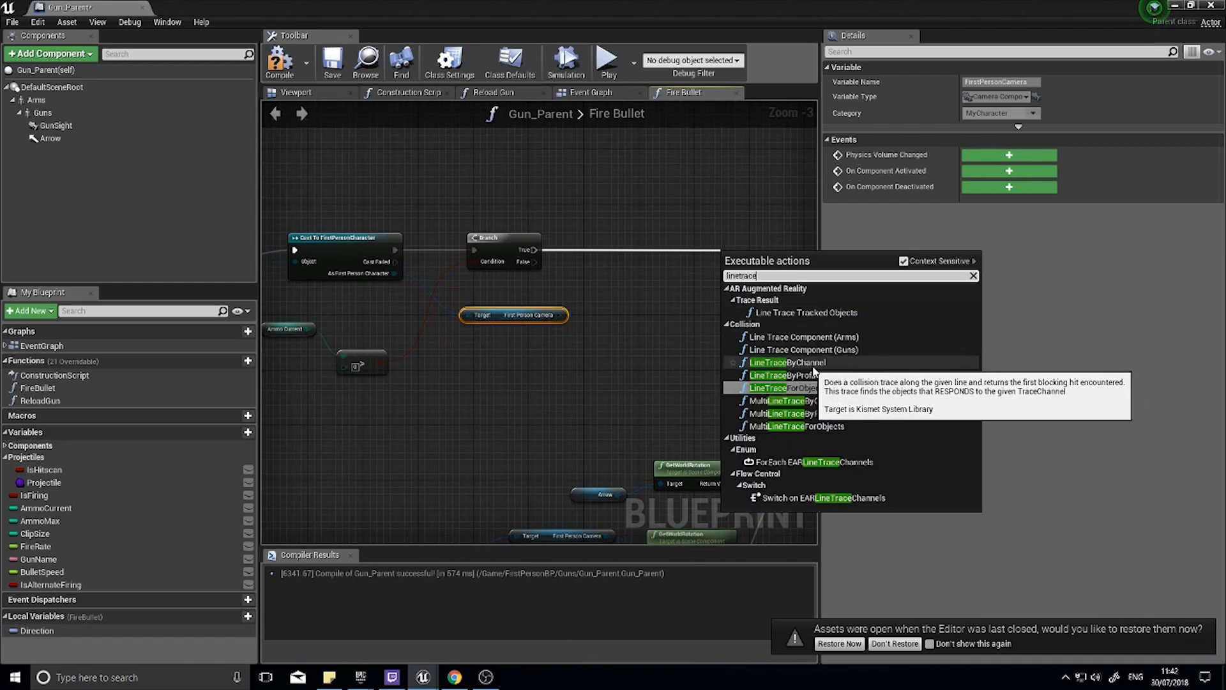
Add a LineTraceByChannel node after the ammo Branch's True output.
{"action": "left_click", "coordinate": [788, 361]}
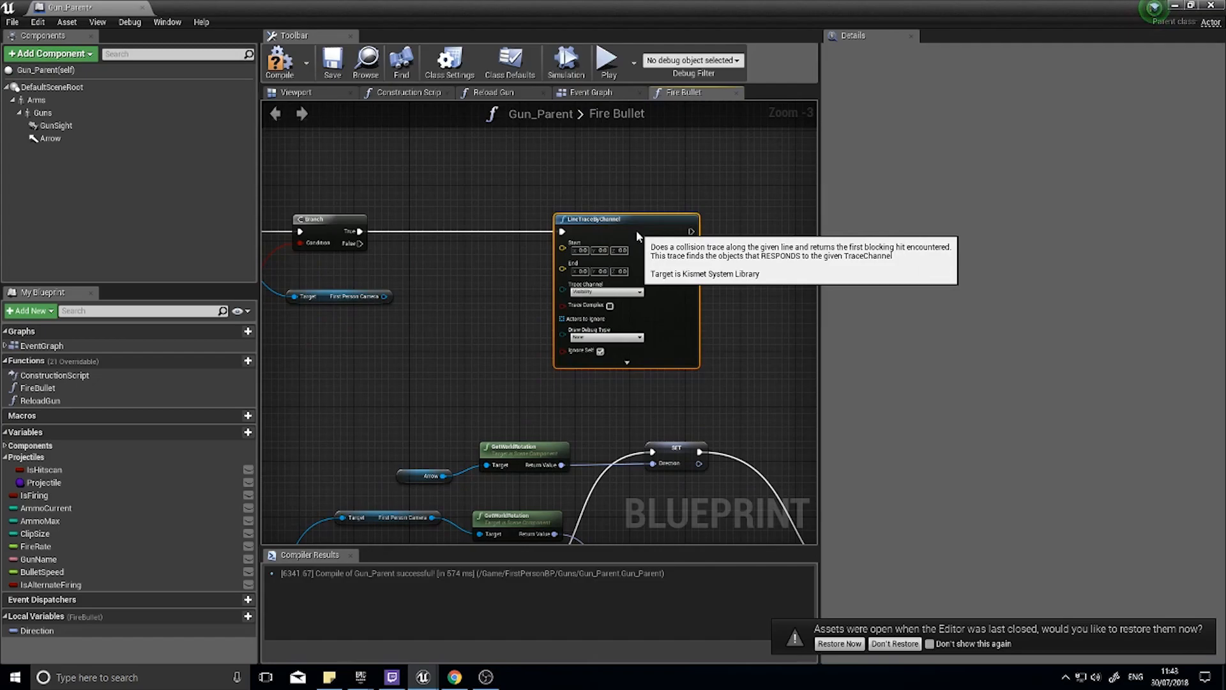
{"action": "mouse_move", "coordinate": [479, 262]}
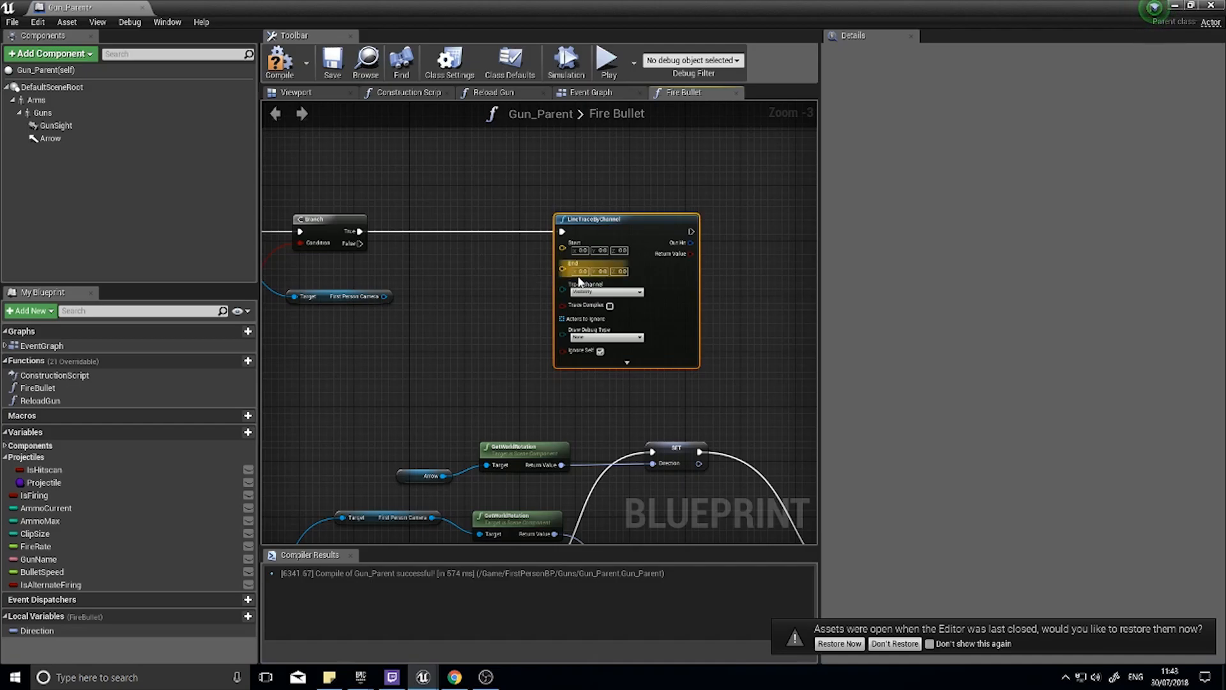
{"action": "mouse_move", "coordinate": [668, 342]}
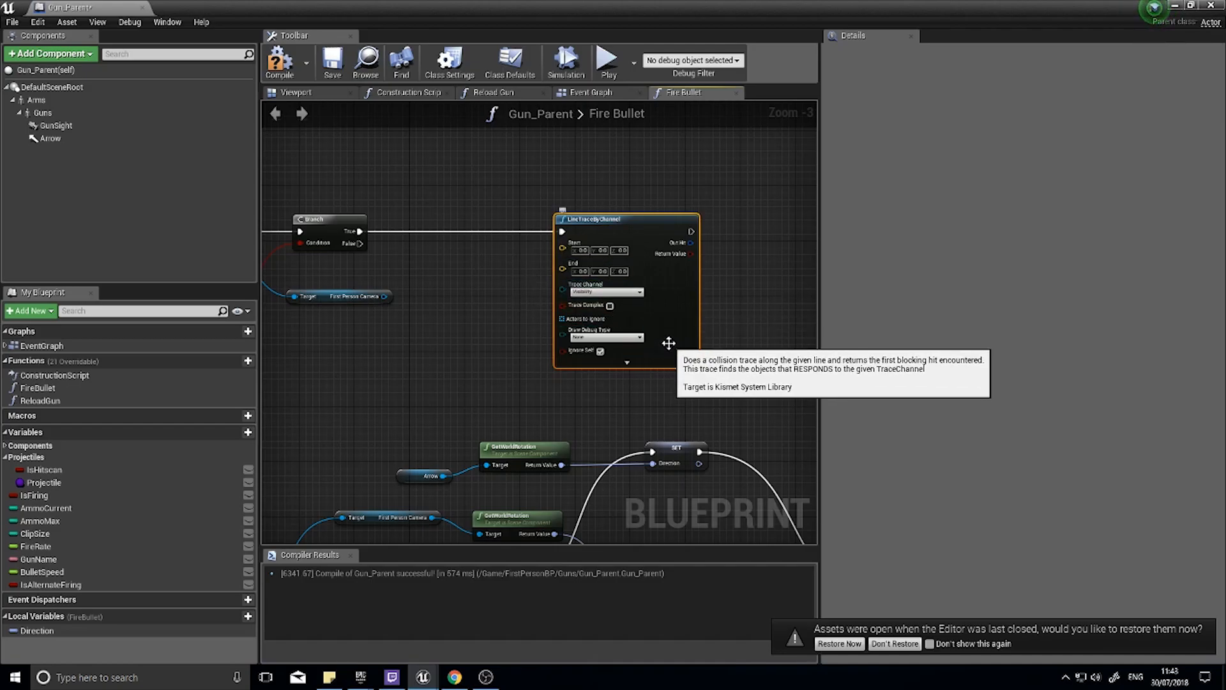
{"action": "mouse_move", "coordinate": [504, 262]}
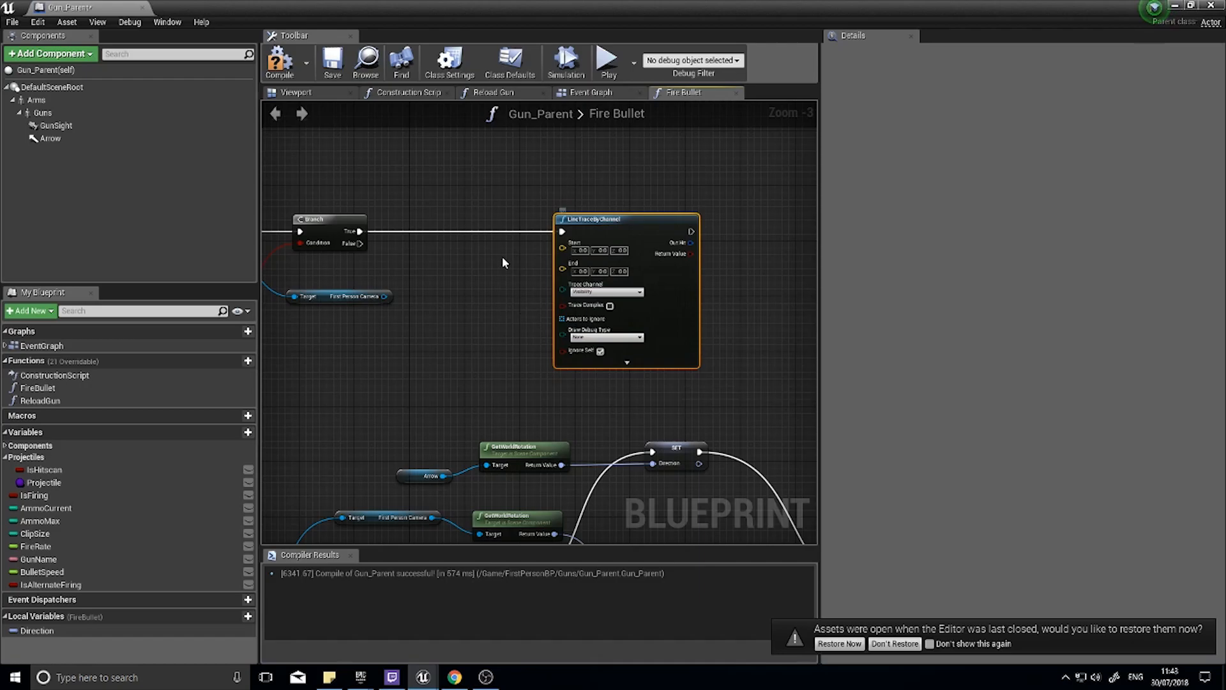
{"action": "mouse_move", "coordinate": [609, 232]}
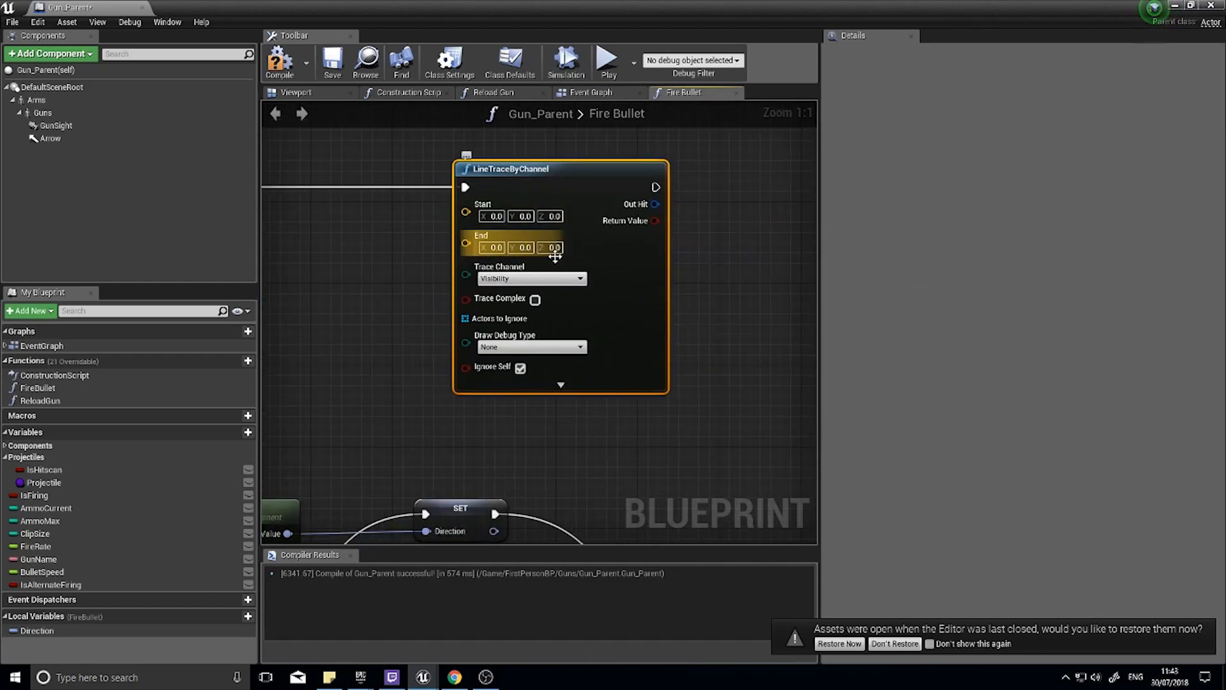
{"action": "mouse_move", "coordinate": [517, 277]}
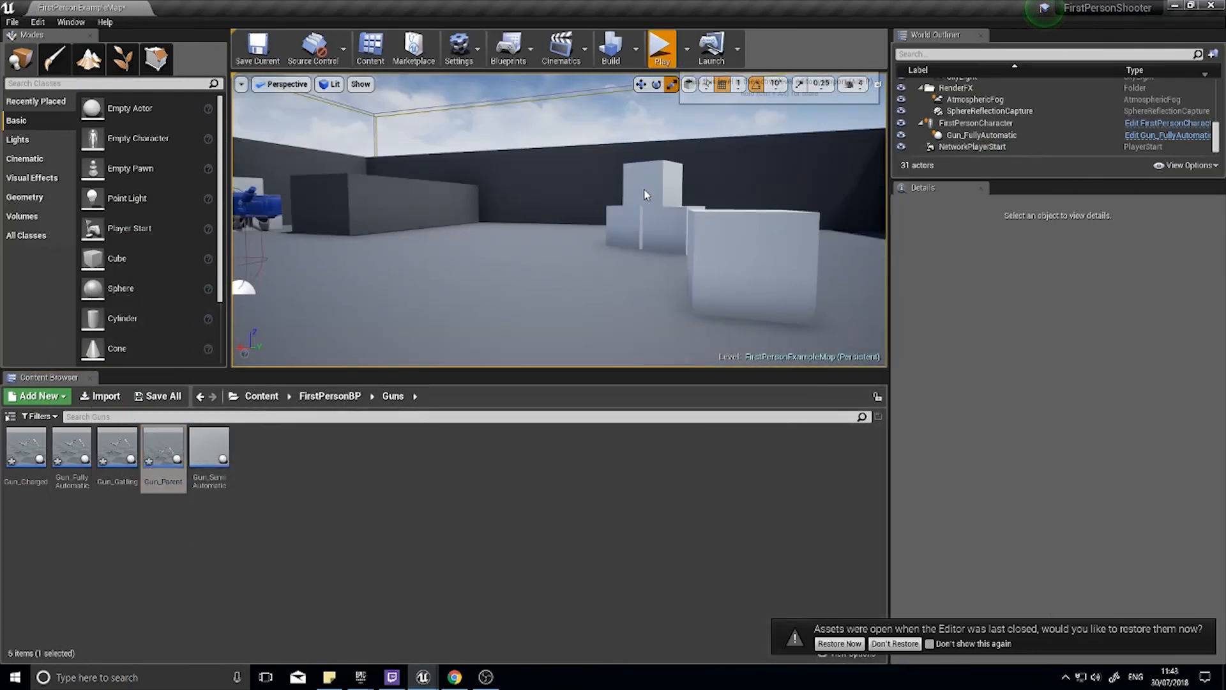
Run a quick play test, stop it, and reopen the Gun_Parent blueprint.
{"action": "left_click", "coordinate": [660, 47]}
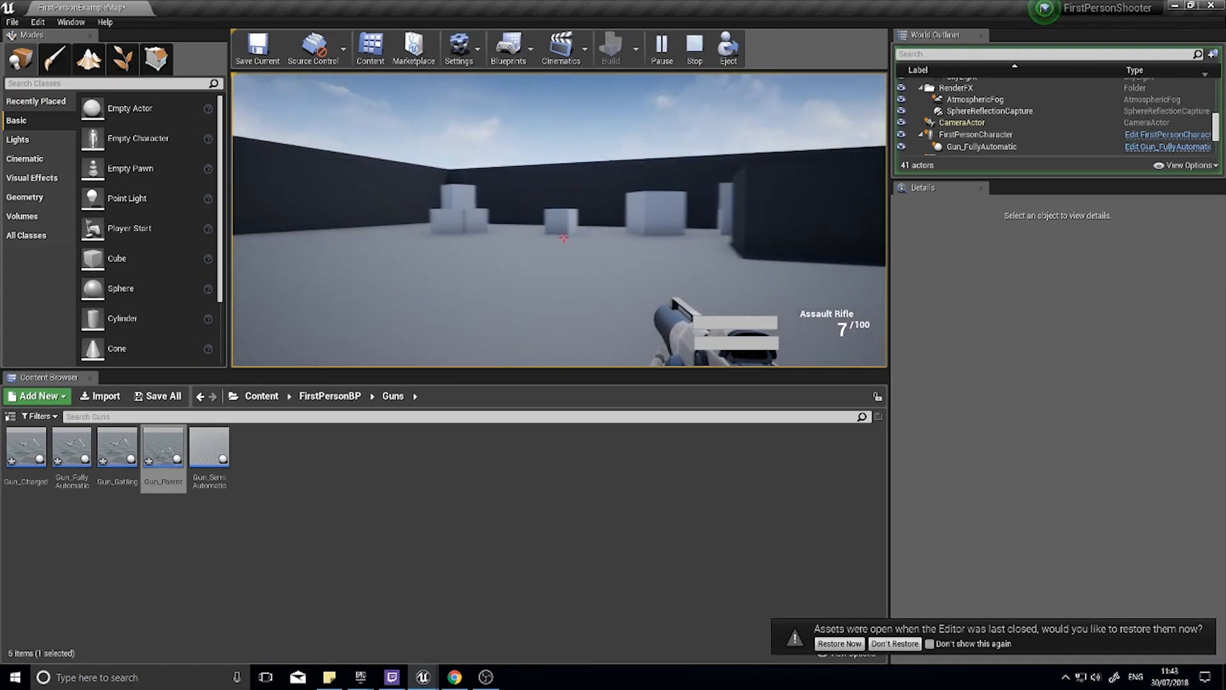
{"action": "left_click", "coordinate": [693, 47]}
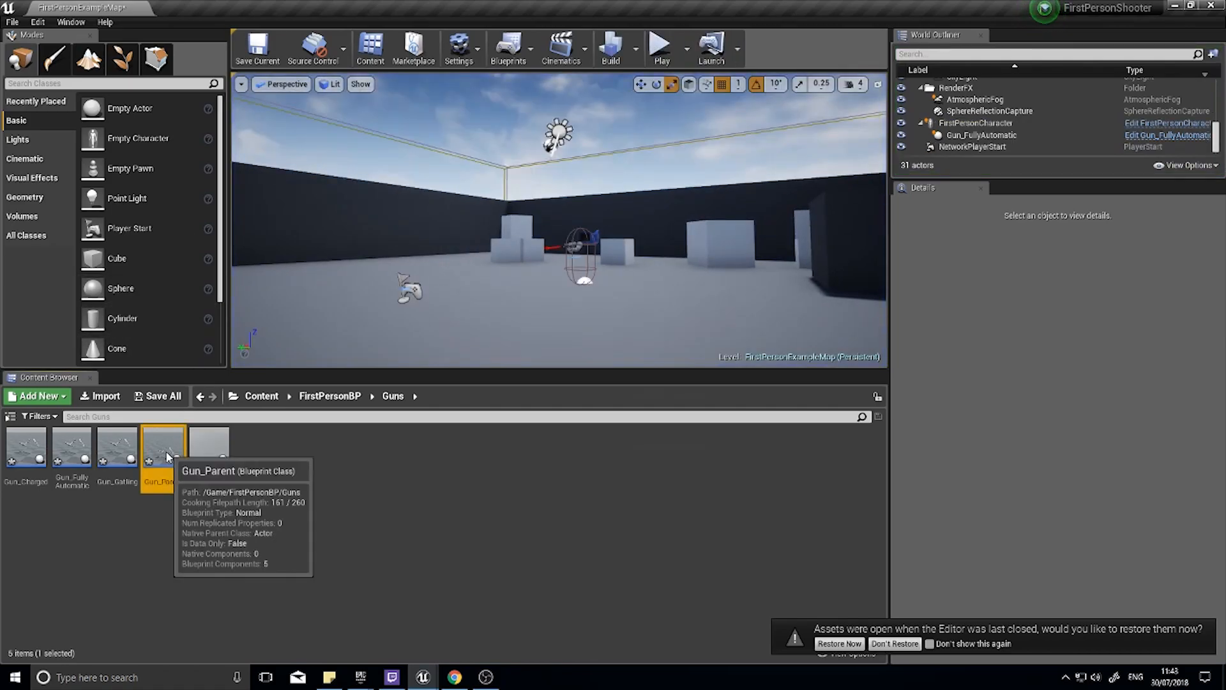
{"action": "double_click", "coordinate": [163, 446]}
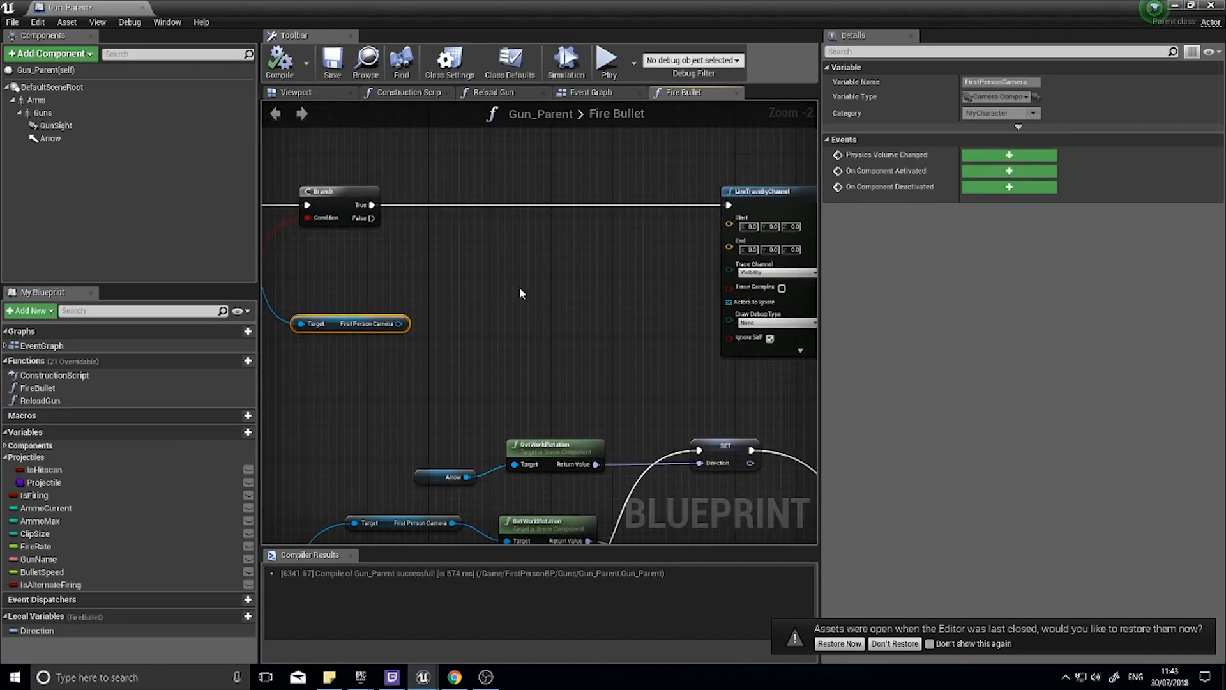
{"action": "mouse_move", "coordinate": [560, 175]}
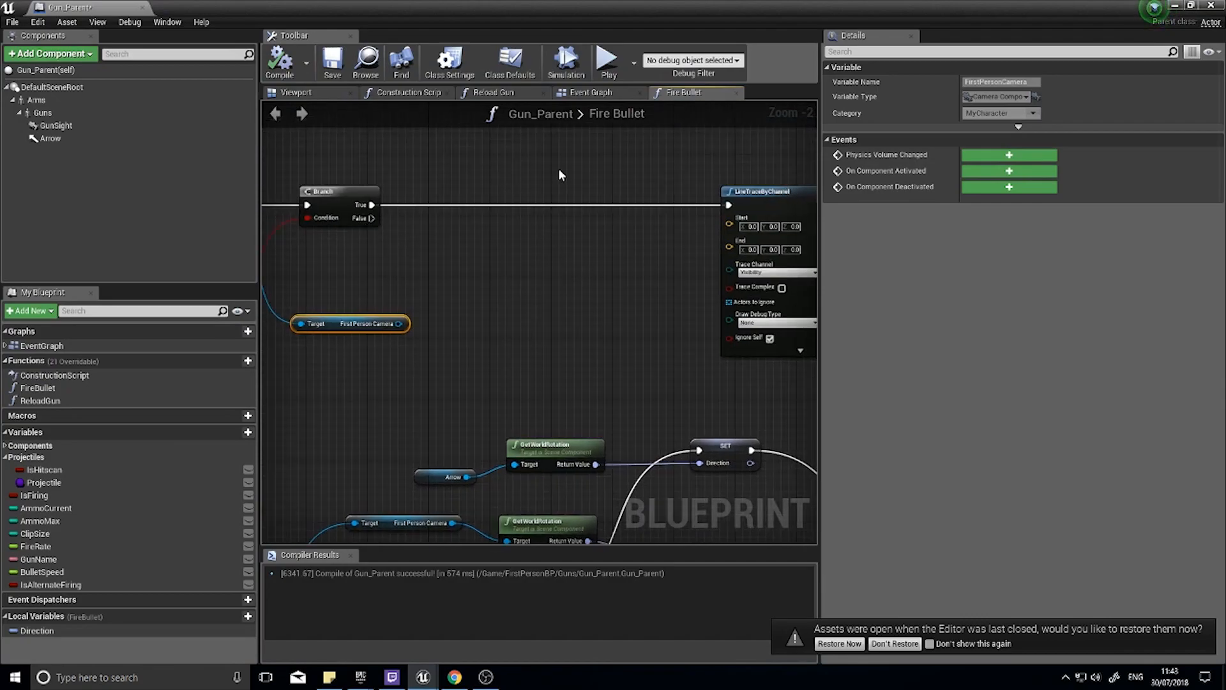
{"action": "mouse_move", "coordinate": [513, 222]}
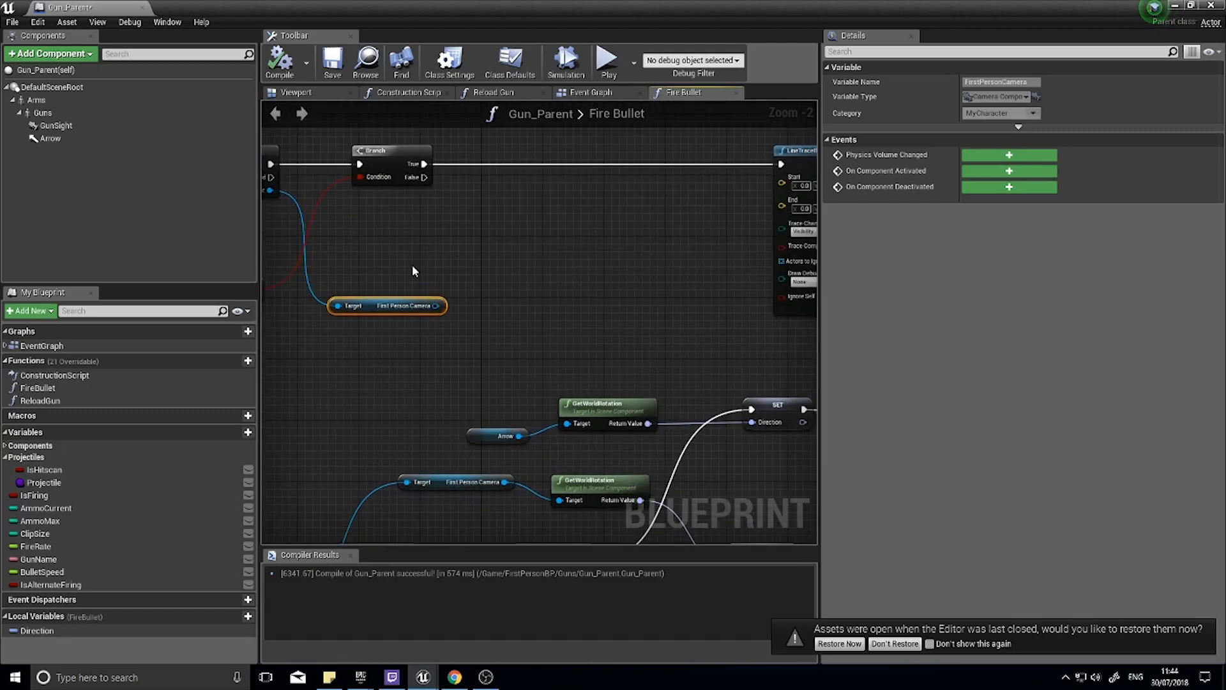
{"action": "mouse_move", "coordinate": [434, 305]}
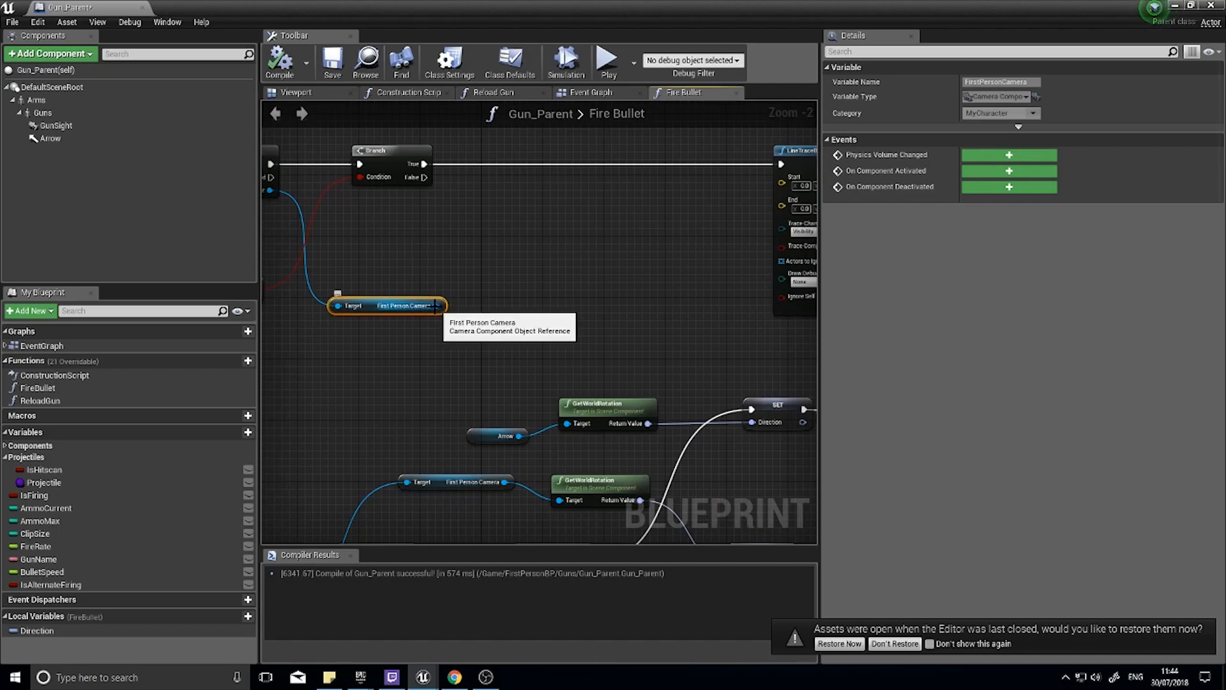
{"action": "mouse_move", "coordinate": [462, 206]}
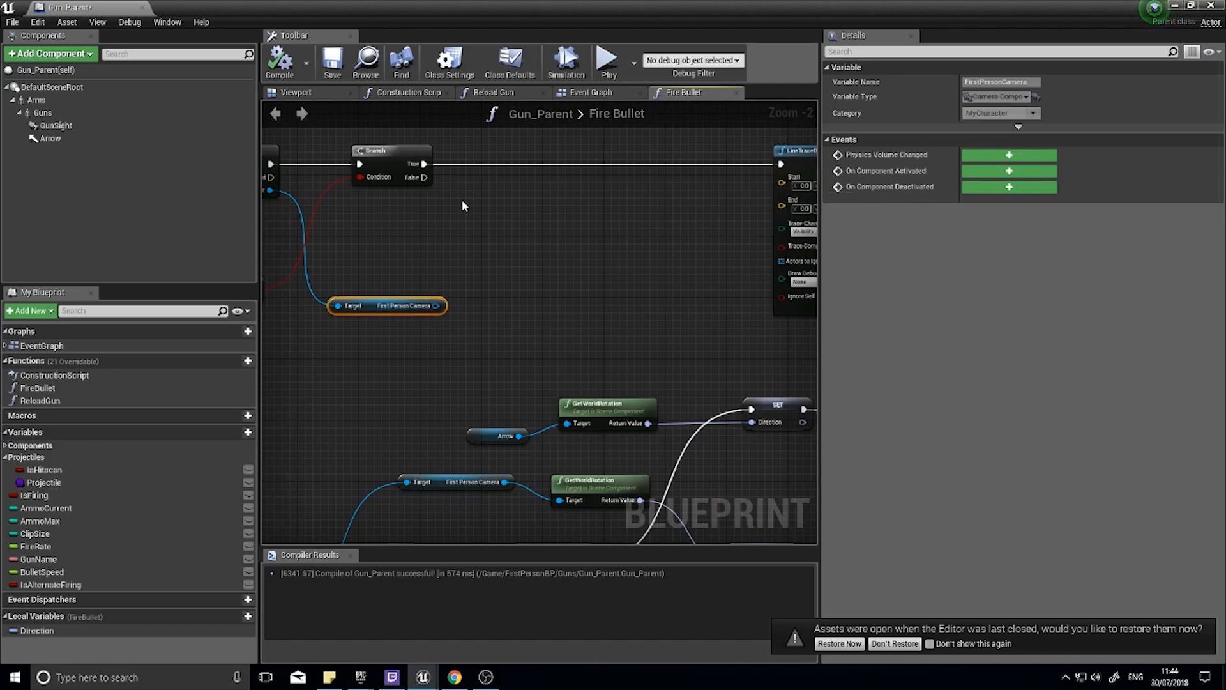
Place a reference to the Arrow component in the Fire Bullet graph.
{"action": "left_click", "coordinate": [50, 138]}
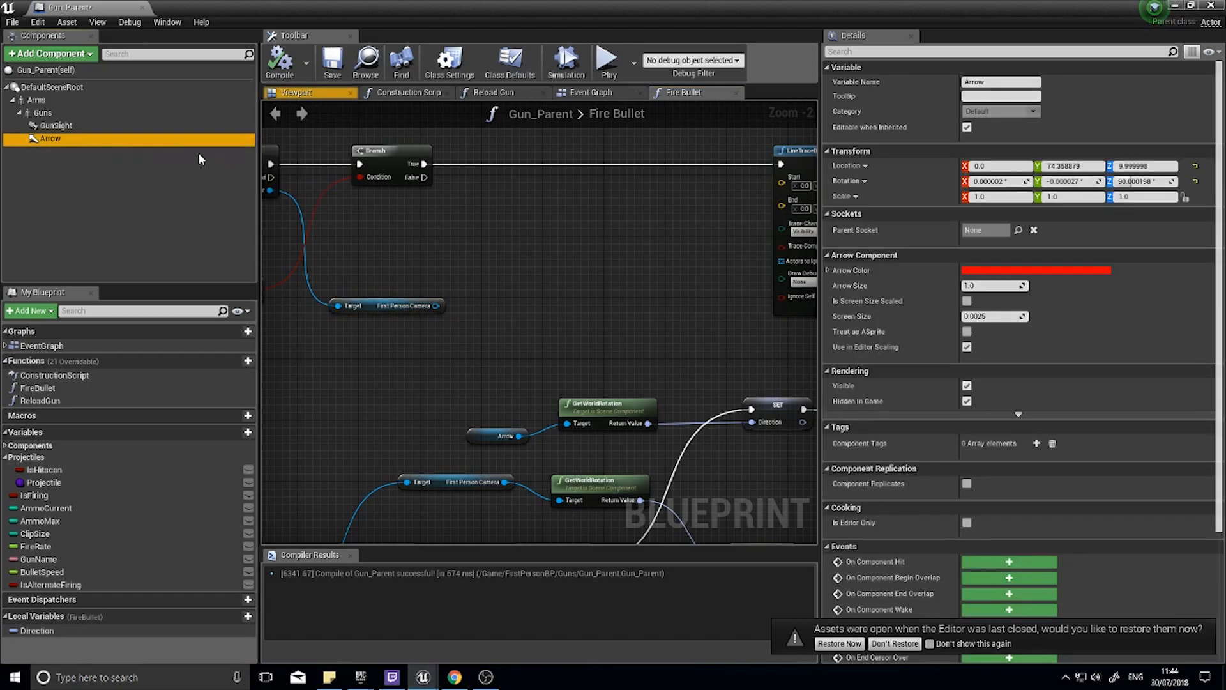
{"action": "mouse_move", "coordinate": [49, 139]}
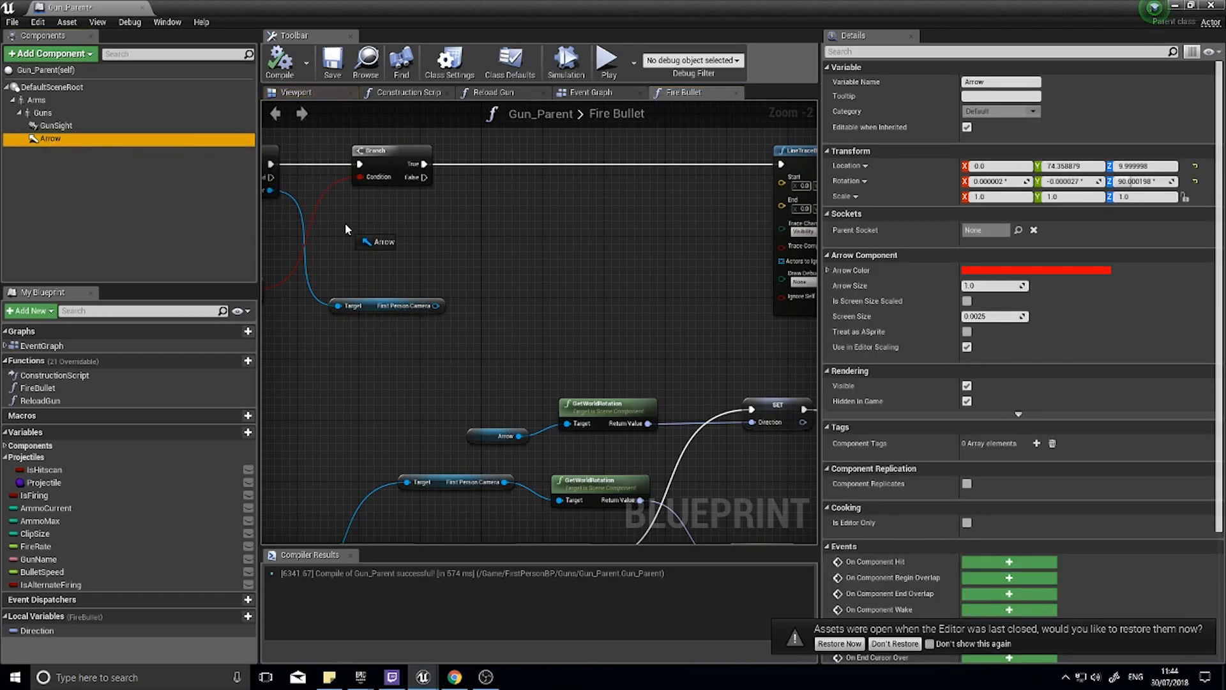
{"action": "left_click_drag", "start_coordinate": [378, 242], "coordinate": [485, 241]}
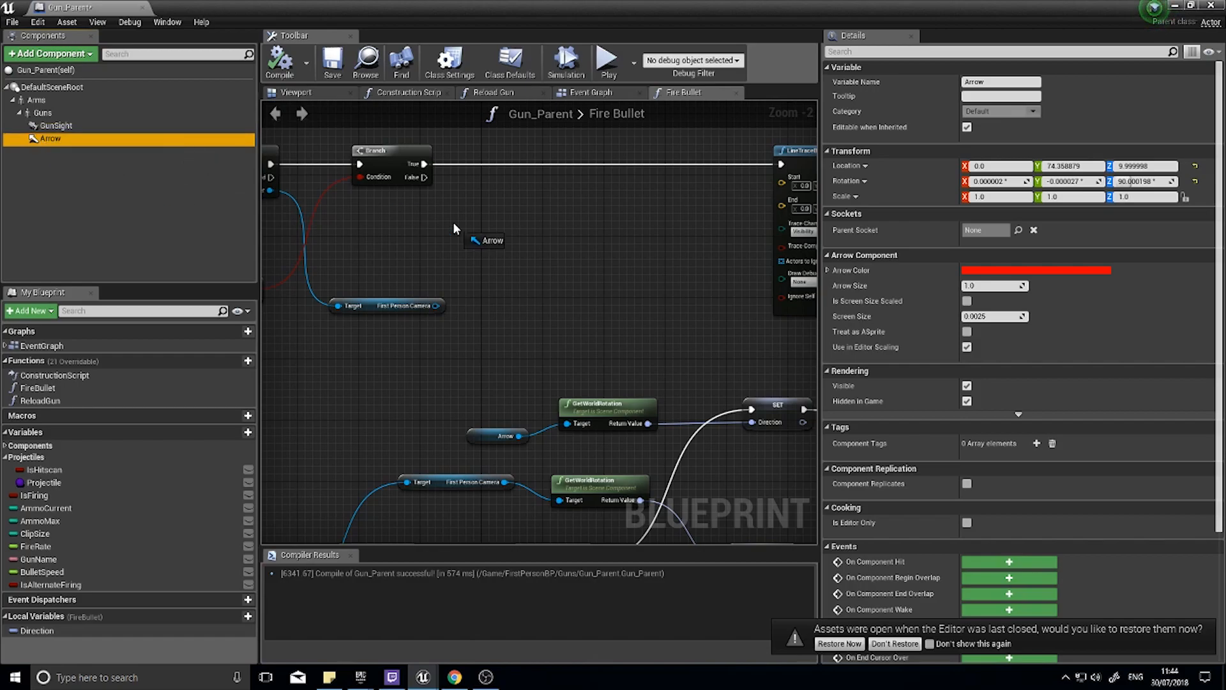
{"action": "left_click", "coordinate": [374, 221]}
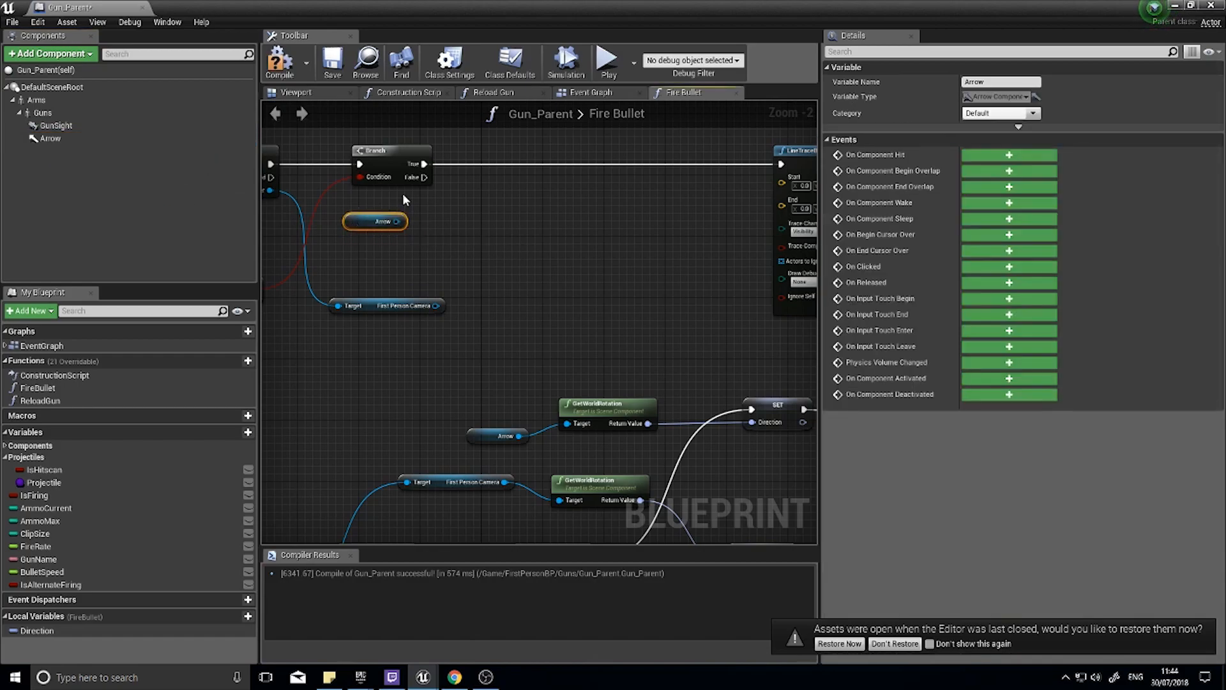
Check the gun's components in the viewport, then pull a wire from the Arrow node.
{"action": "left_click", "coordinate": [295, 92]}
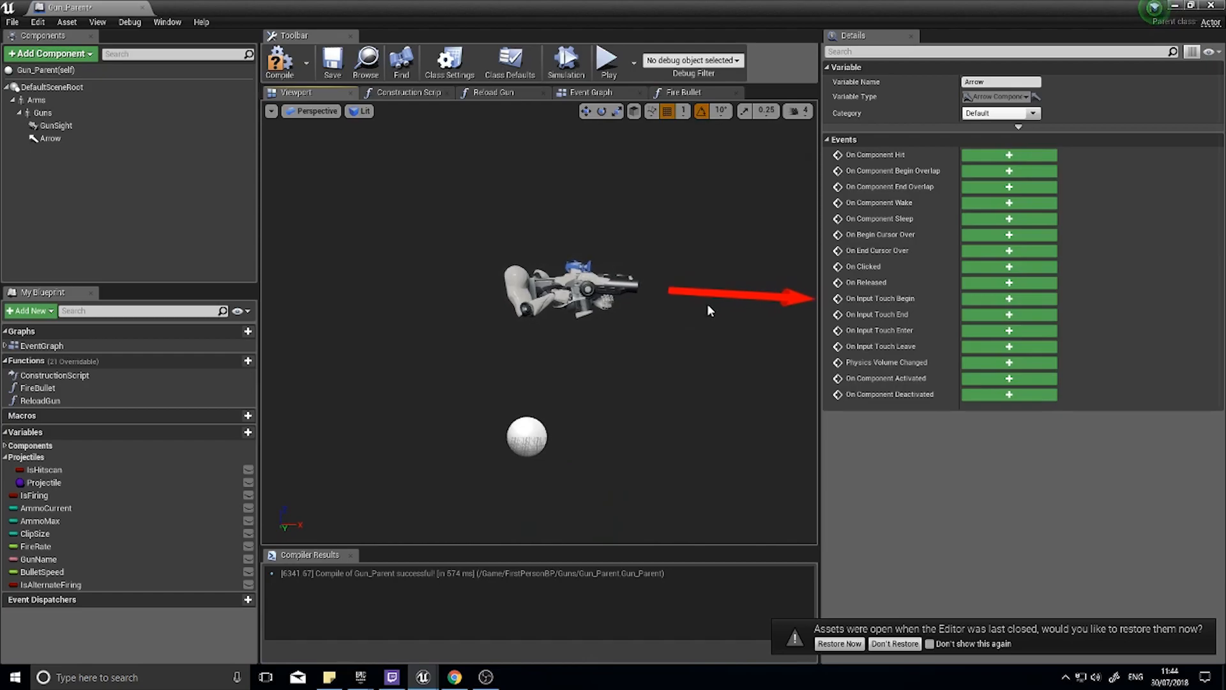
{"action": "left_click", "coordinate": [682, 92]}
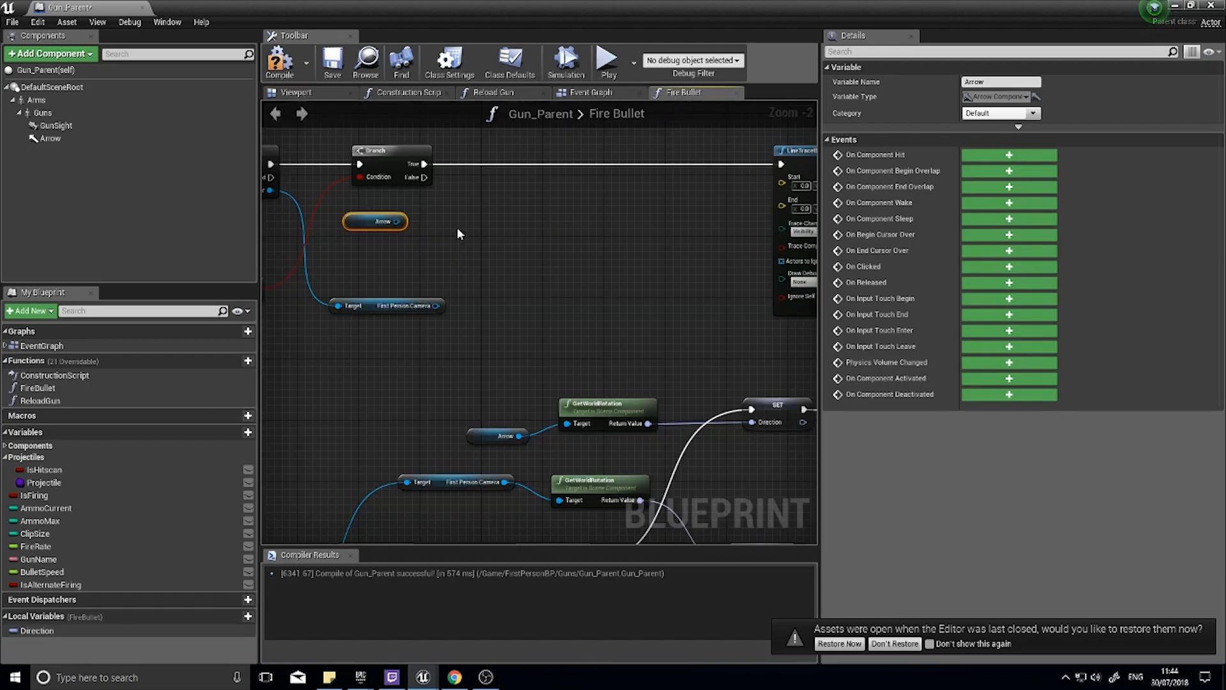
{"action": "left_click_drag", "start_coordinate": [397, 221], "coordinate": [489, 232]}
{"action": "type", "text": "get world"}
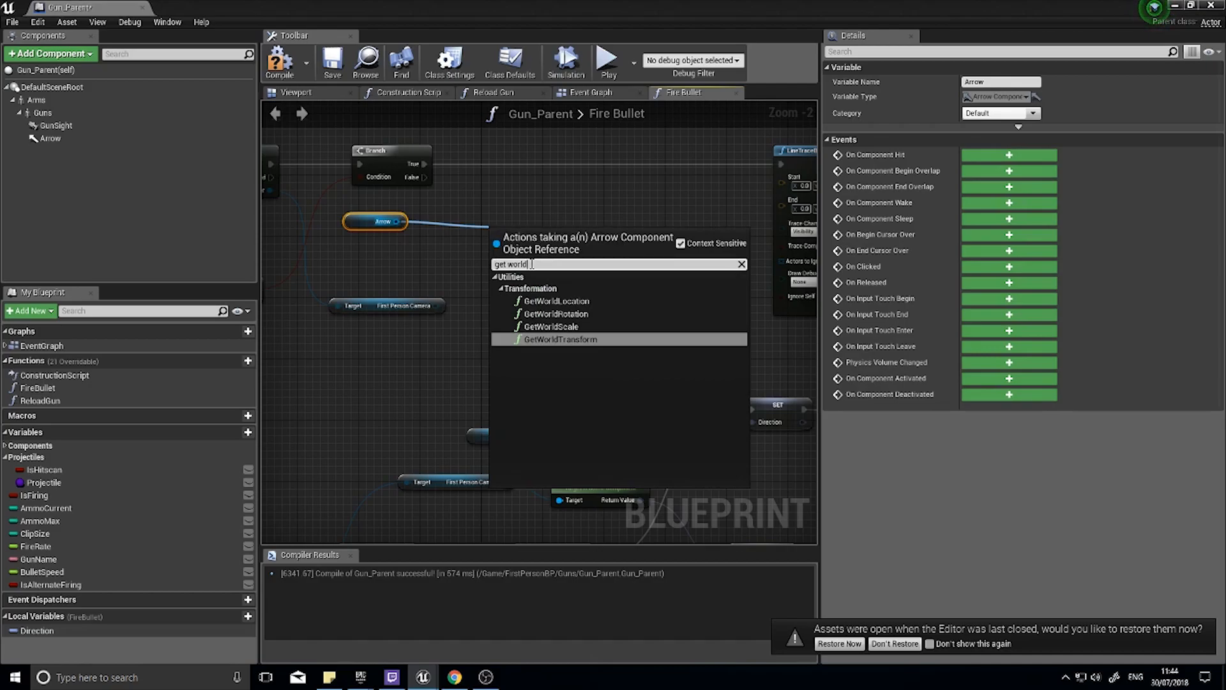
Wire Arrow's GetWorldLocation into the trace Start and delete the camera's world location node.
{"action": "left_click", "coordinate": [554, 301]}
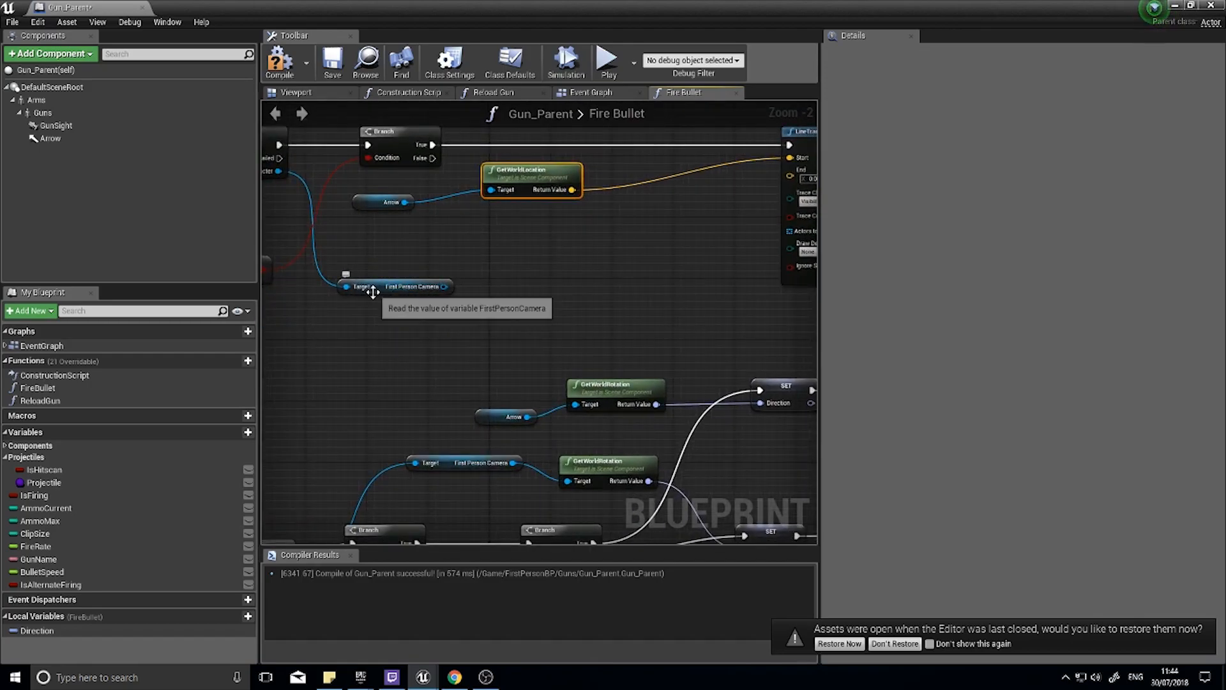
{"action": "mouse_move", "coordinate": [445, 286]}
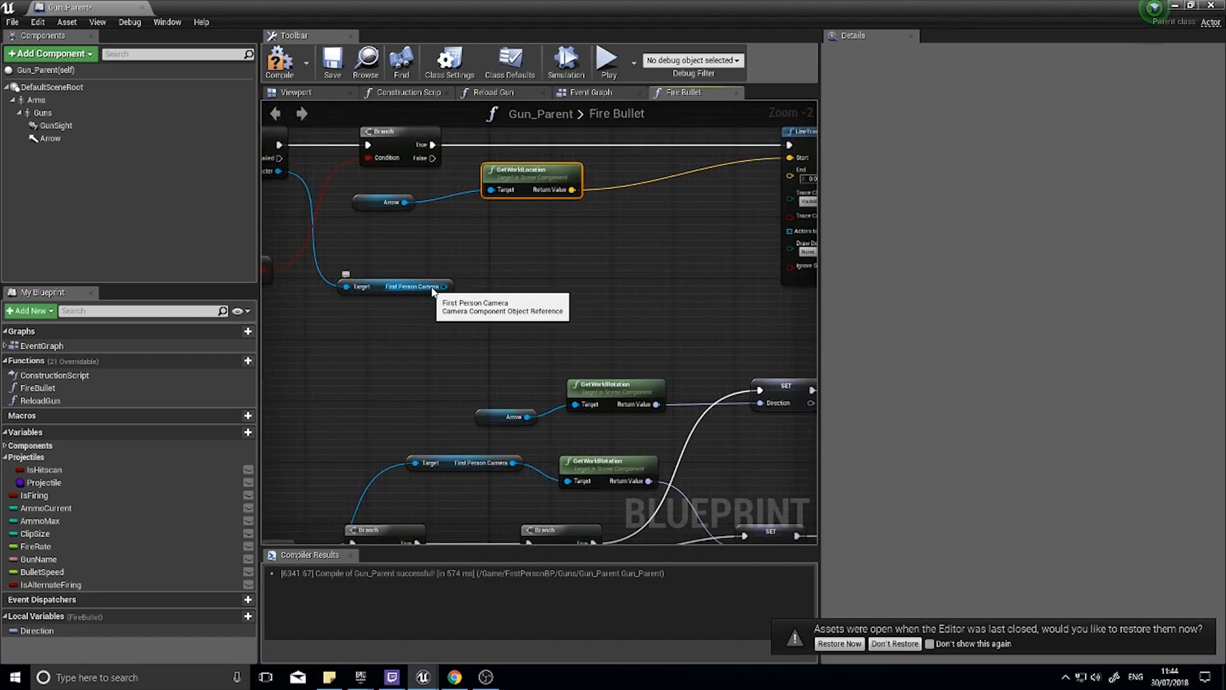
{"action": "left_click", "coordinate": [389, 294]}
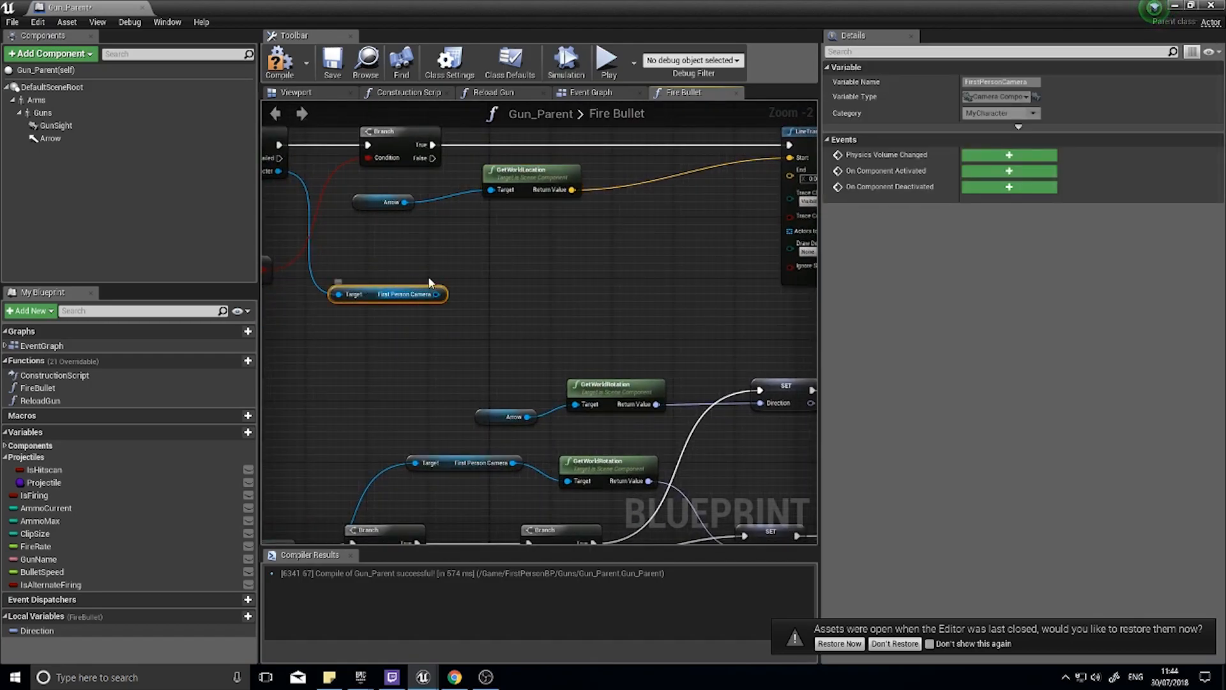
{"action": "mouse_move", "coordinate": [430, 297]}
{"action": "type", "text": "get"}
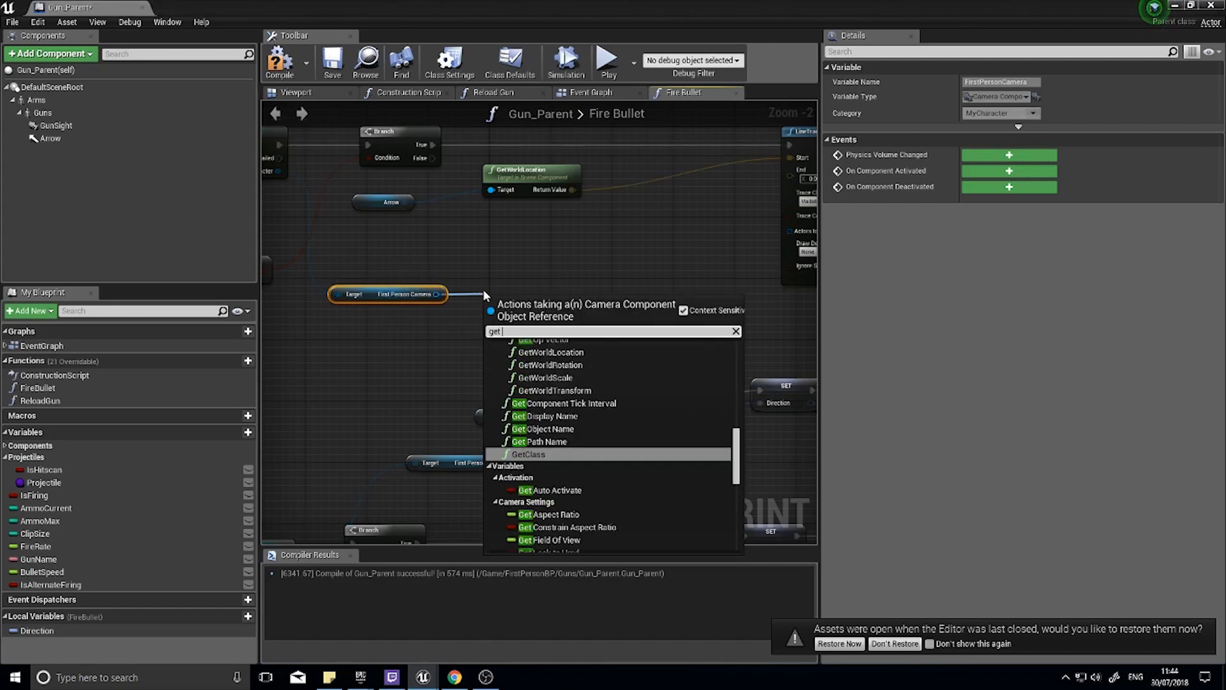
{"action": "type", "text": "world"}
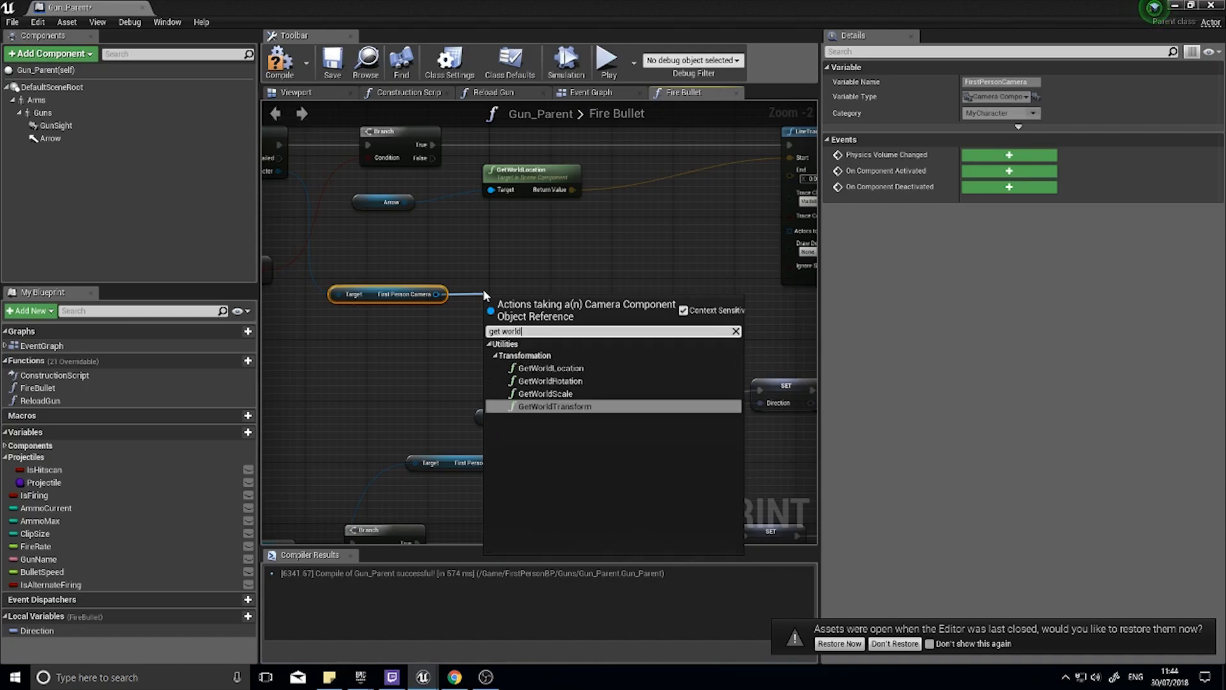
{"action": "mouse_move", "coordinate": [551, 368]}
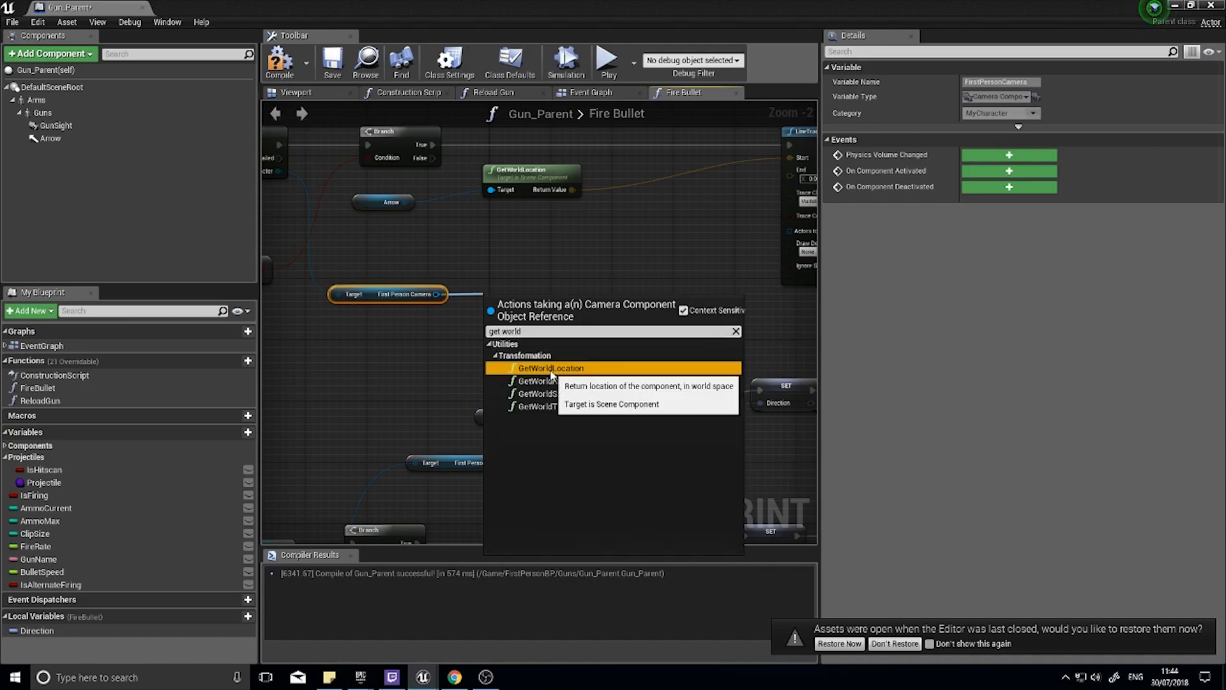
{"action": "left_click", "coordinate": [552, 368]}
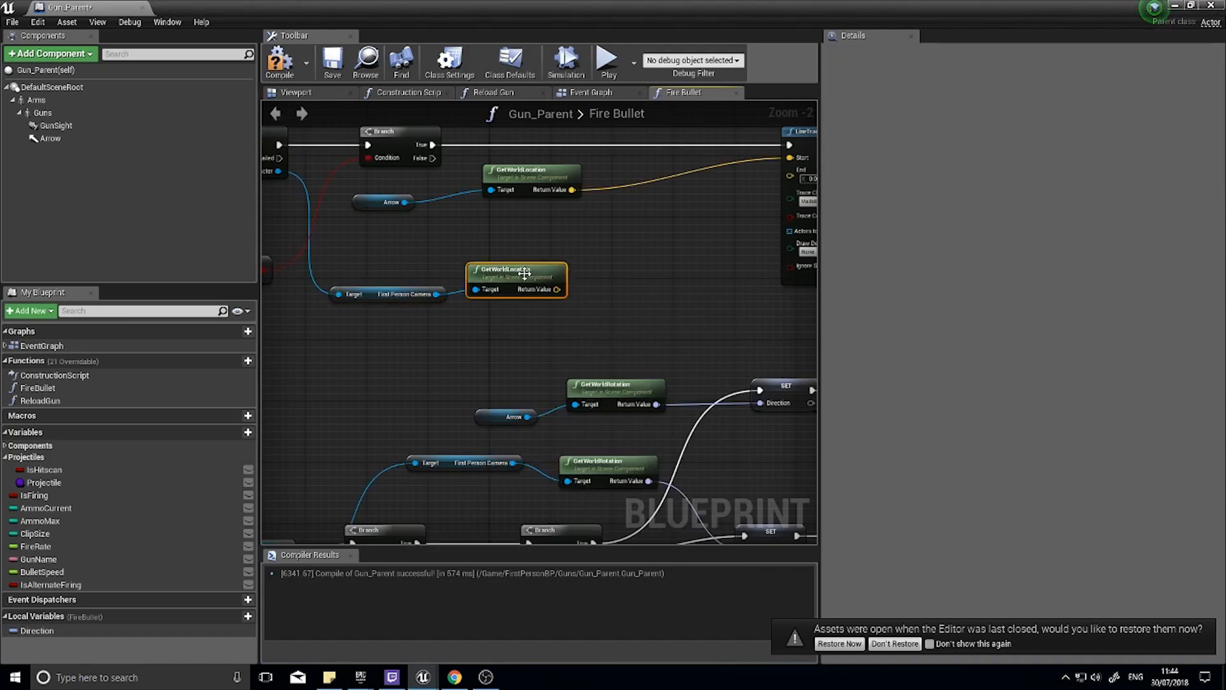
{"action": "mouse_move", "coordinate": [516, 274]}
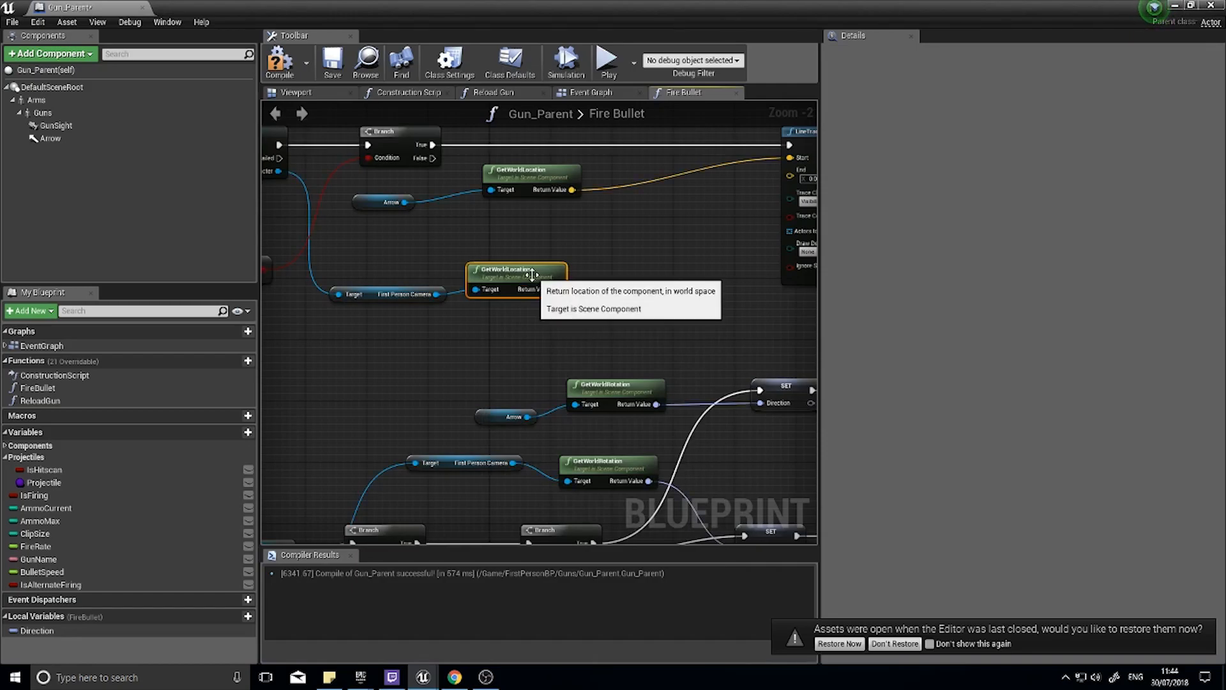
{"action": "key", "text": "Delete"}
{"action": "type", "text": "get world"}
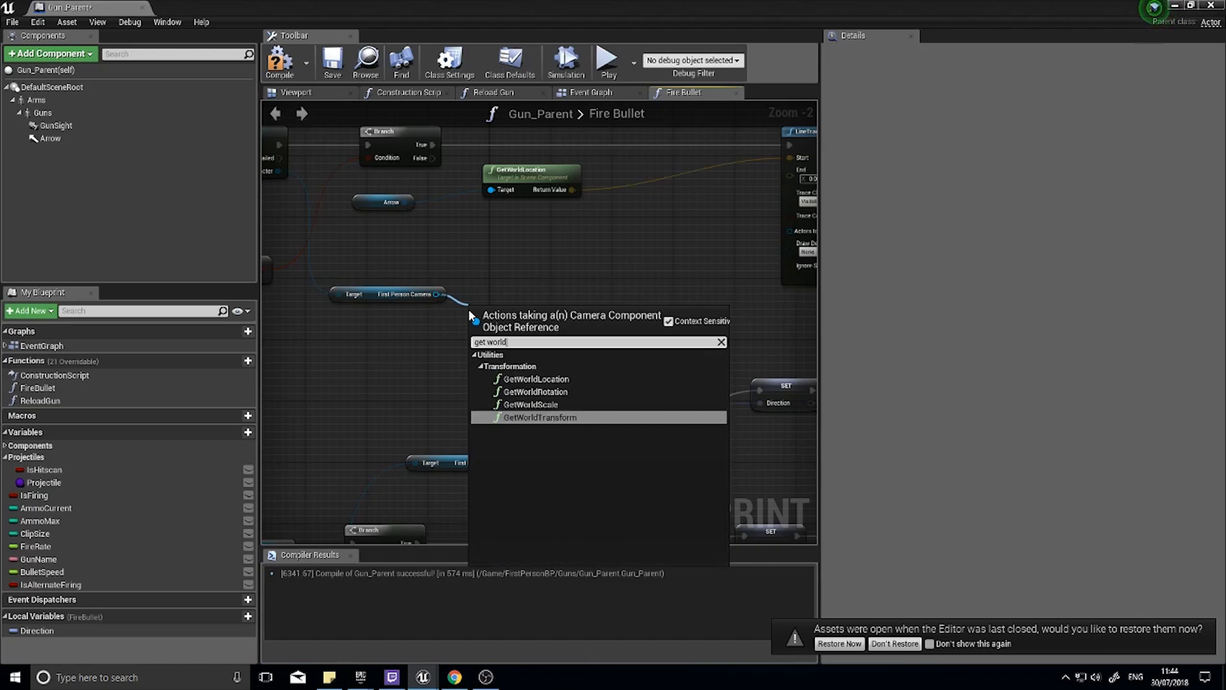
Feed the First Person Camera's GetWorldRotation into a new Get Forward Vector node.
{"action": "left_click", "coordinate": [534, 391]}
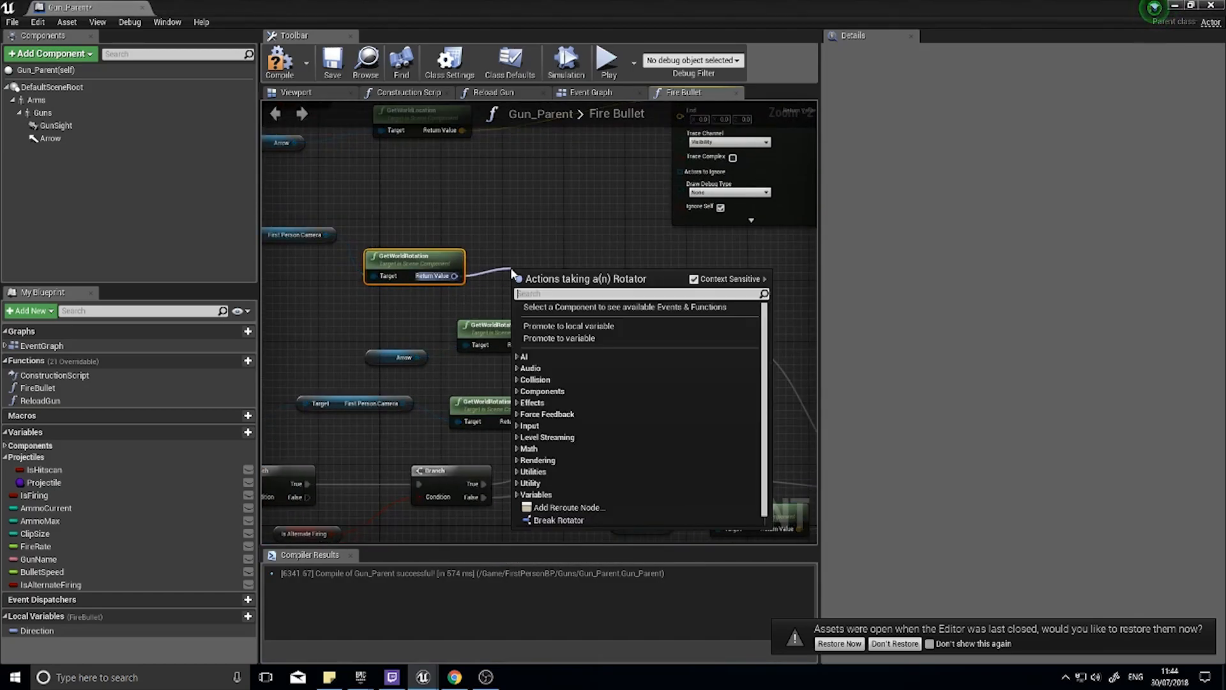
{"action": "type", "text": "get forward"}
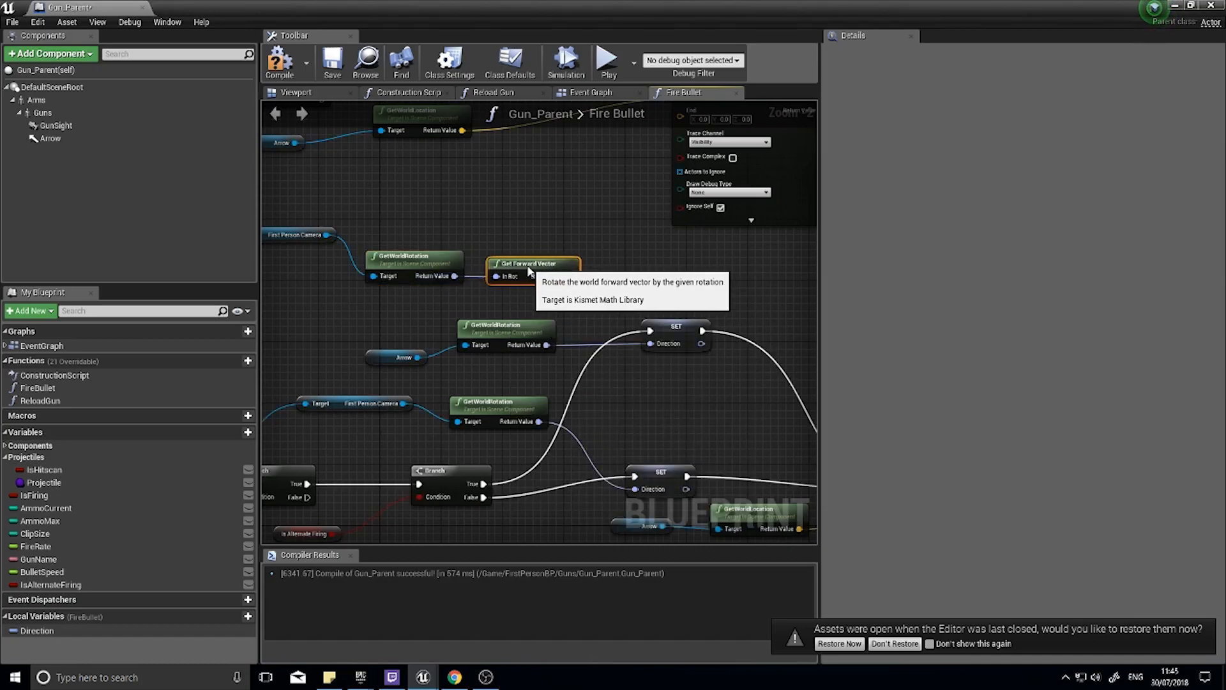
{"action": "mouse_move", "coordinate": [489, 268]}
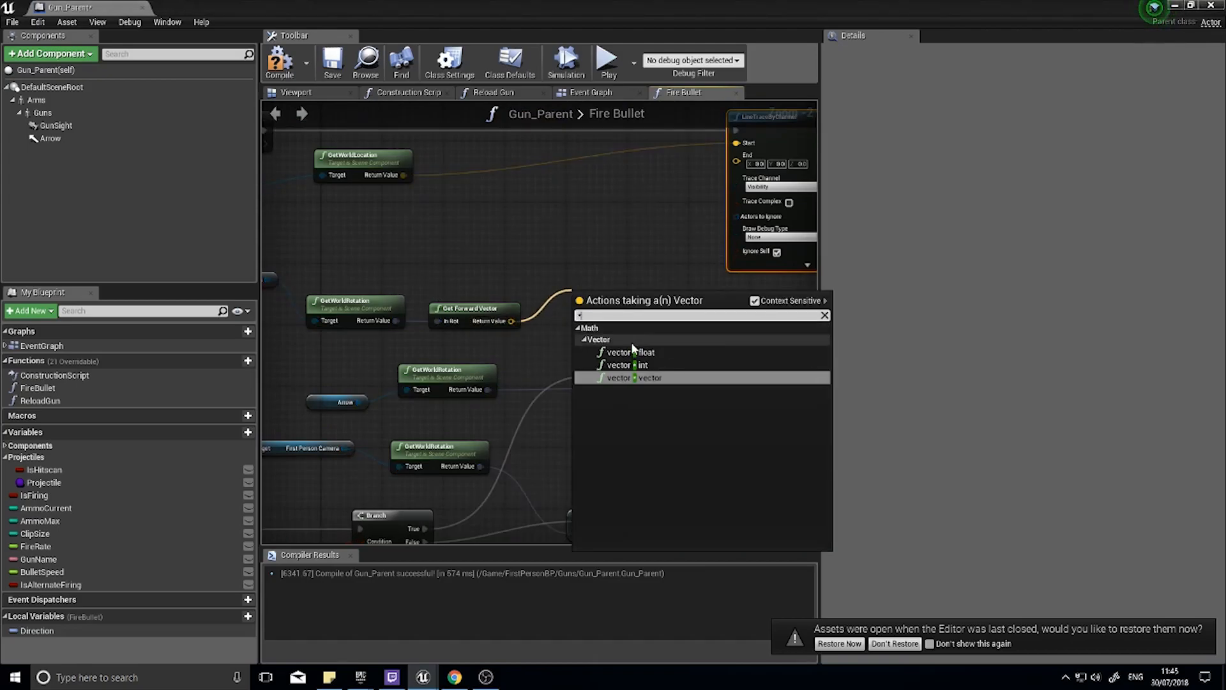
Multiply the forward vector by 20000 and wire it into LineTraceByChannel's End.
{"action": "left_click", "coordinate": [646, 377]}
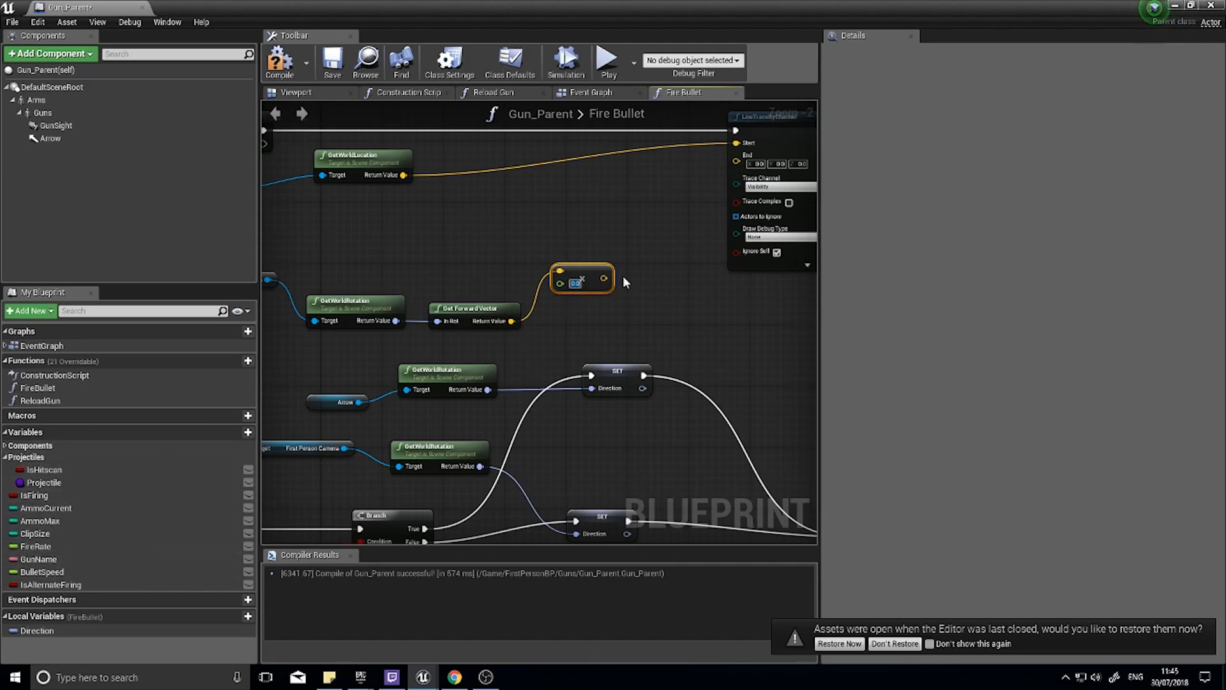
{"action": "mouse_move", "coordinate": [627, 281]}
{"action": "type", "text": "20000"}
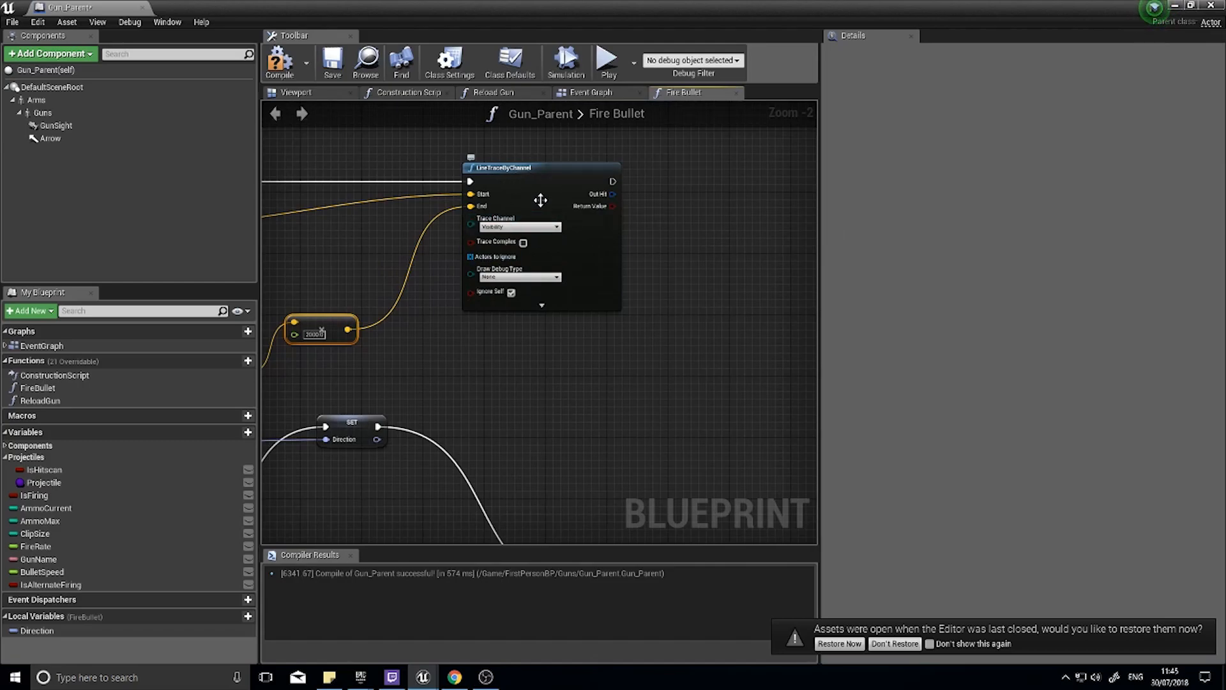
{"action": "mouse_move", "coordinate": [500, 278]}
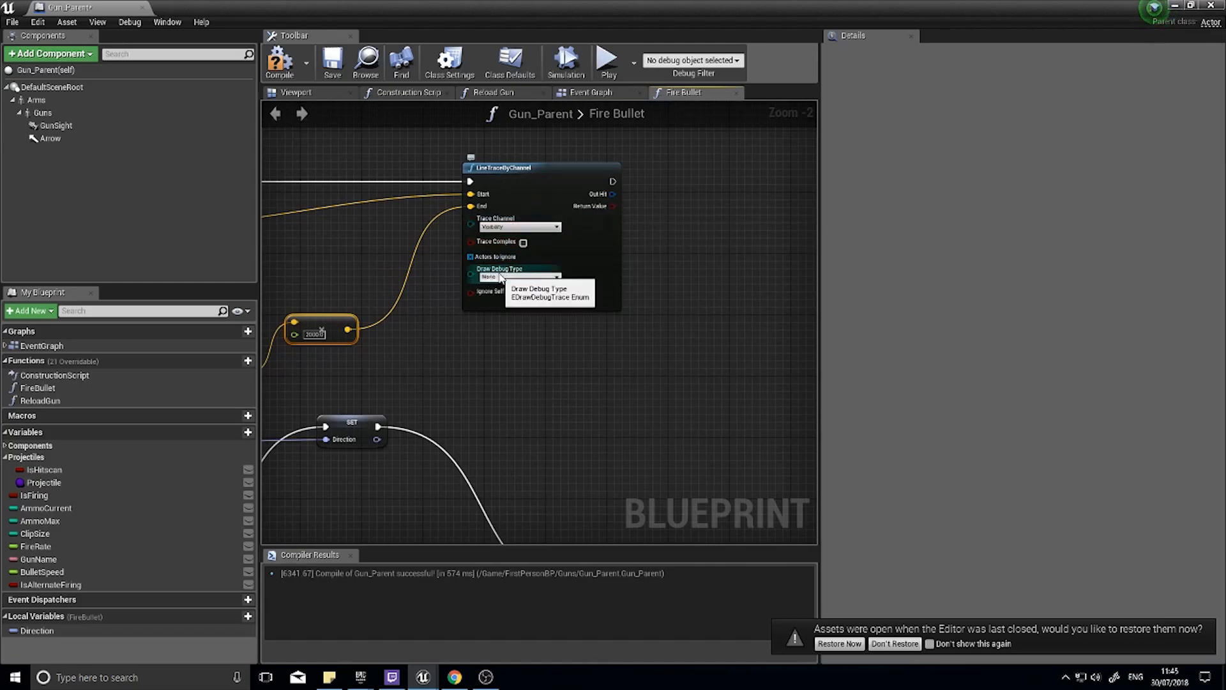
{"action": "left_click", "coordinate": [520, 276]}
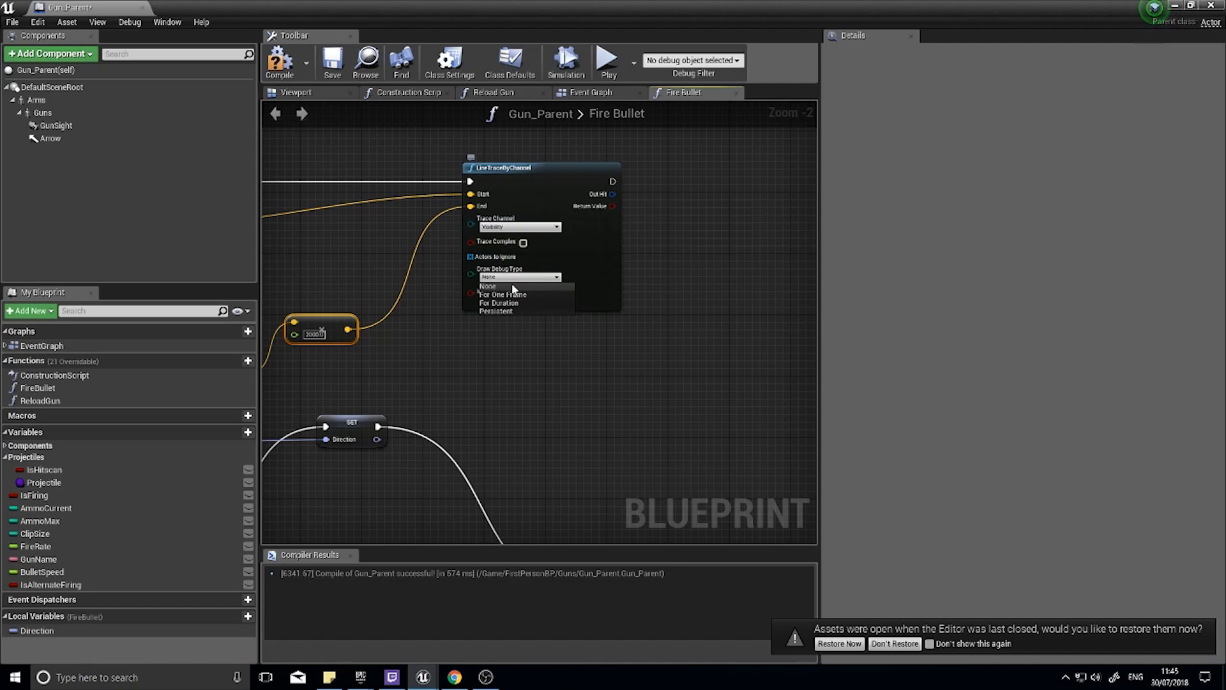
Set the line trace's Draw Debug Type to For Duration and compile Gun_Parent.
{"action": "left_click", "coordinate": [499, 303]}
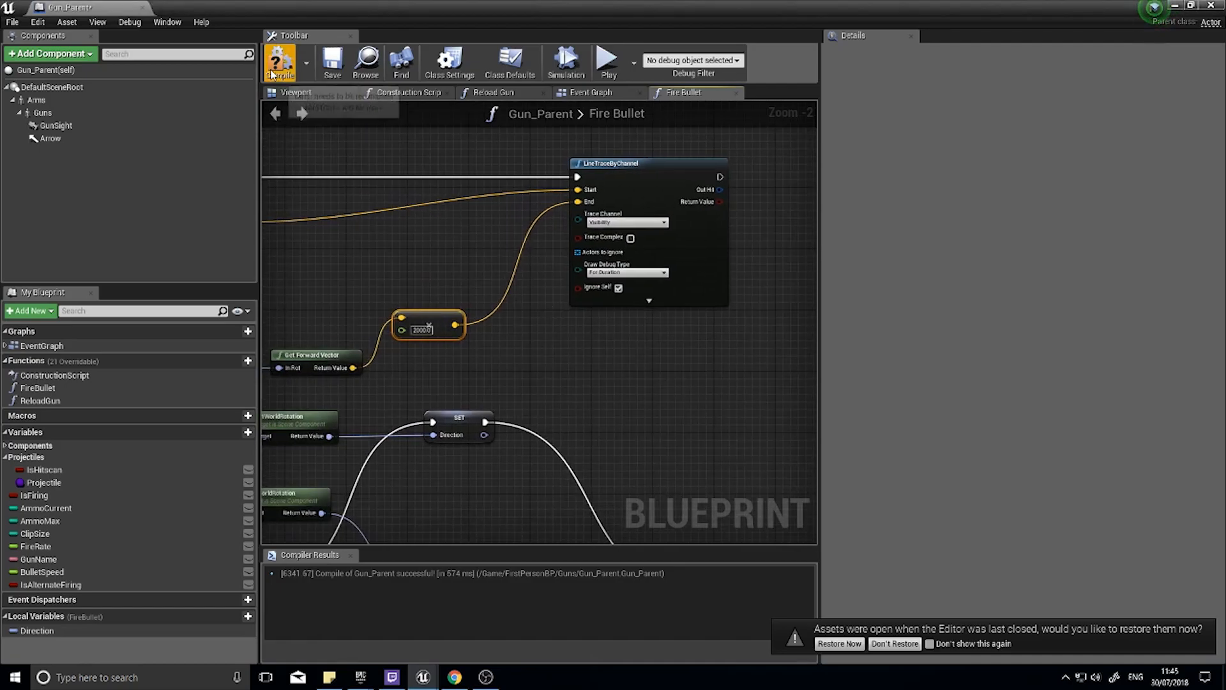
{"action": "left_click", "coordinate": [280, 62]}
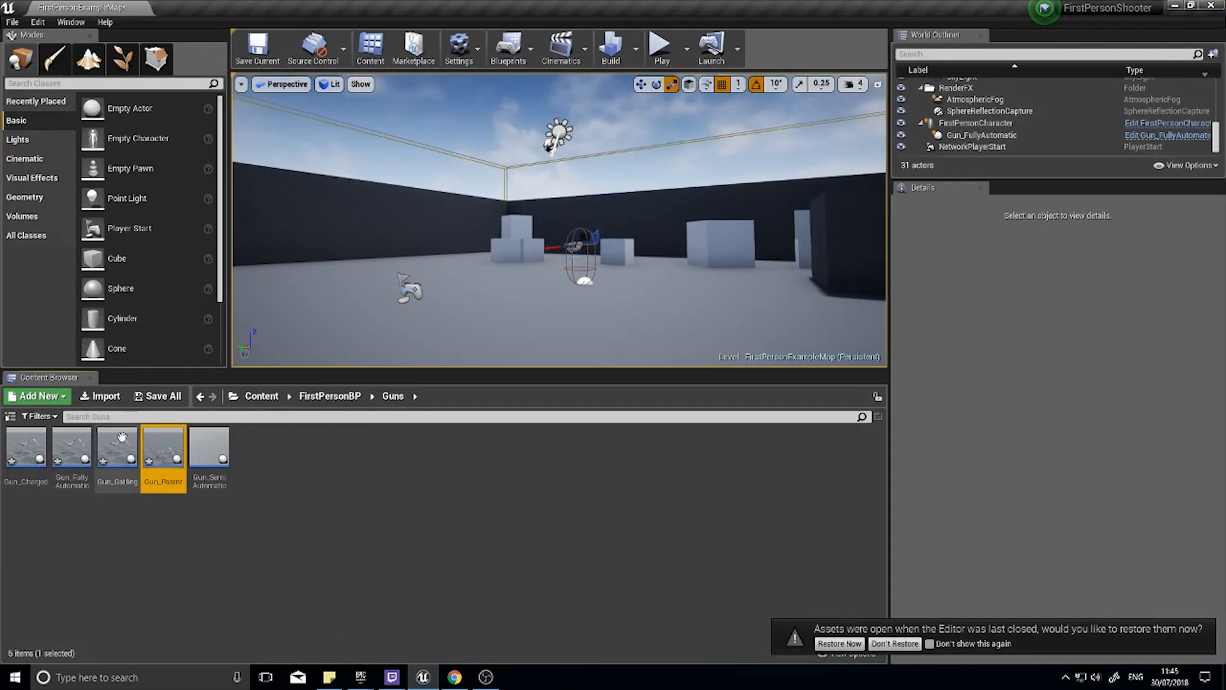
Enable Is Hitscan in Gun_FullyAutomatic's Class Defaults.
{"action": "double_click", "coordinate": [72, 446]}
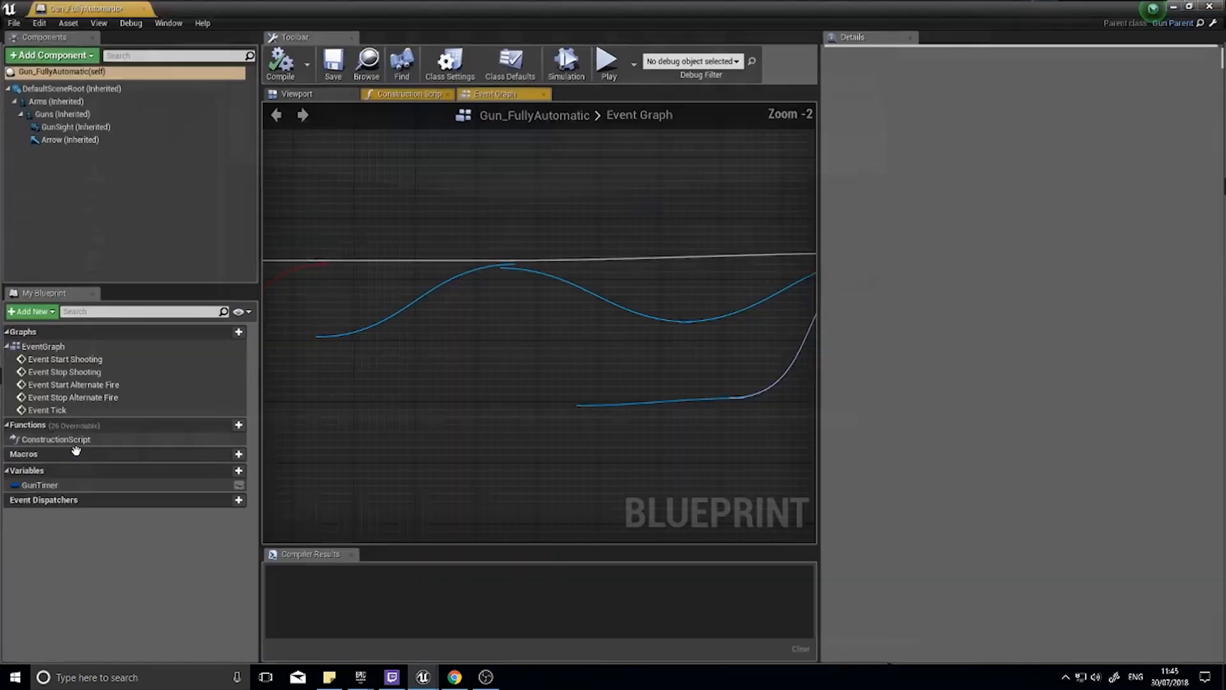
{"action": "left_click", "coordinate": [509, 63]}
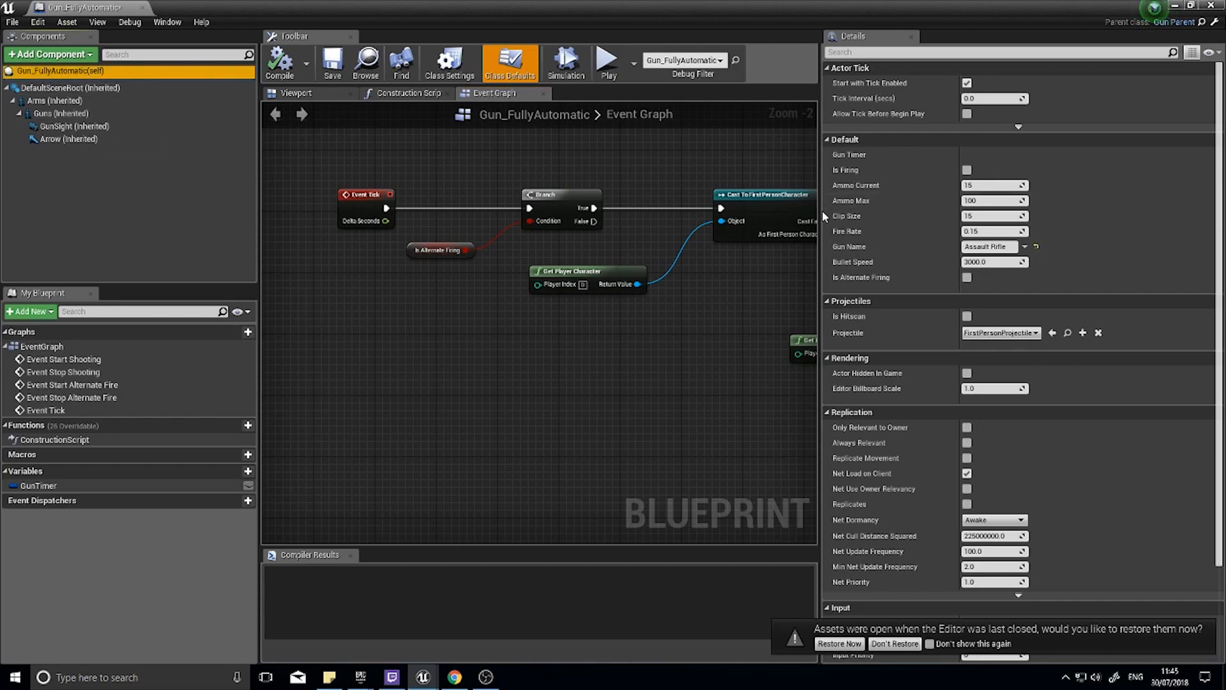
{"action": "mouse_move", "coordinate": [852, 316]}
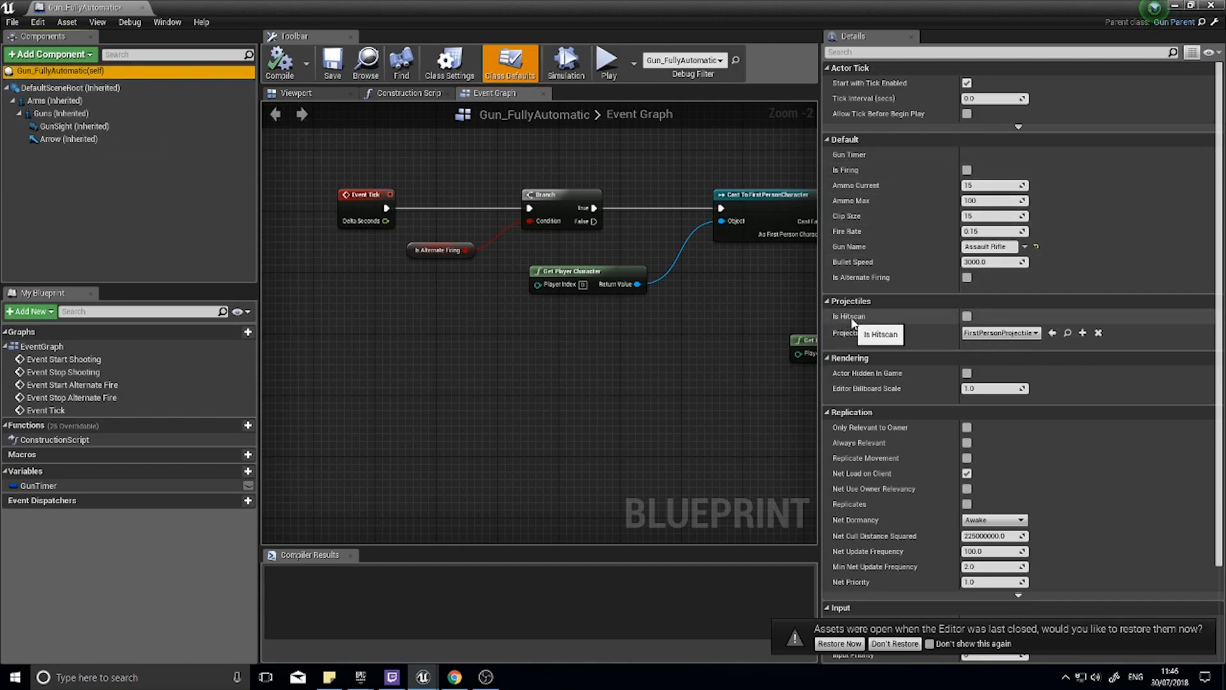
{"action": "left_click", "coordinate": [967, 315]}
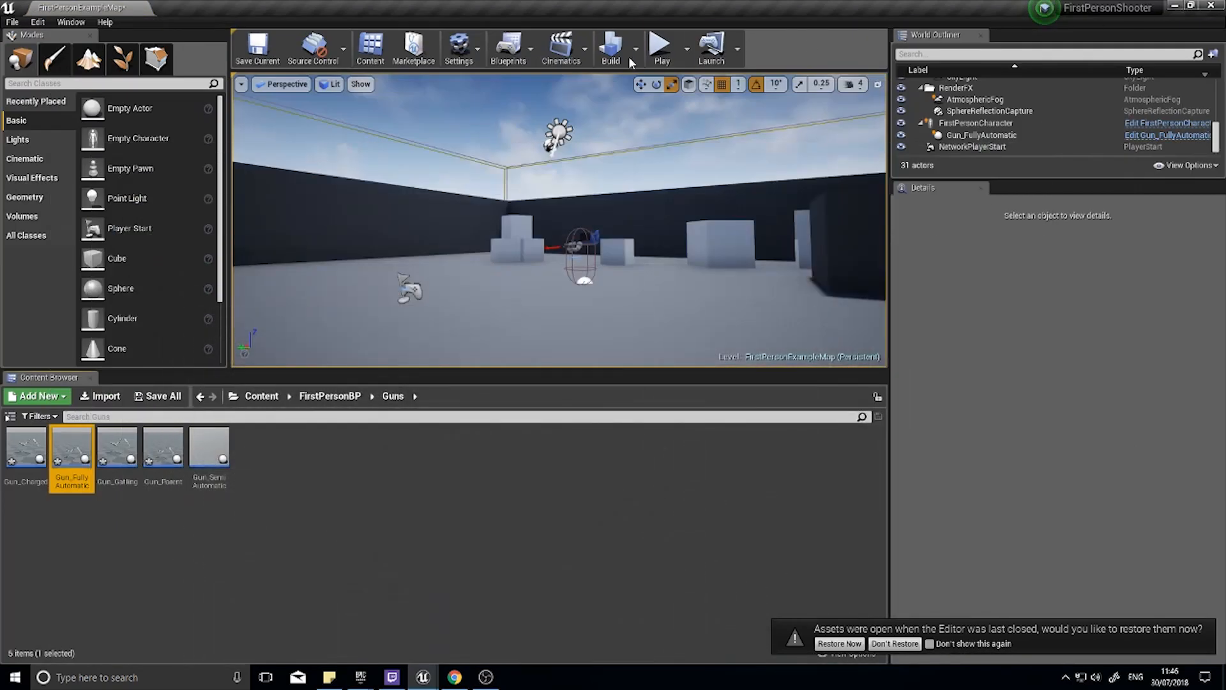
Play-test the rifle's trace debug line, then load Gun_Parent from the Guns folder.
{"action": "left_click", "coordinate": [661, 47]}
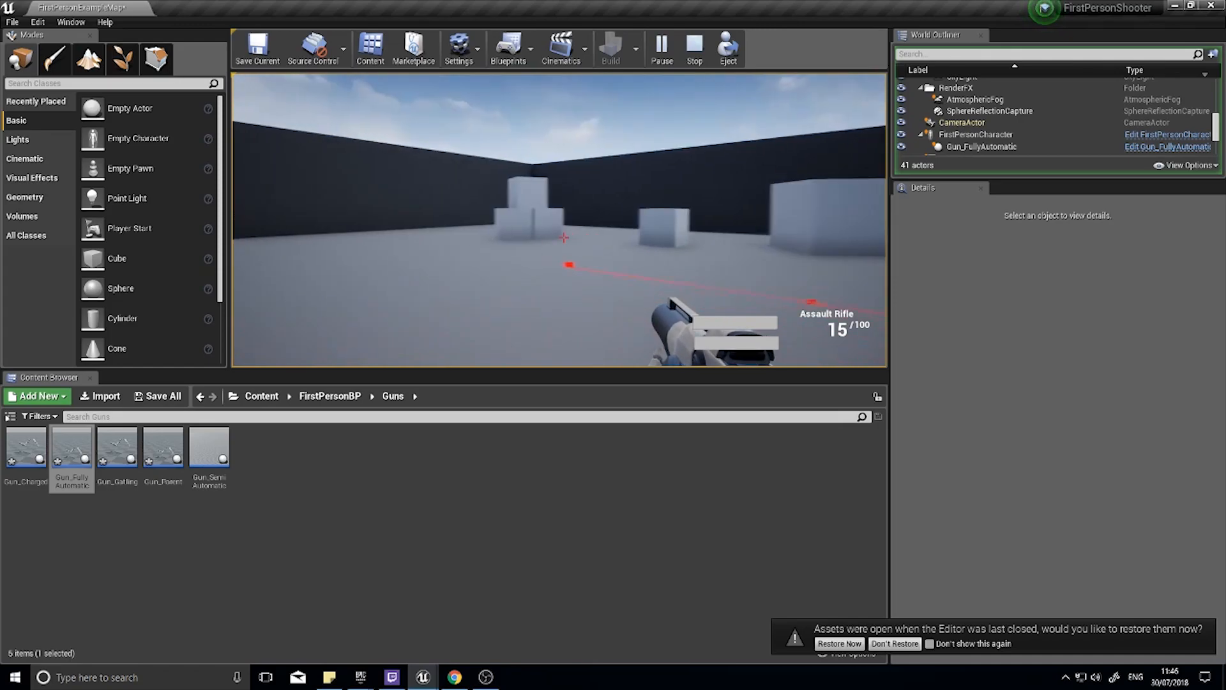
{"action": "left_click", "coordinate": [692, 47]}
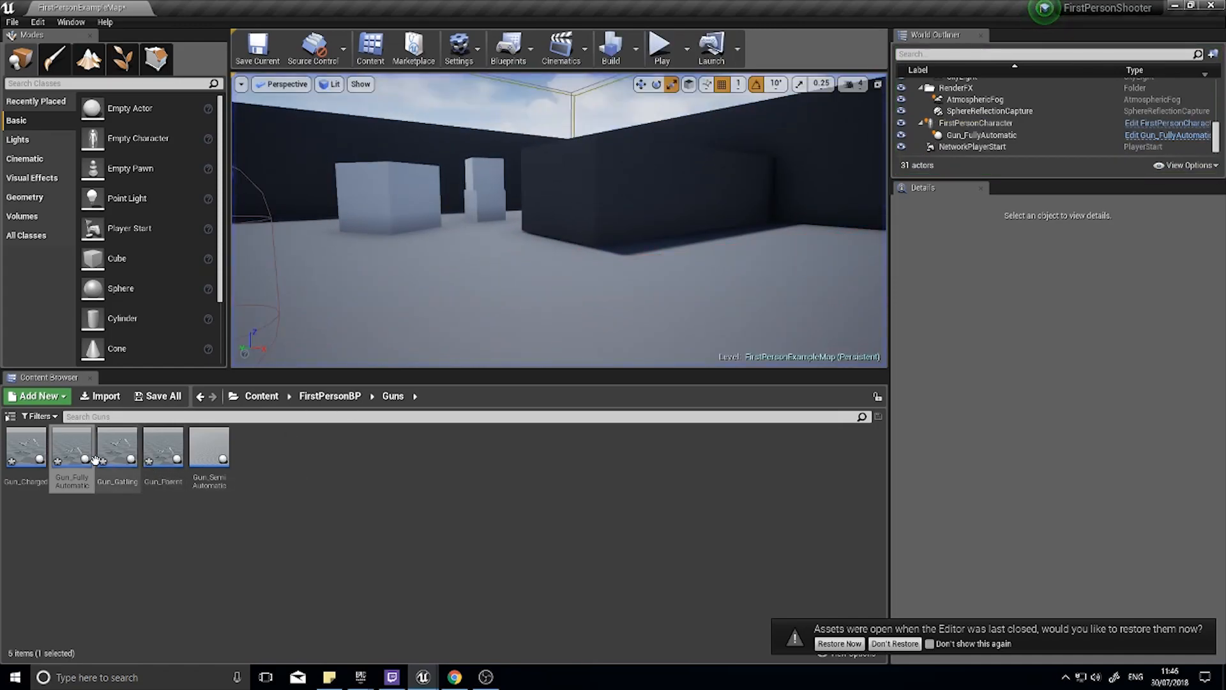
{"action": "double_click", "coordinate": [71, 447]}
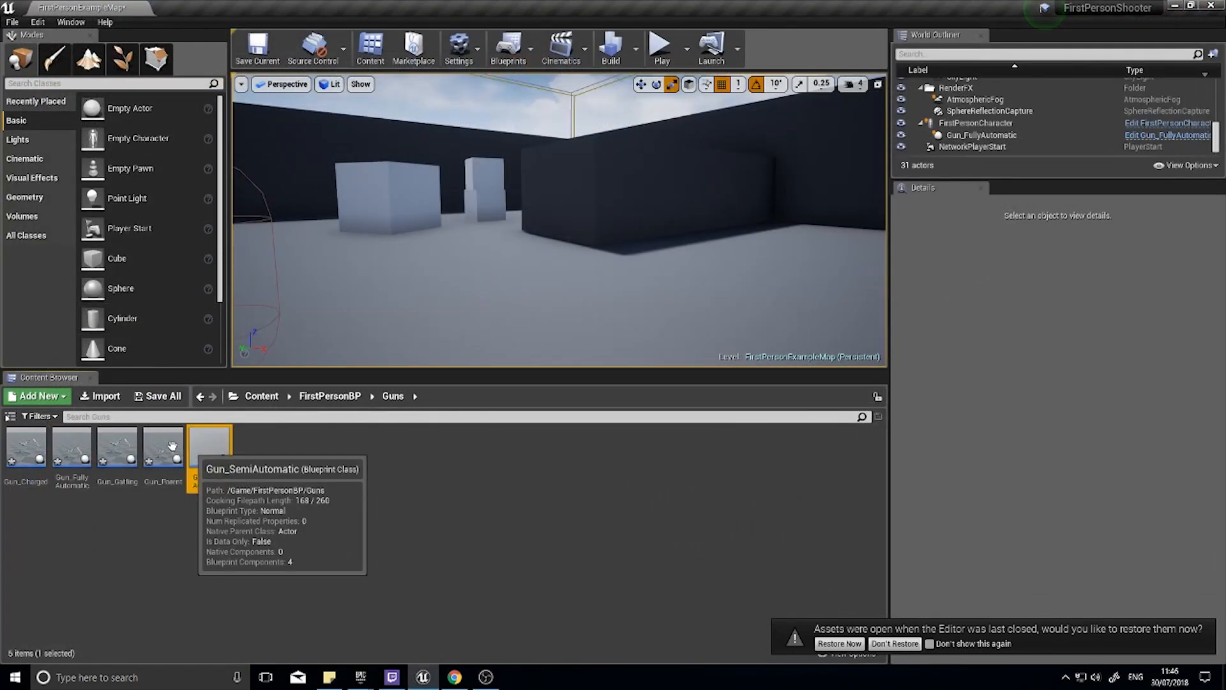
{"action": "mouse_move", "coordinate": [445, 673]}
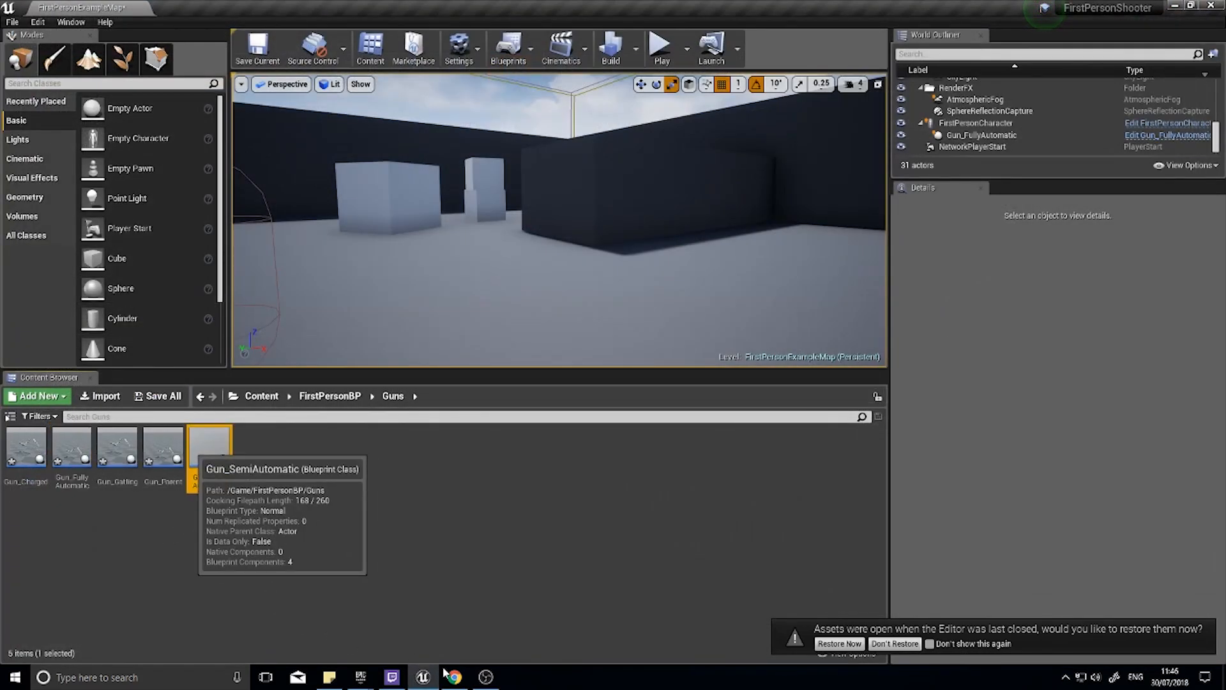
{"action": "double_click", "coordinate": [208, 444]}
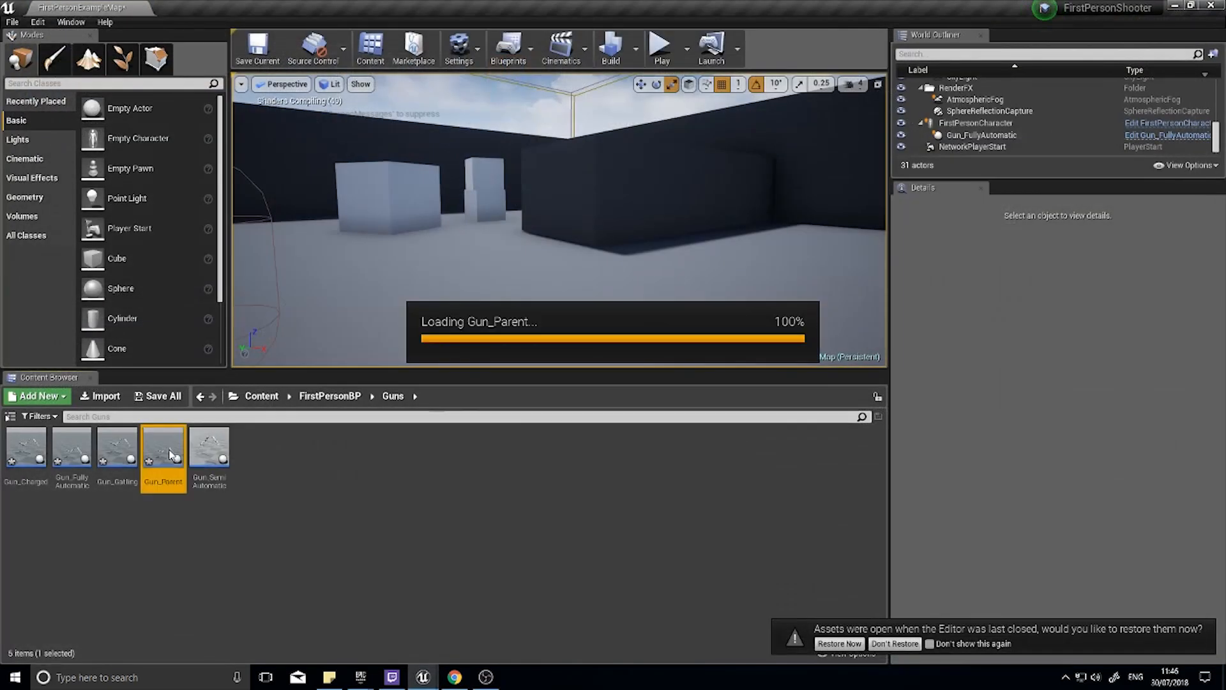
Add the Arrow's world location to the scaled forward vector for the trace End.
{"action": "double_click", "coordinate": [164, 446]}
{"action": "type", "text": "+"}
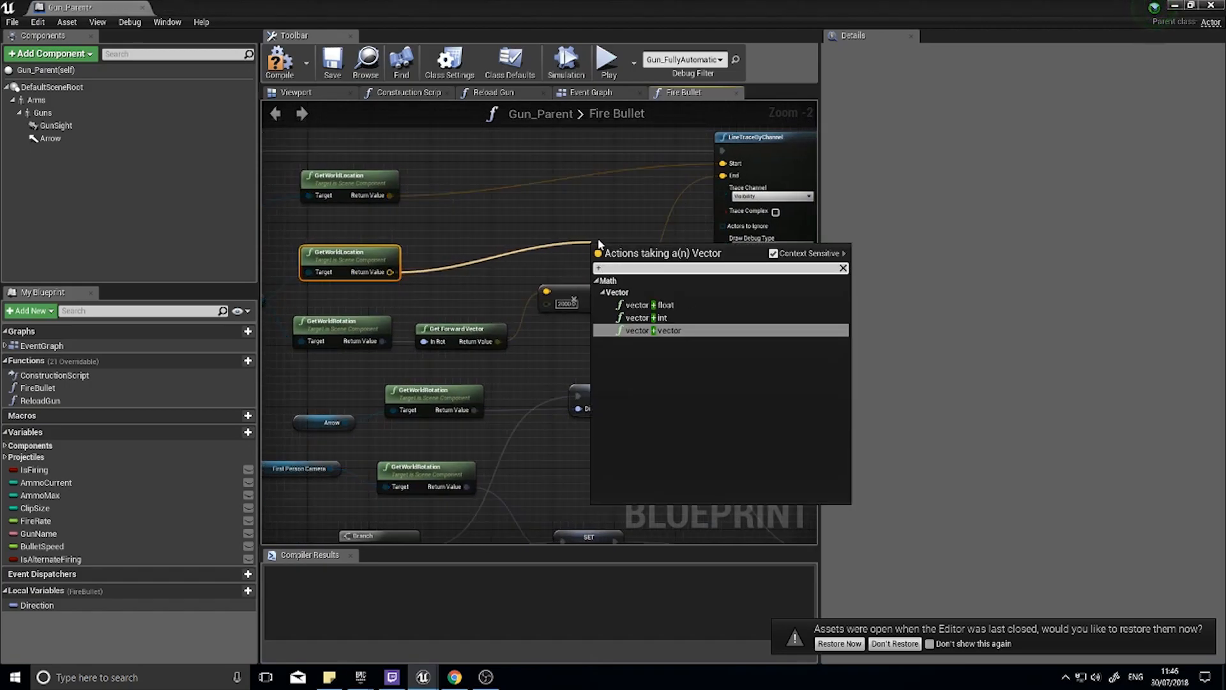
{"action": "left_click", "coordinate": [650, 330]}
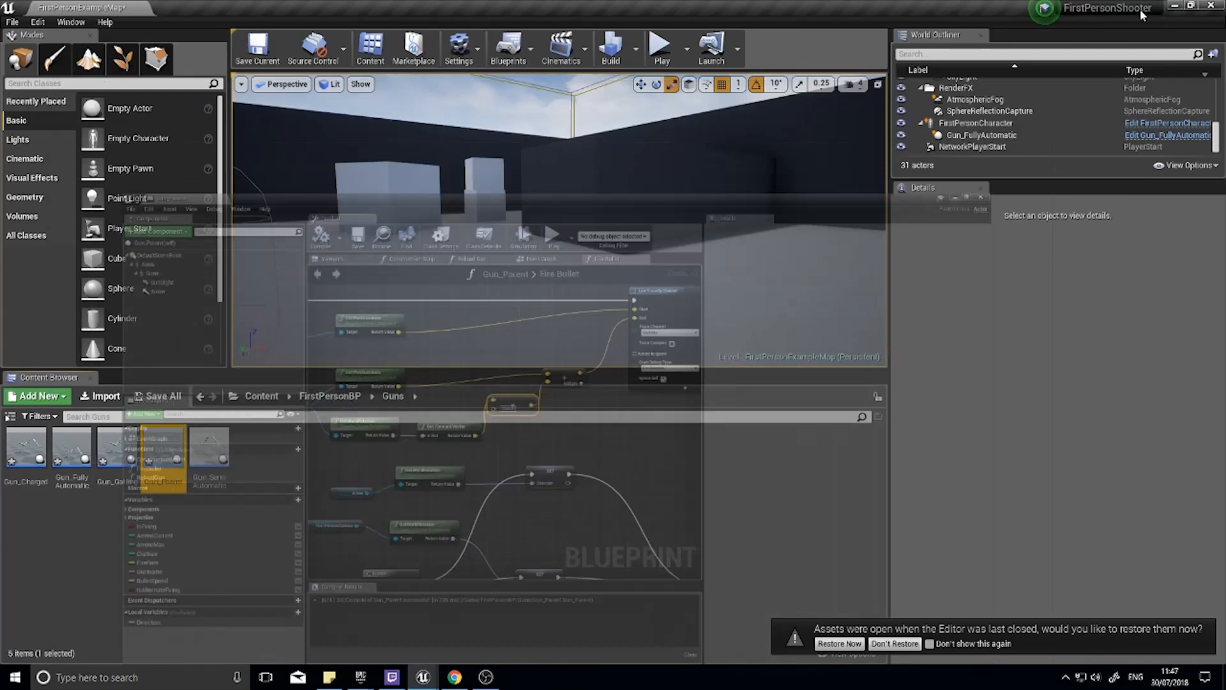
Play-test firing at the wall to see red debug trace lines, then stop.
{"action": "left_click", "coordinate": [659, 47]}
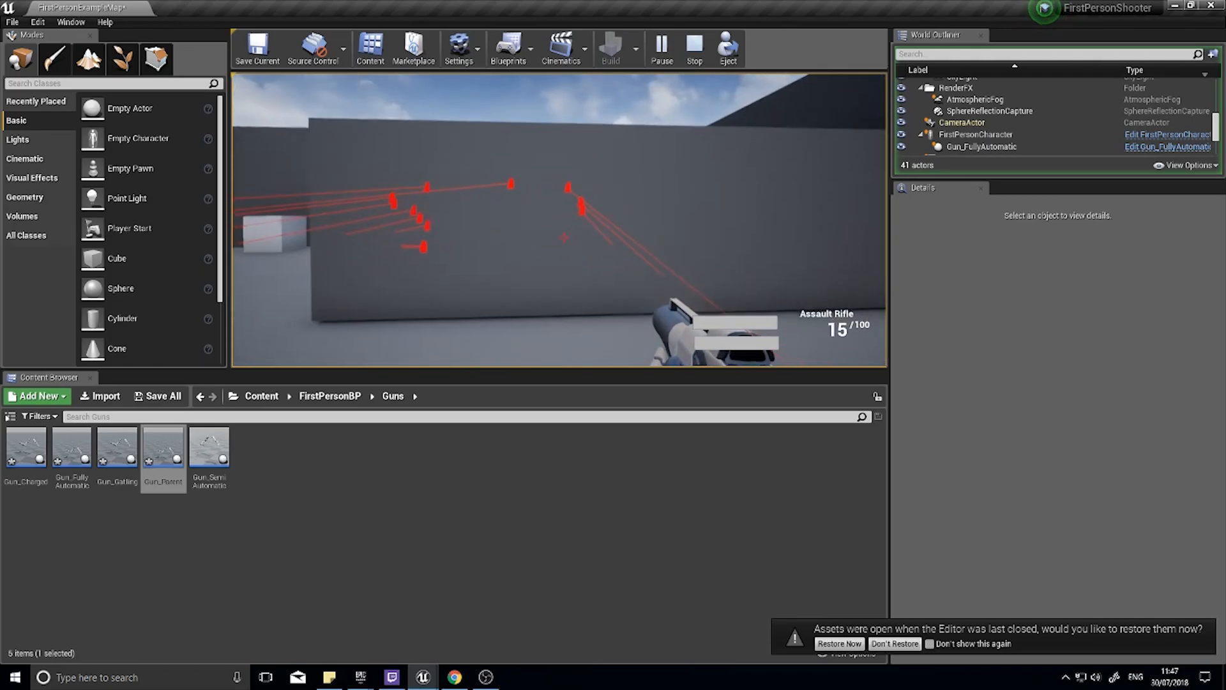
{"action": "left_click", "coordinate": [693, 47]}
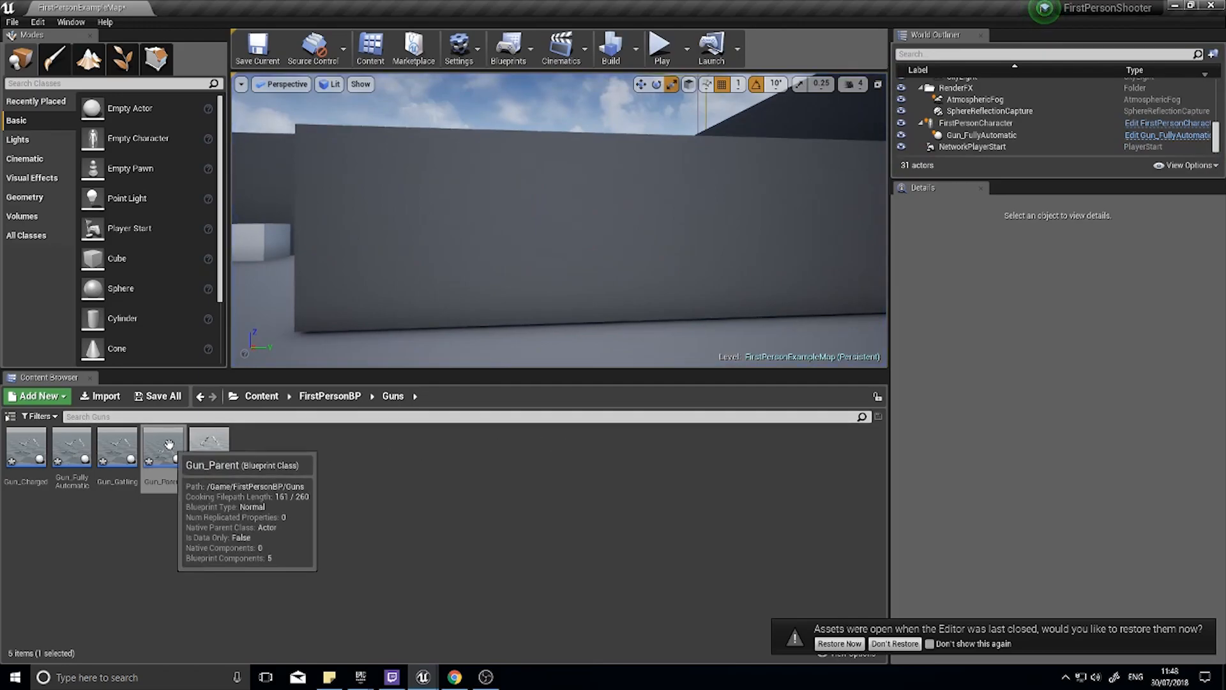
Reopen Gun_Parent so the trace uses the First Person Camera's location and rotation.
{"action": "double_click", "coordinate": [162, 446]}
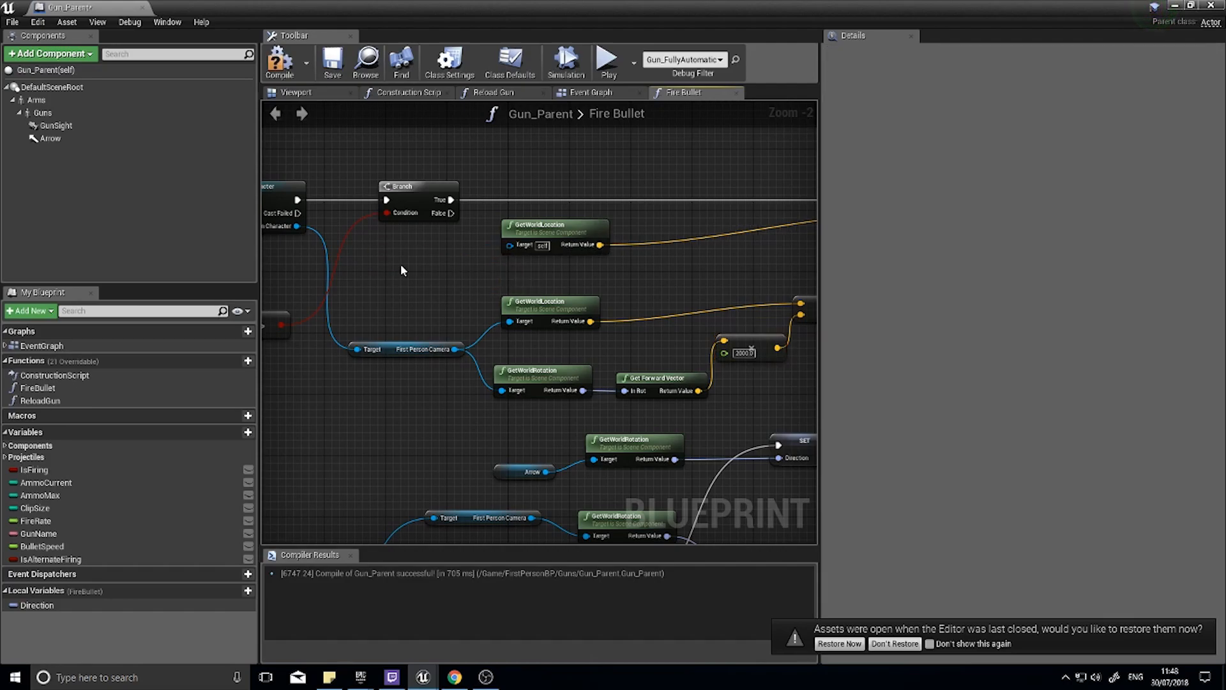
{"action": "mouse_move", "coordinate": [556, 228]}
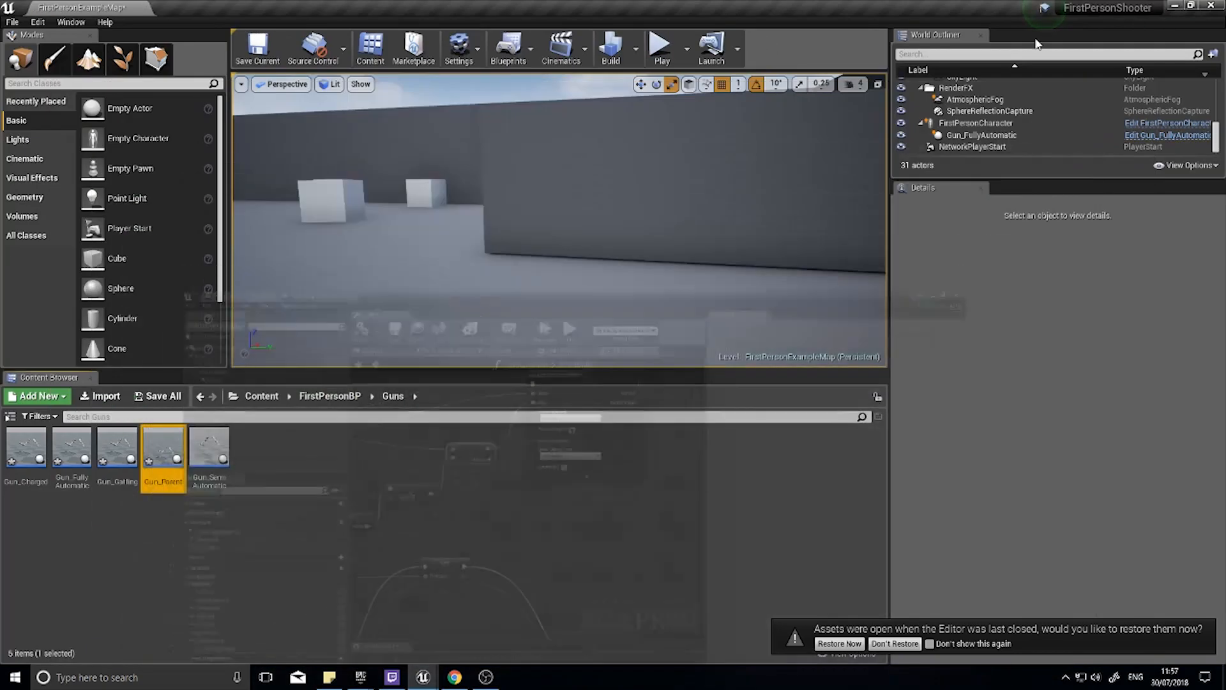
Play-test the hitscan trace, stop, and reopen Gun_Parent's Fire Bullet graph.
{"action": "left_click", "coordinate": [659, 48]}
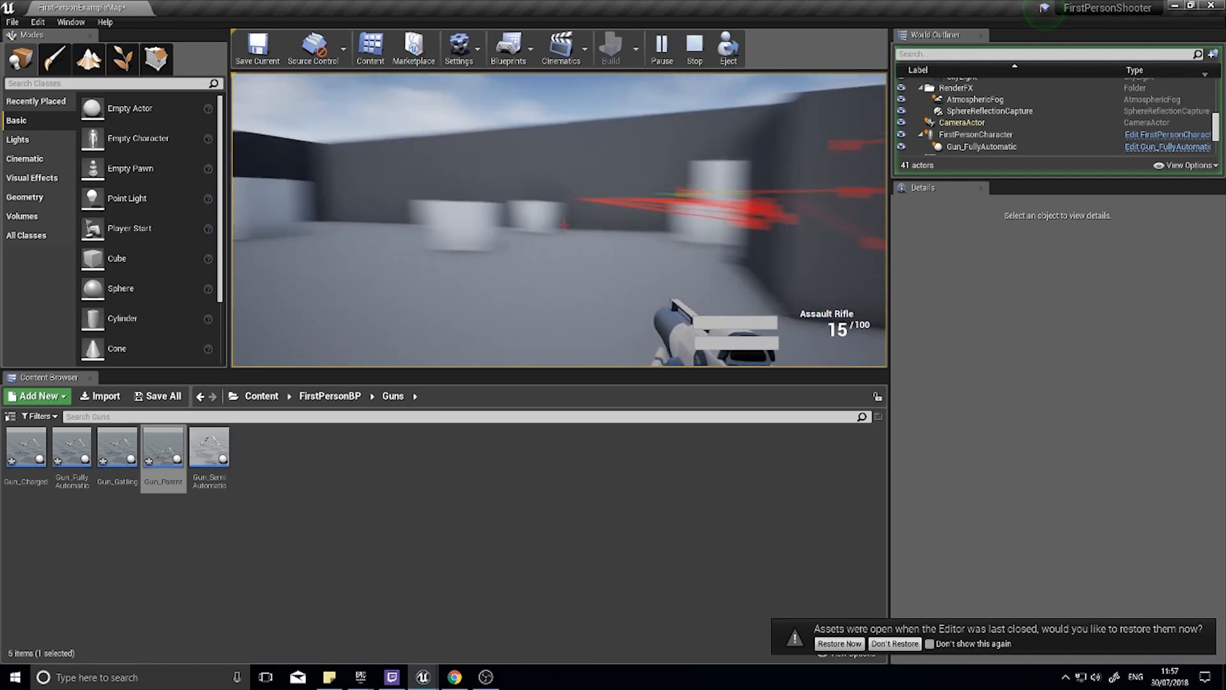
{"action": "left_click", "coordinate": [692, 47]}
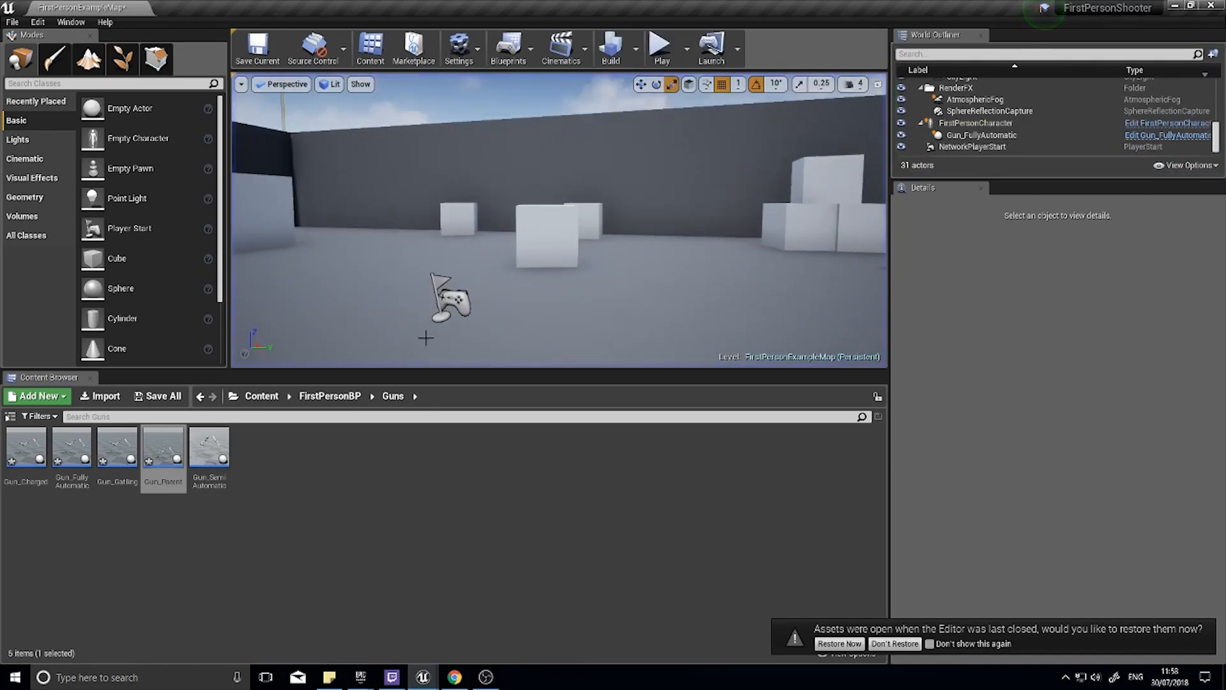
{"action": "double_click", "coordinate": [162, 446]}
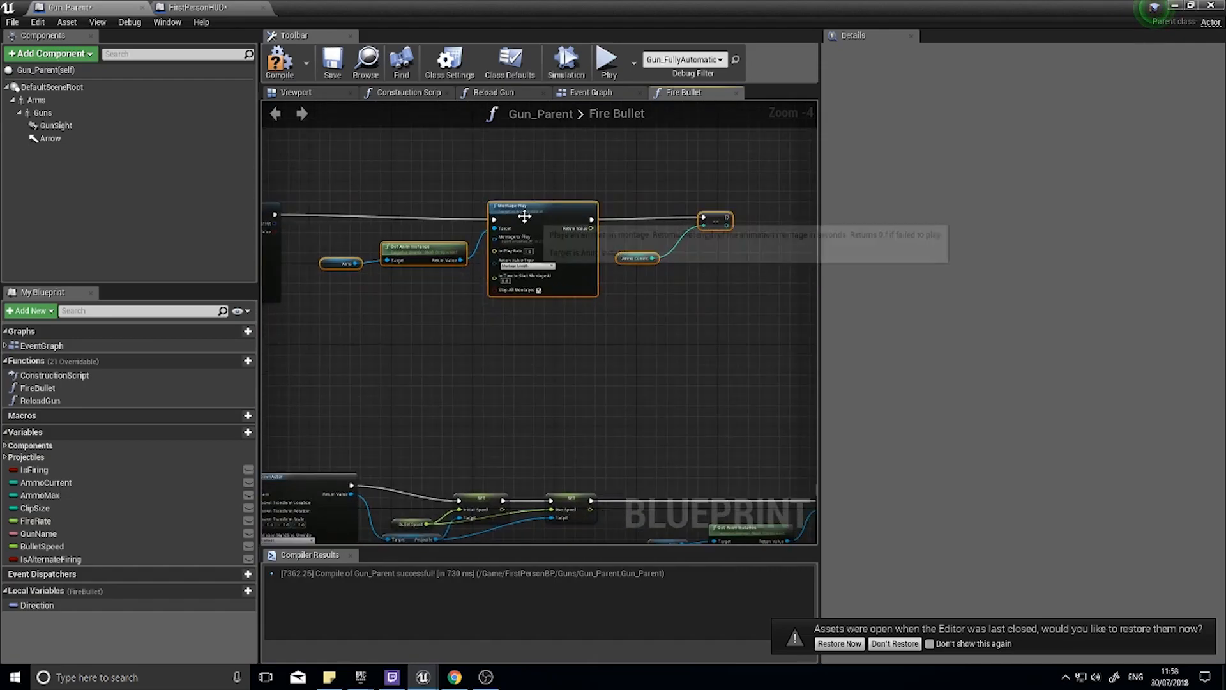
{"action": "mouse_move", "coordinate": [280, 63]}
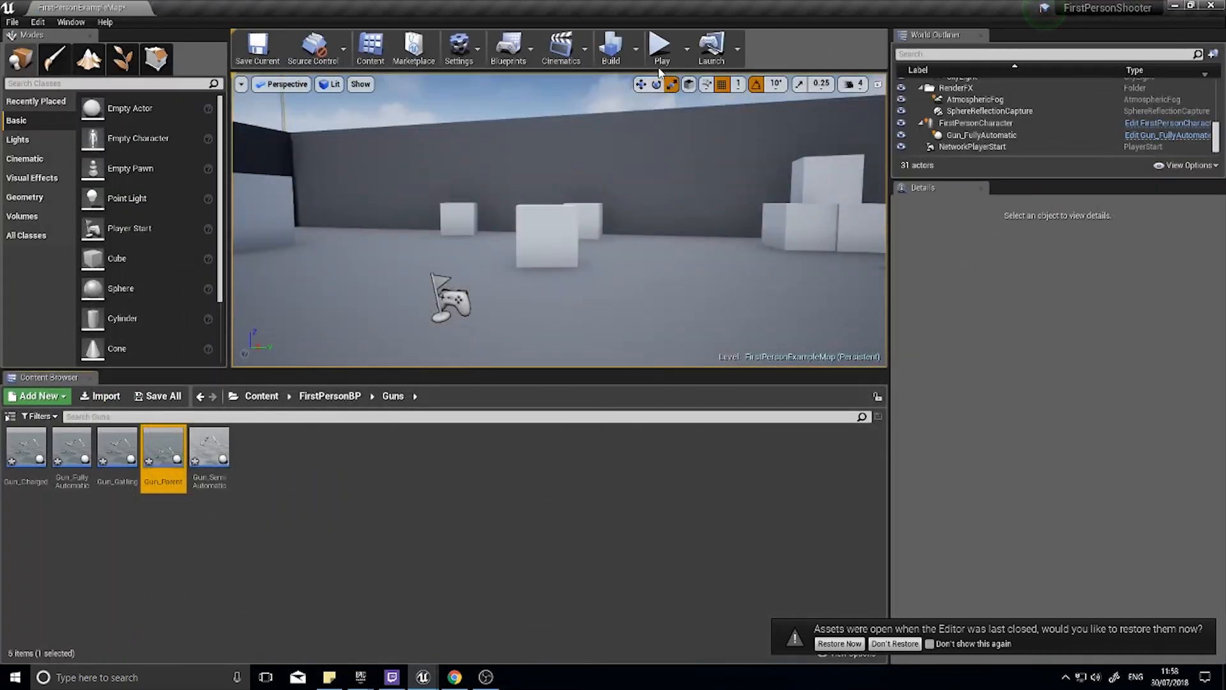
Test firing at the box for converging lines, then reopen Gun_Parent at the line trace.
{"action": "left_click", "coordinate": [659, 47]}
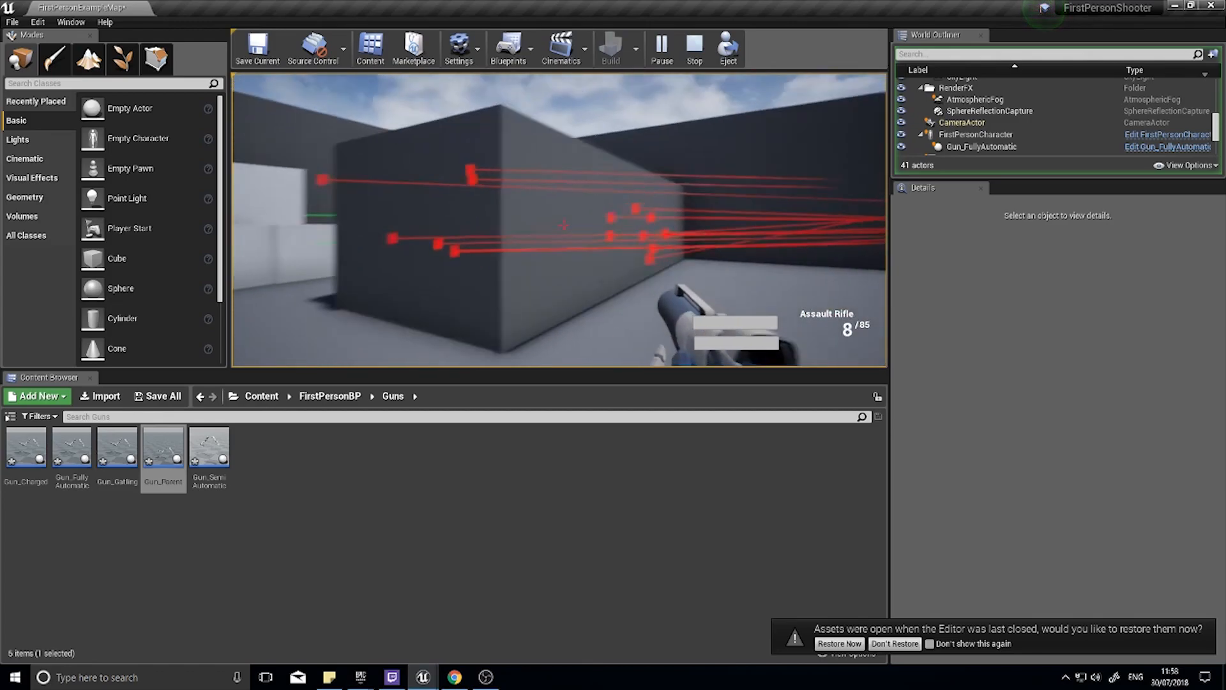
{"action": "left_click", "coordinate": [693, 47]}
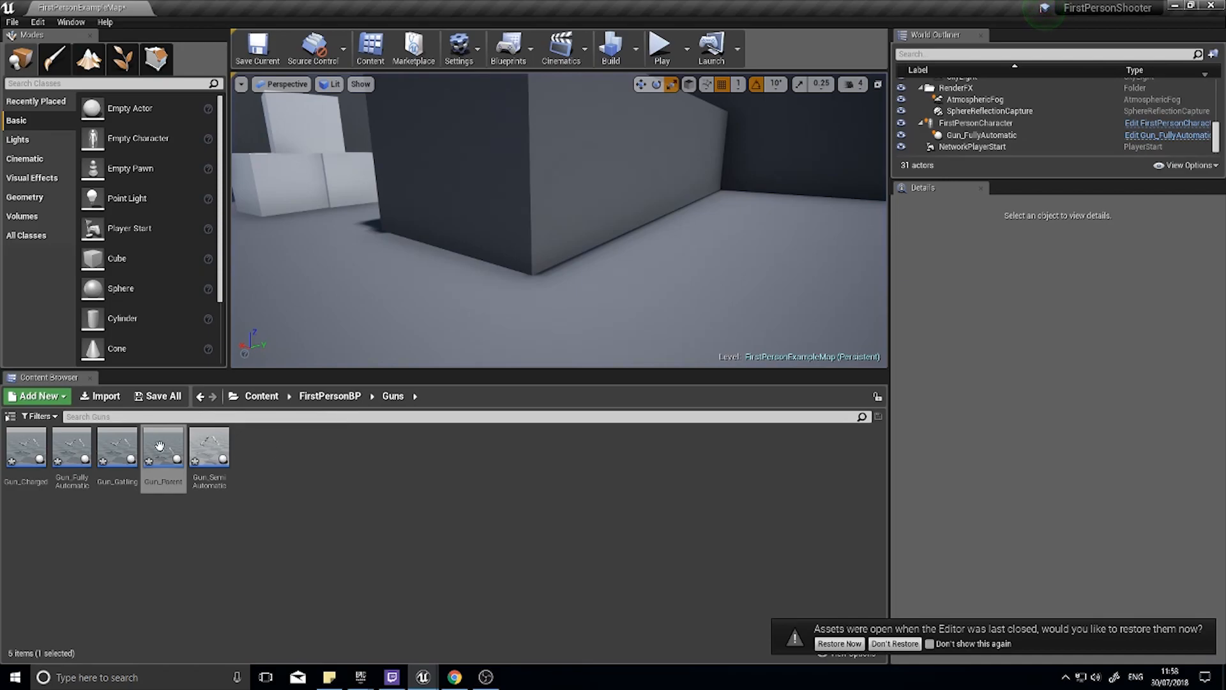
{"action": "double_click", "coordinate": [163, 447]}
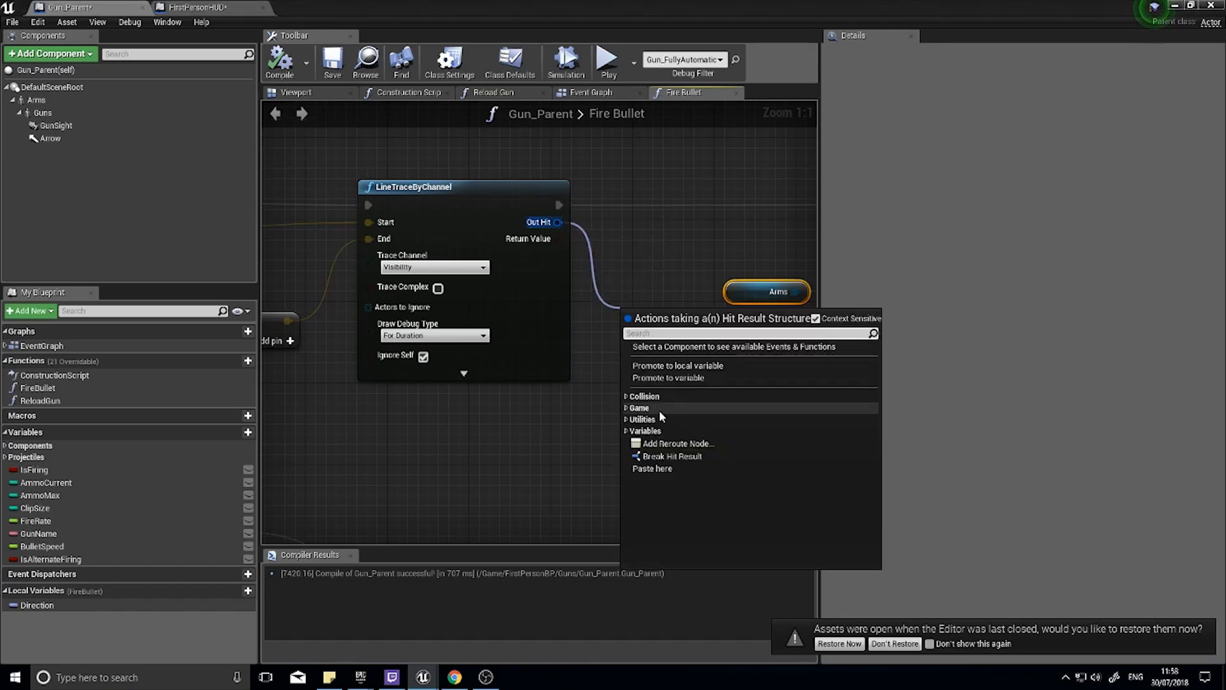
Add a Break Hit Result node on the LineTraceByChannel Out Hit and place it alongside.
{"action": "left_click", "coordinate": [671, 456]}
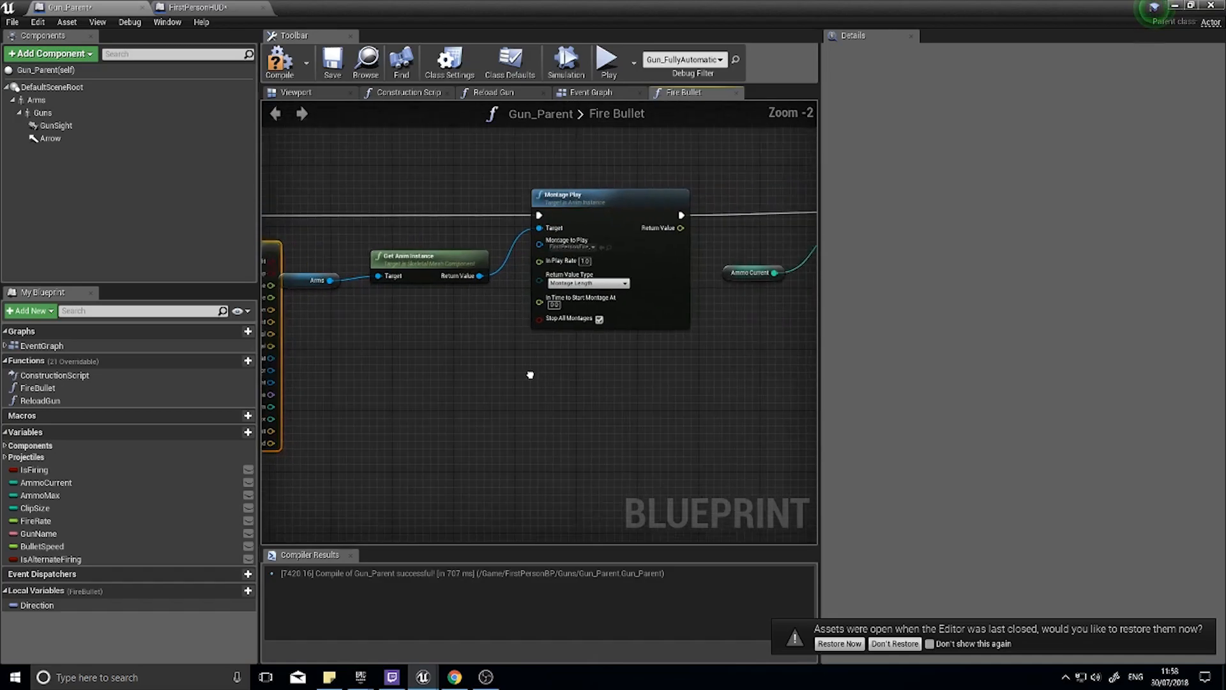
{"action": "scroll", "scroll_direction": "down", "scroll_amount": 3}
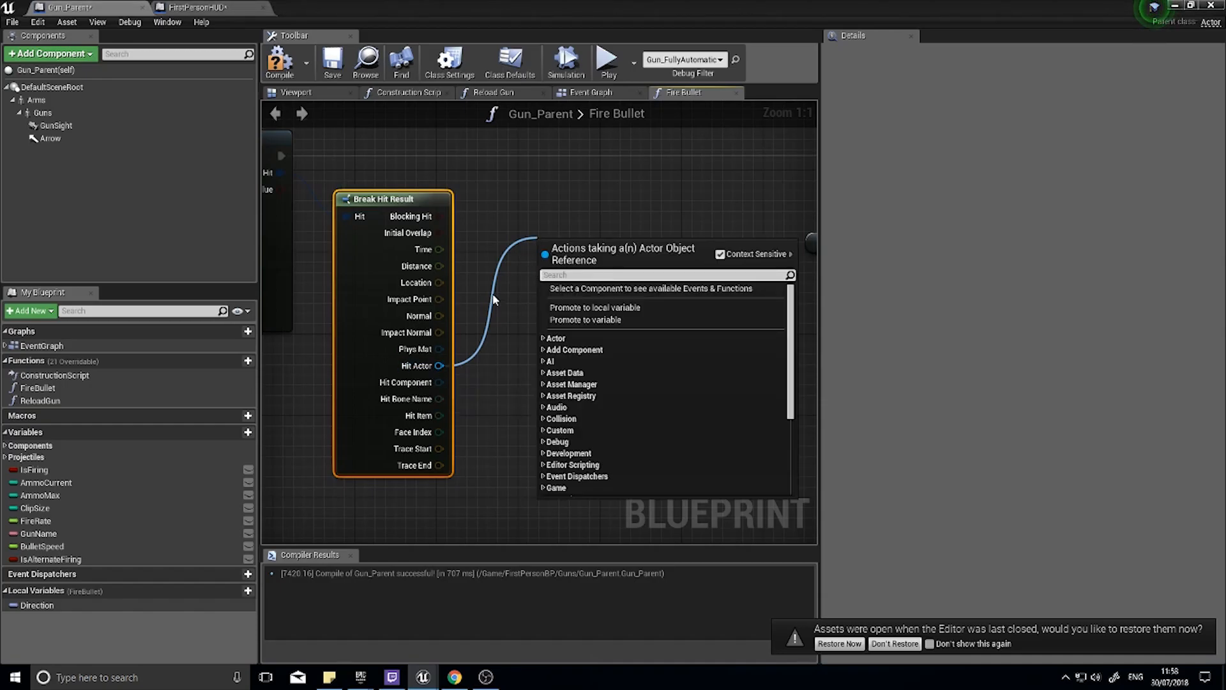
{"action": "mouse_move", "coordinate": [463, 284]}
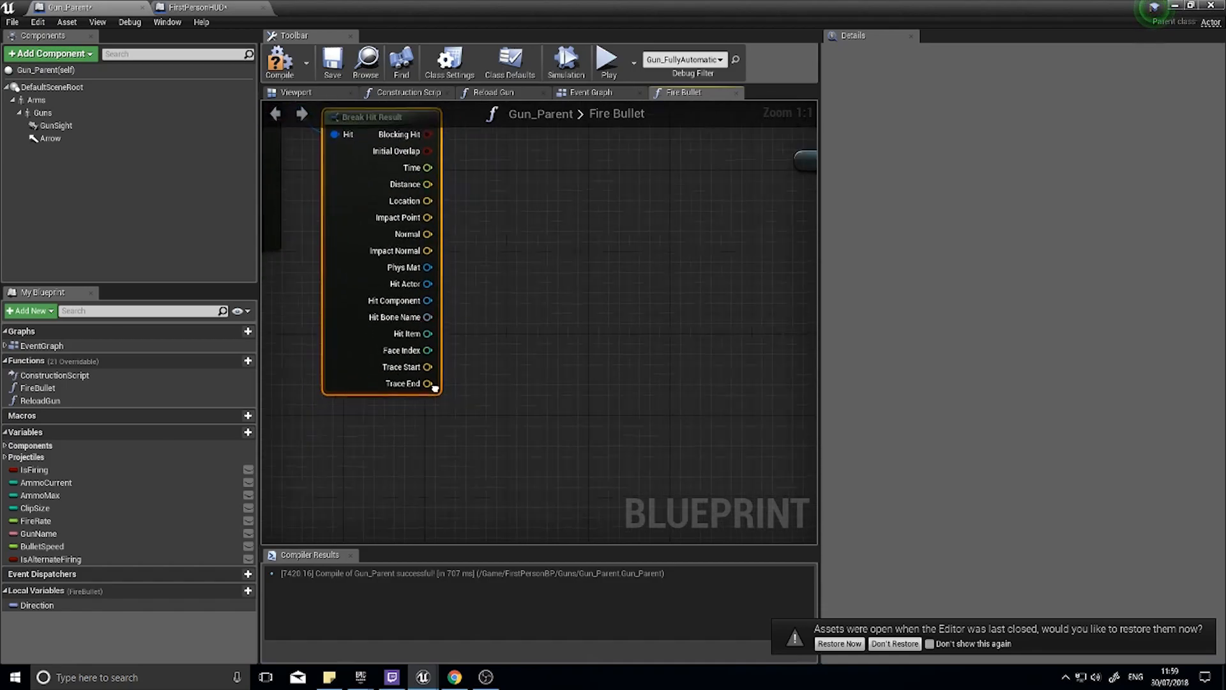
{"action": "scroll", "scroll_direction": "down", "scroll_amount": 3}
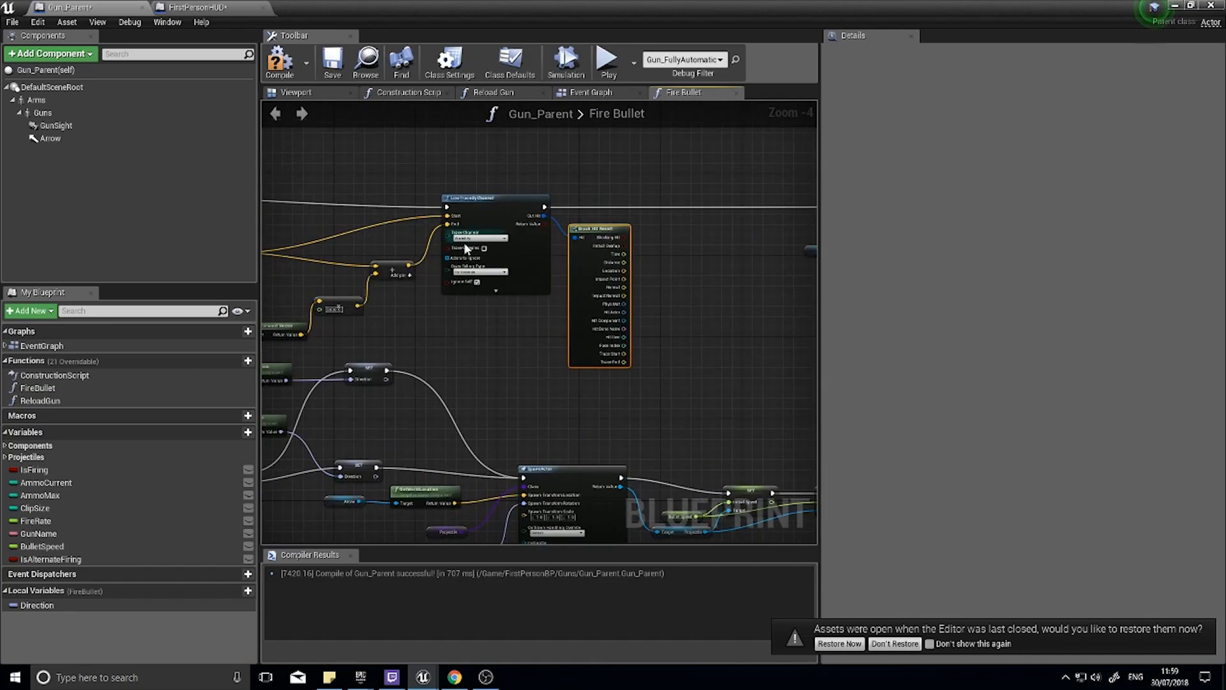
{"action": "mouse_move", "coordinate": [507, 260]}
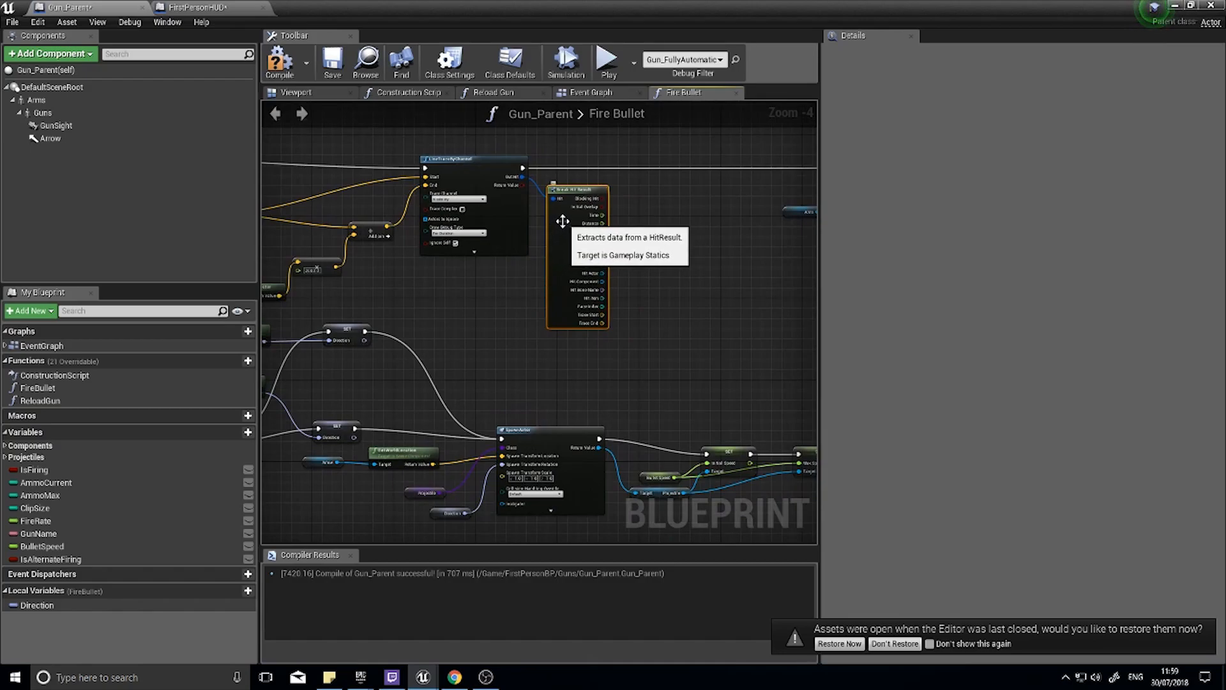
{"action": "mouse_move", "coordinate": [503, 271]}
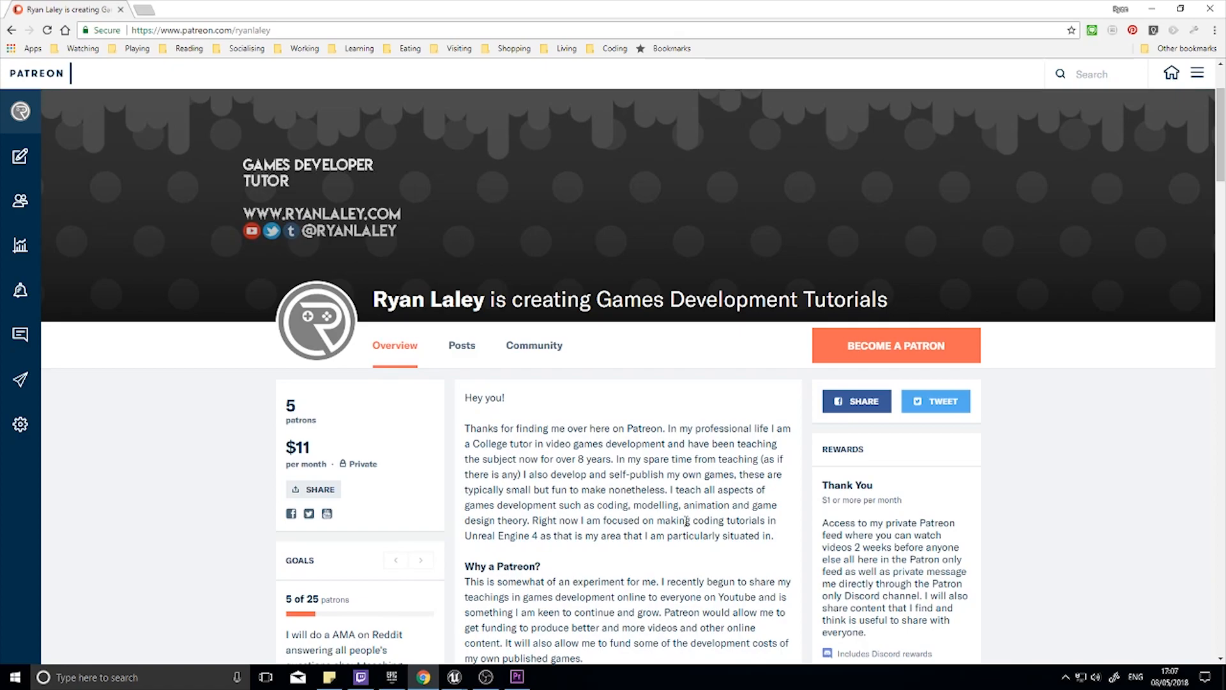
{"action": "mouse_move", "coordinate": [657, 520]}
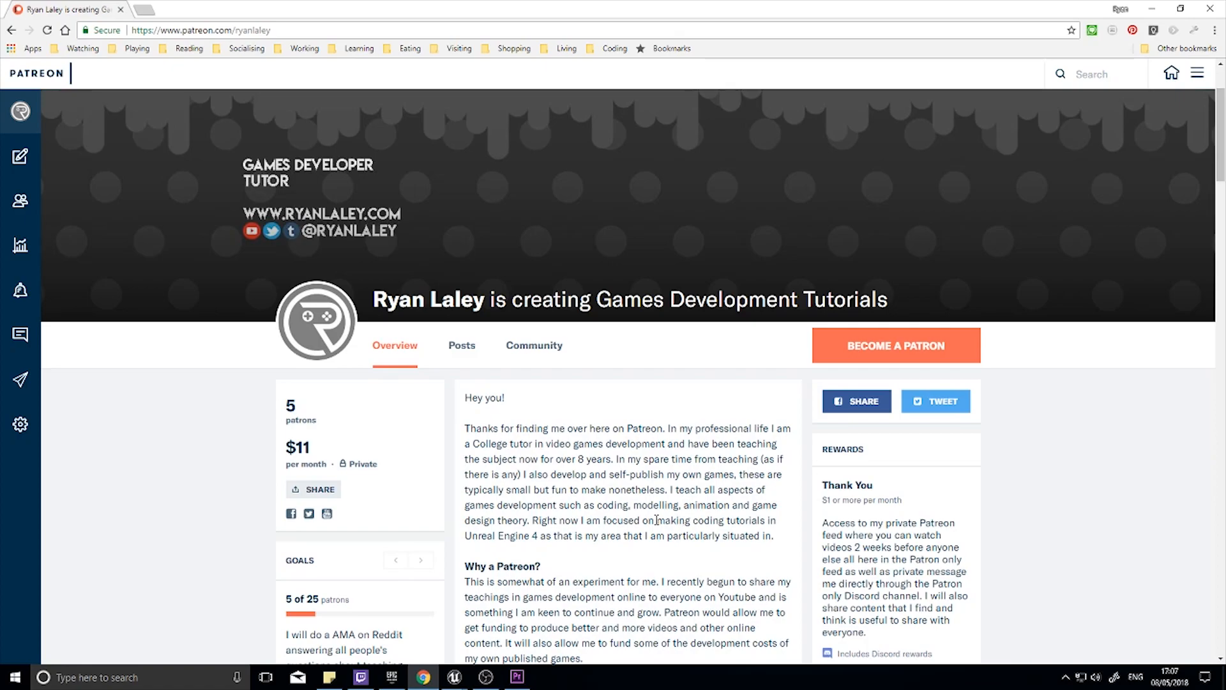
{"action": "scroll", "scroll_direction": "down", "scroll_amount": 3}
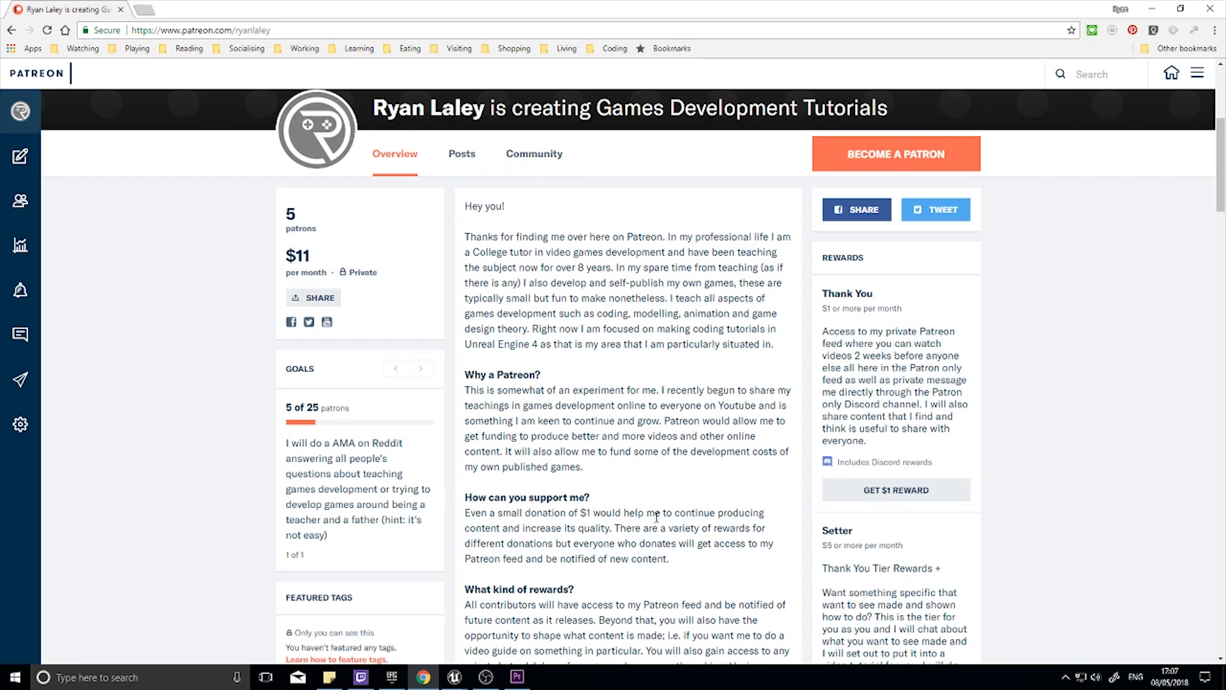
{"action": "scroll", "scroll_direction": "up", "scroll_amount": 3}
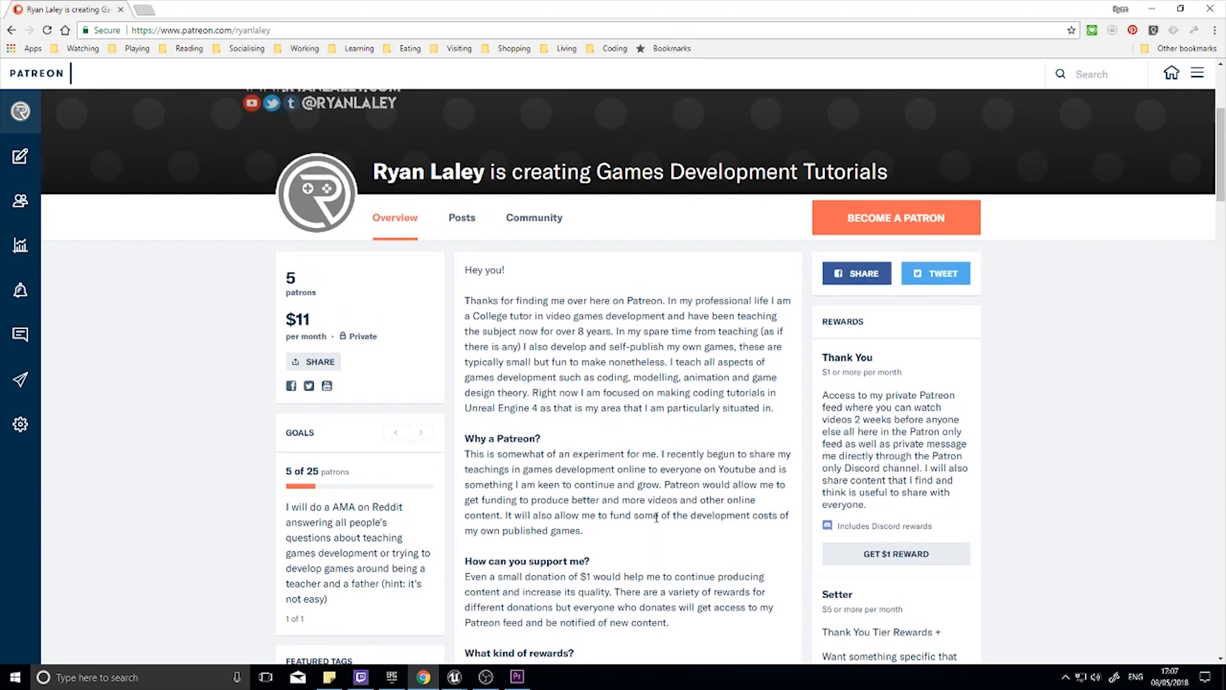
{"action": "scroll", "scroll_direction": "up", "scroll_amount": 3}
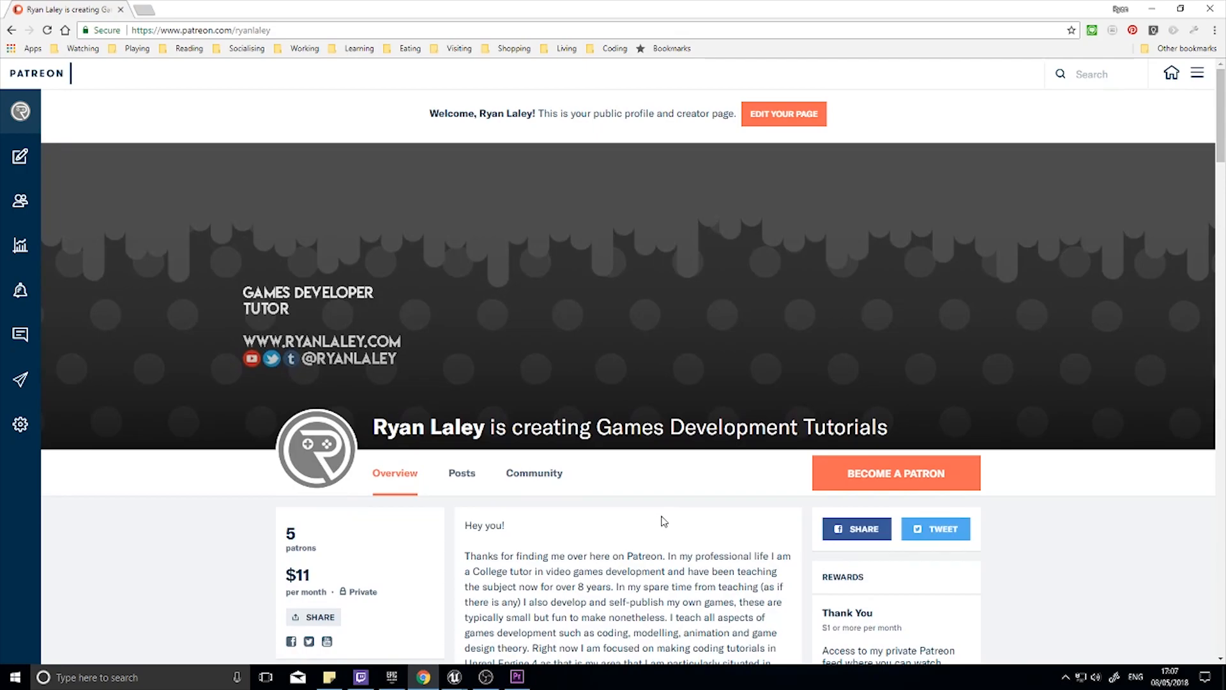
{"action": "scroll", "scroll_direction": "down", "scroll_amount": 3}
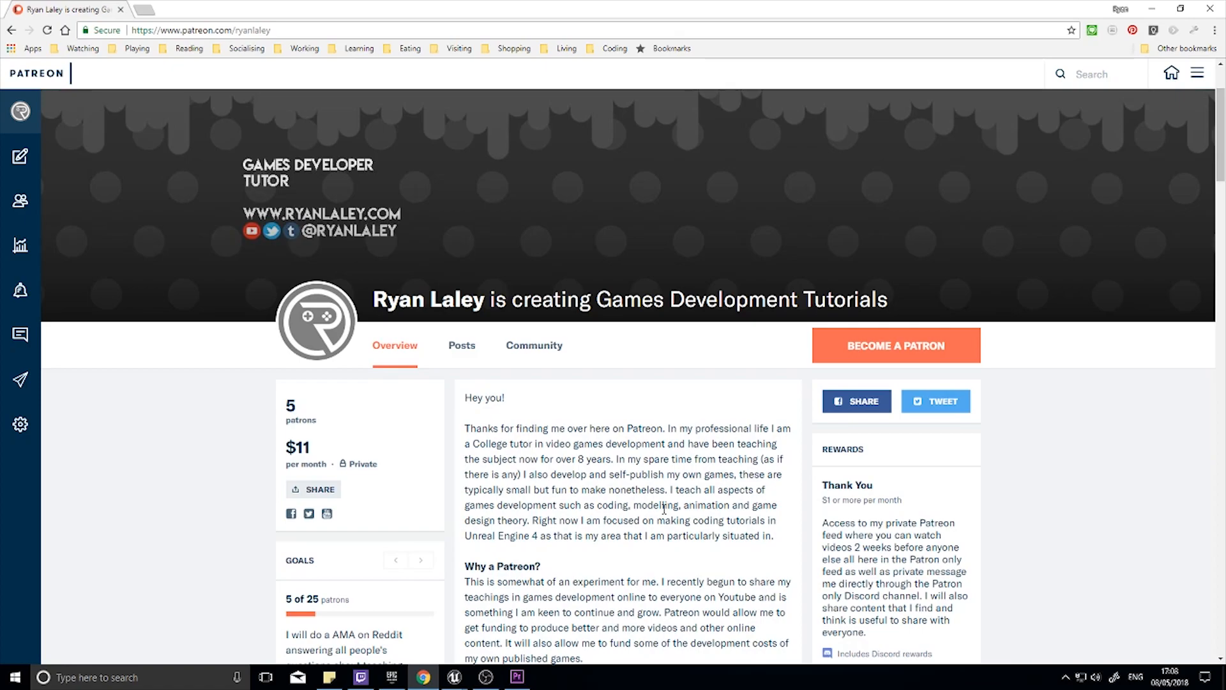
{"action": "mouse_move", "coordinate": [715, 485]}
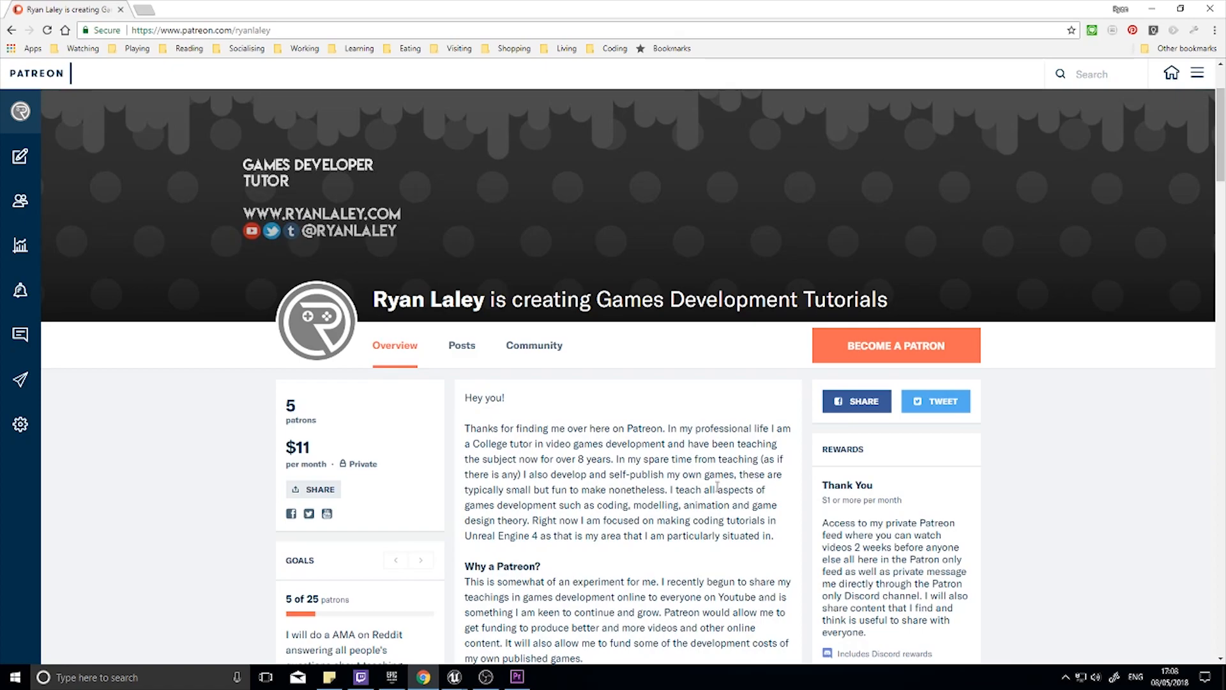